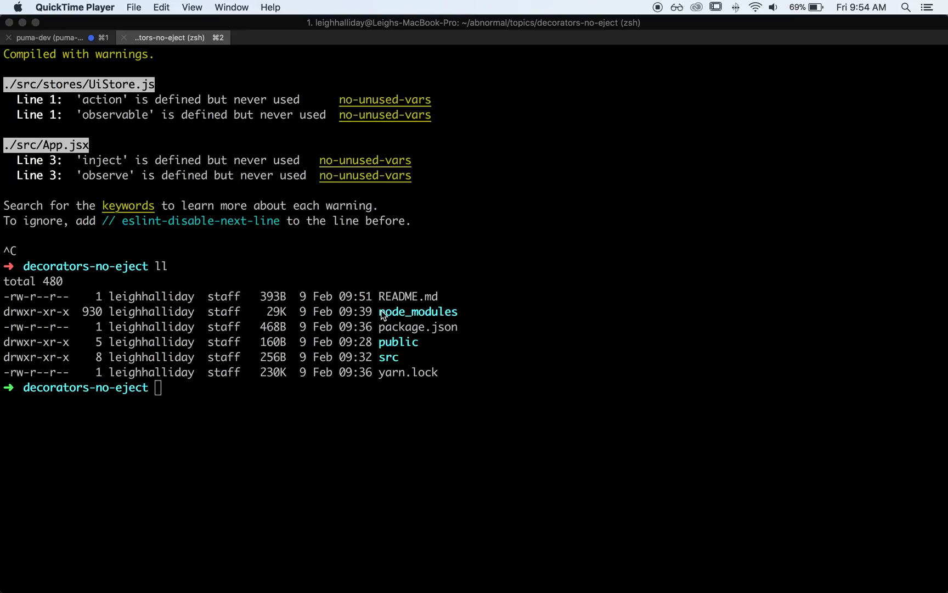
pyautogui.moveTo(422, 572)
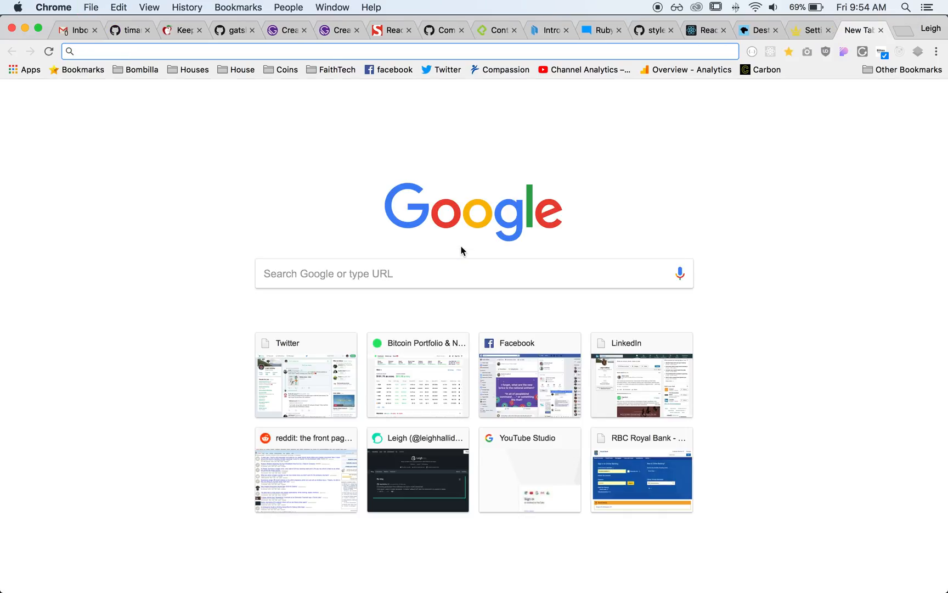
# Step: Search Google for 'create react app decorators' and scroll through the results
pyautogui.write('create react app decorators')
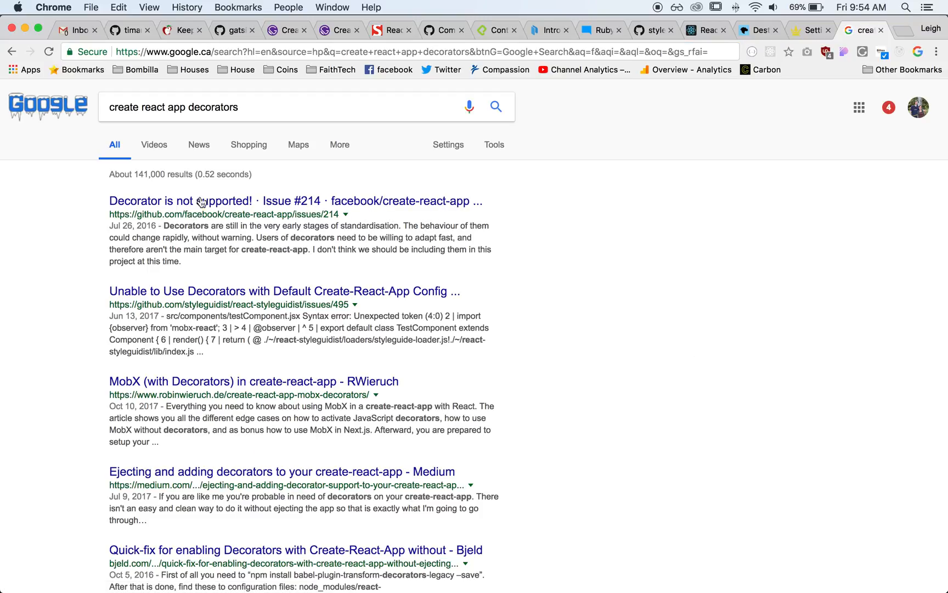
pyautogui.moveTo(176, 293)
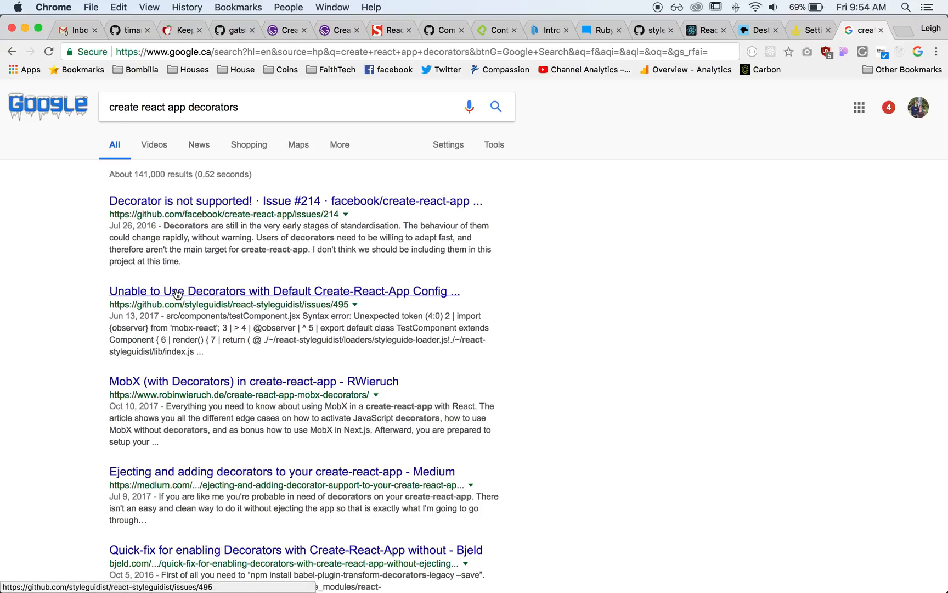
pyautogui.moveTo(203, 387)
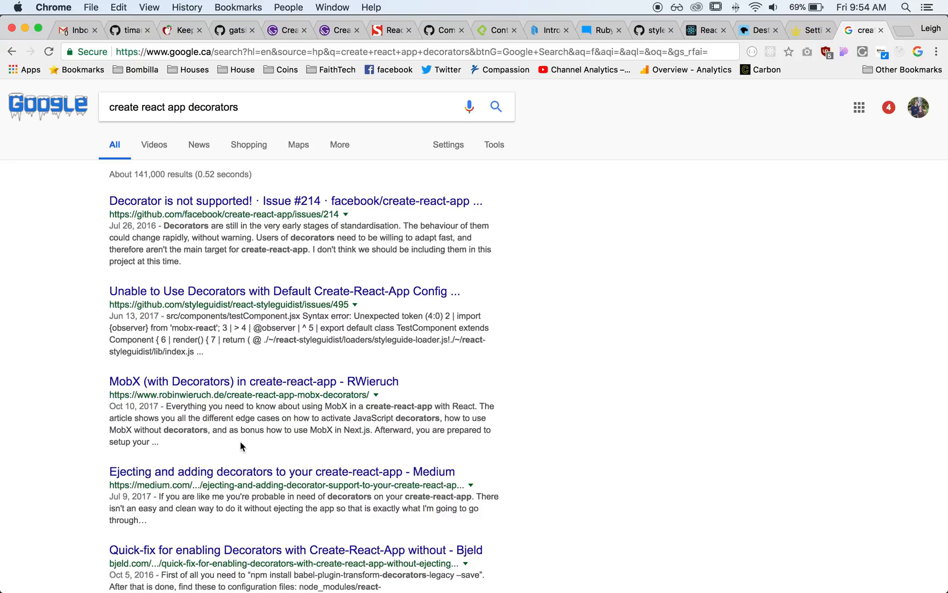
pyautogui.scroll(-3)
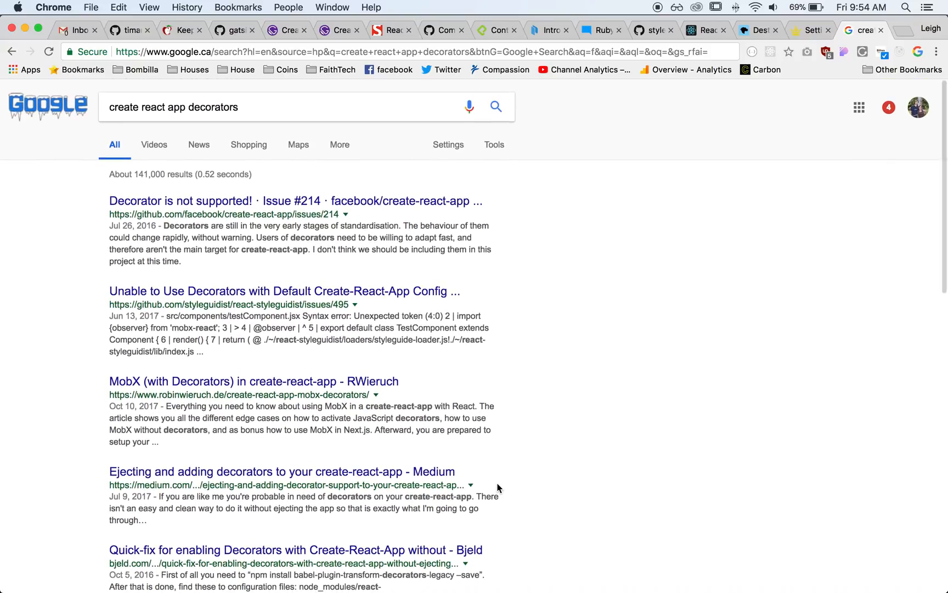
pyautogui.moveTo(508, 467)
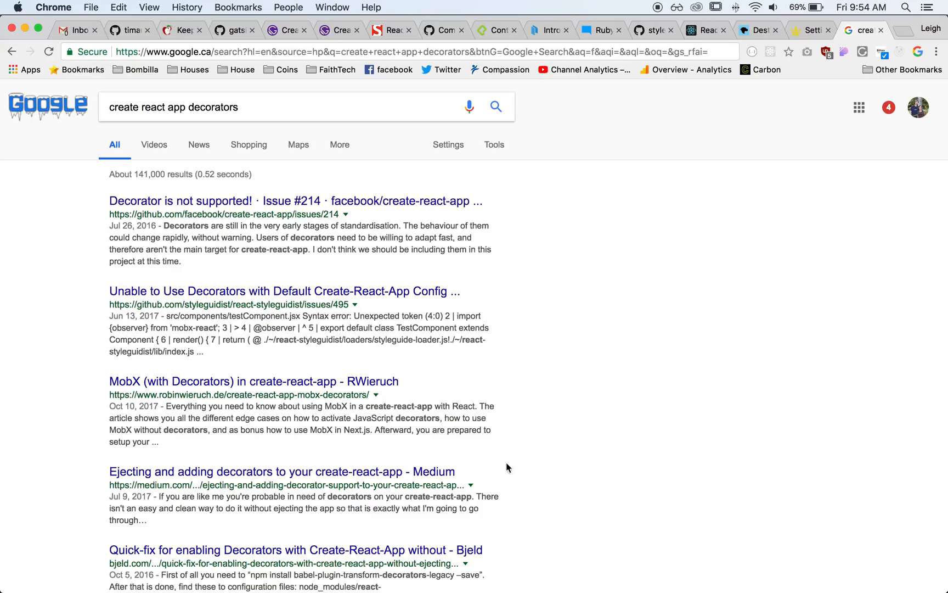
pyautogui.moveTo(527, 462)
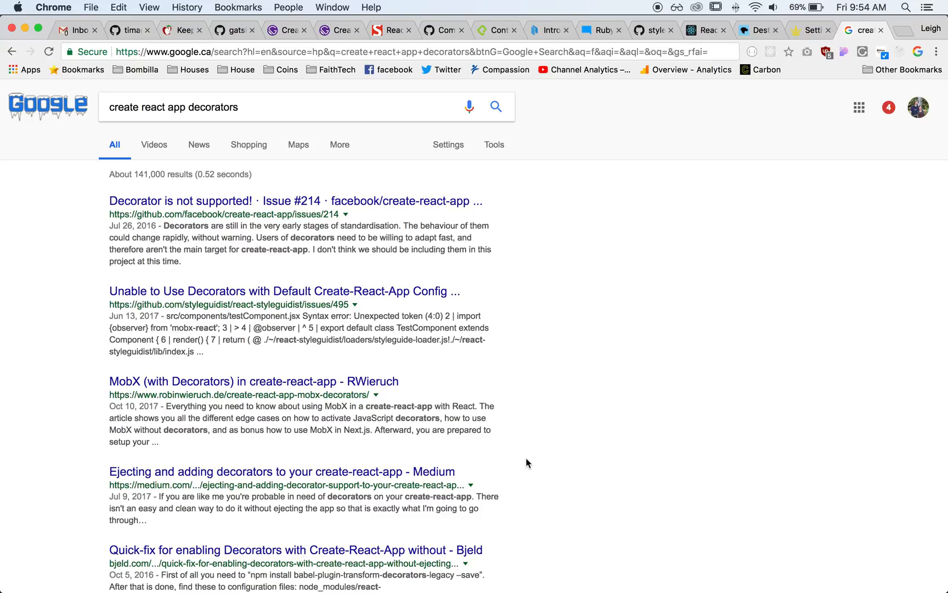
pyautogui.moveTo(540, 573)
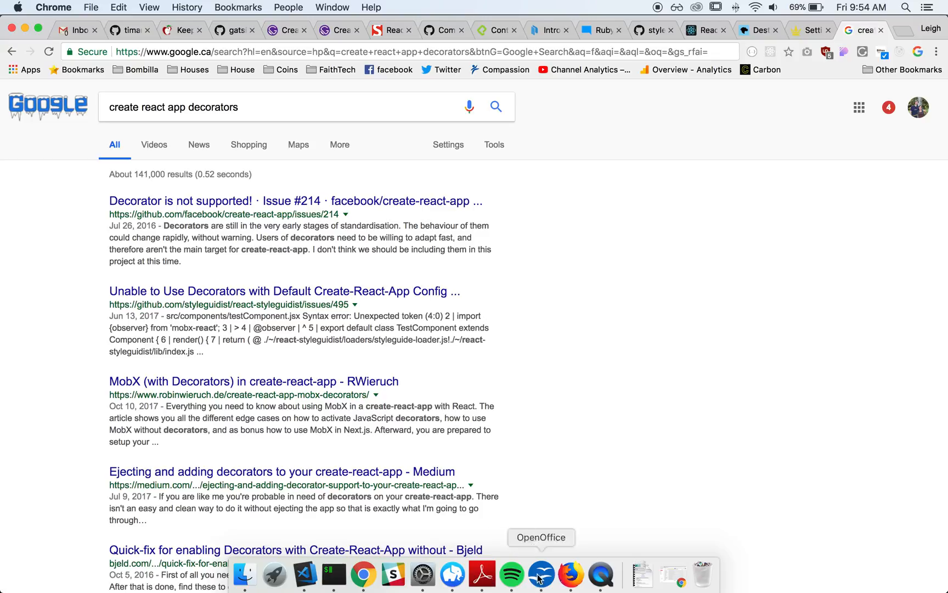
pyautogui.moveTo(333, 571)
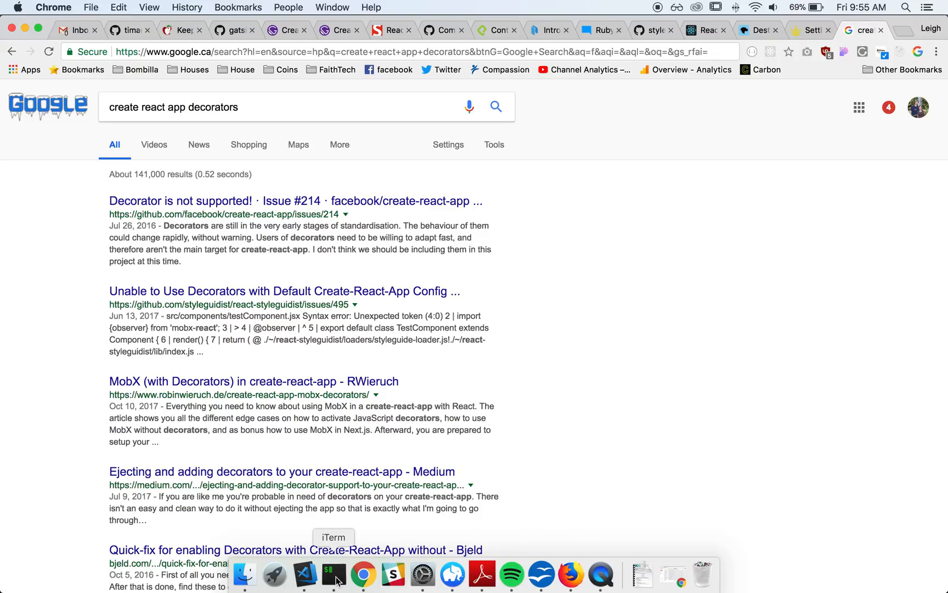
pyautogui.moveTo(305, 573)
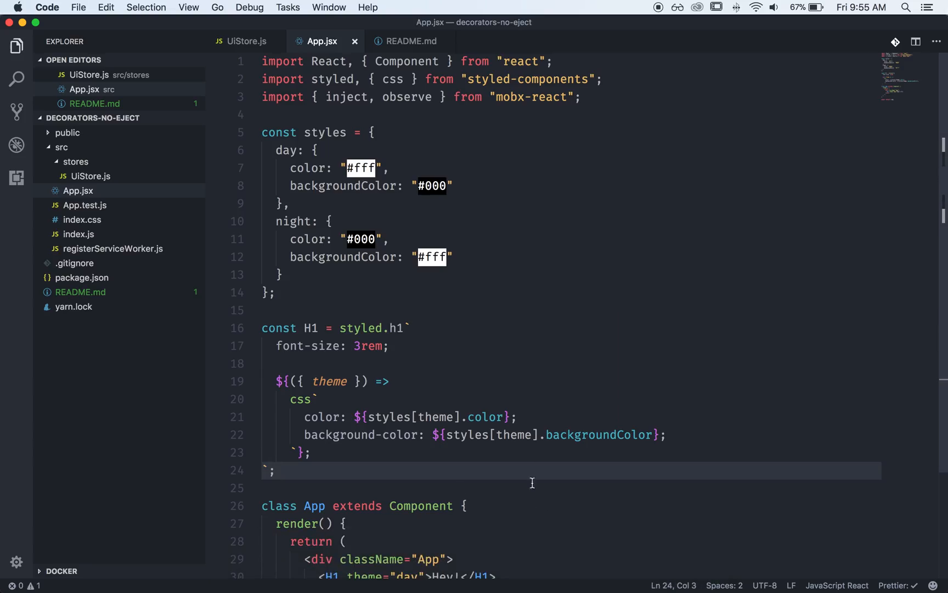
pyautogui.moveTo(532, 329)
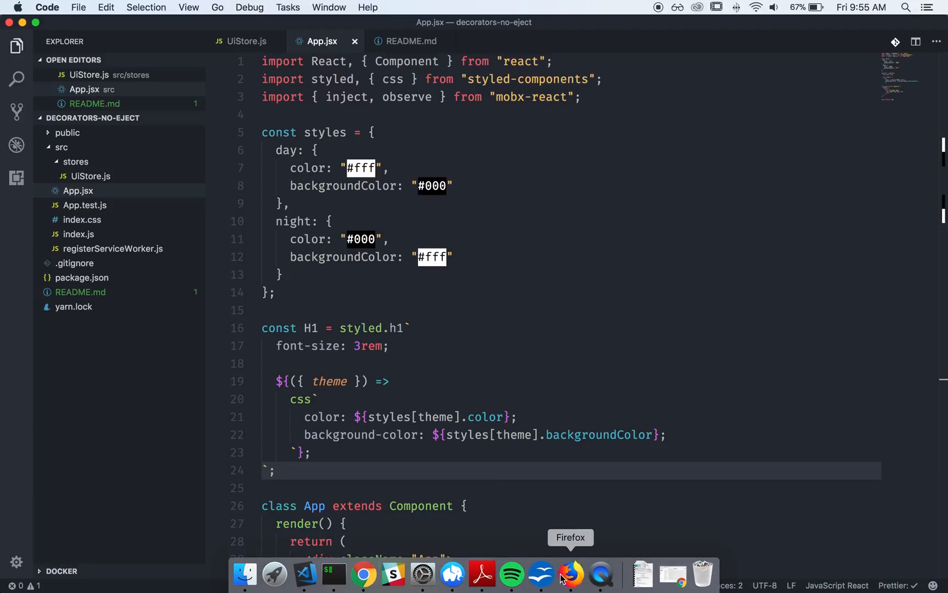
# Step: Swap the day and night style keys in App.jsx, save, and check the app in Firefox
pyautogui.click(569, 573)
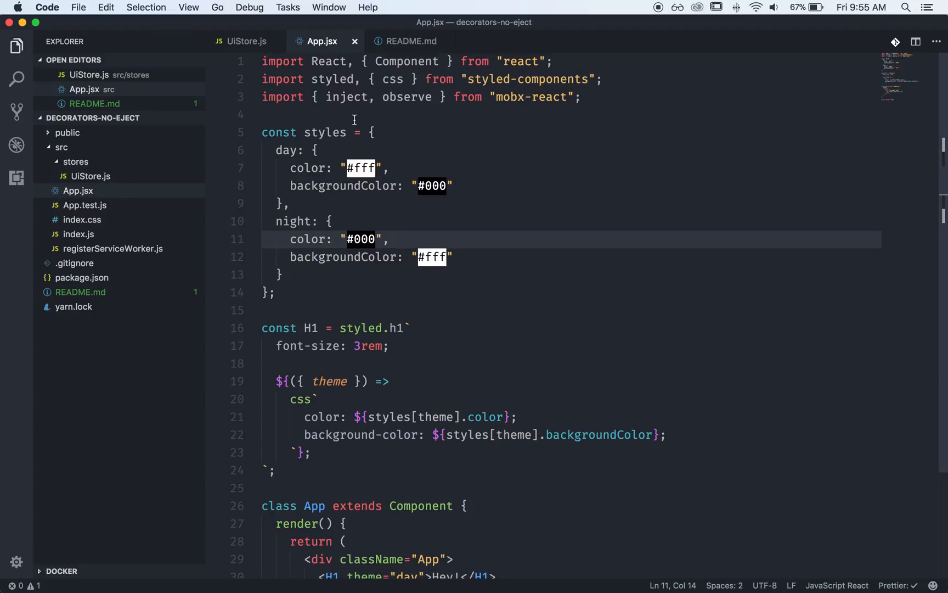
pyautogui.moveTo(379, 271)
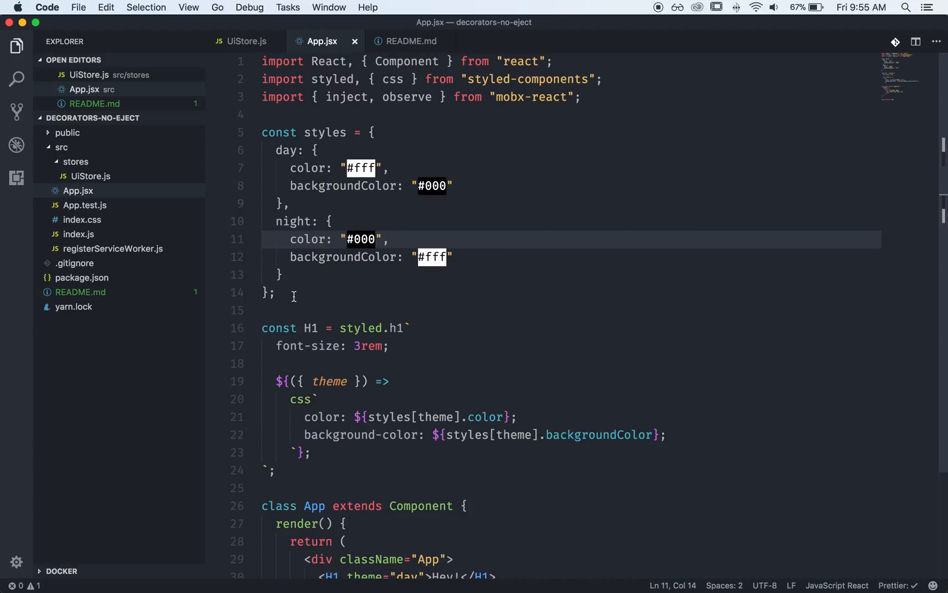
pyautogui.moveTo(283, 172)
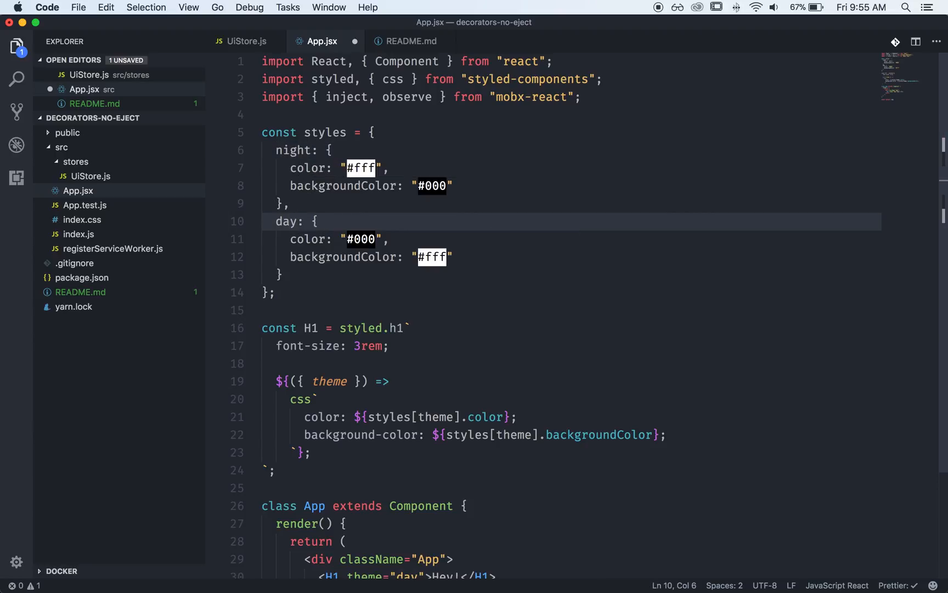
pyautogui.press('cmd+tab')
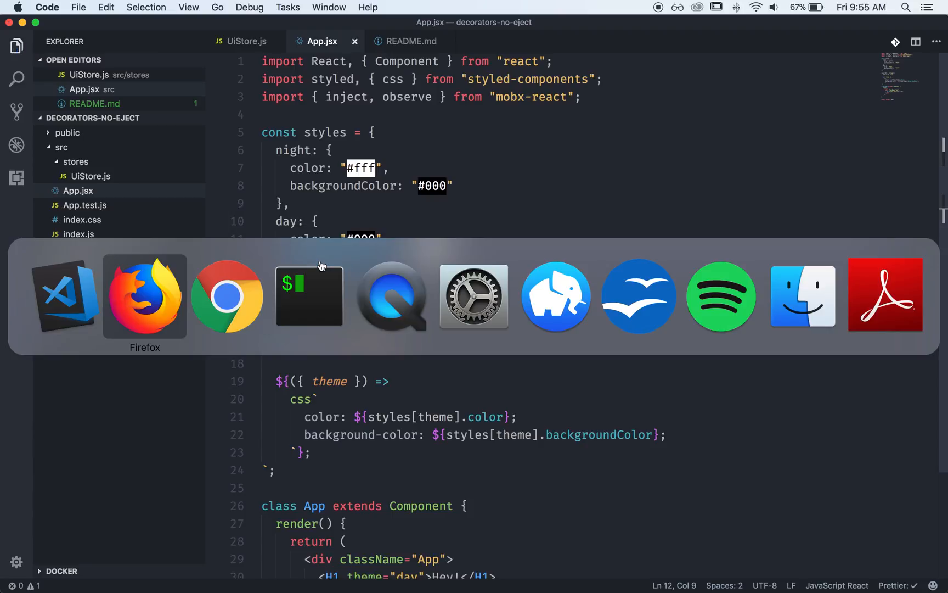
pyautogui.click(145, 295)
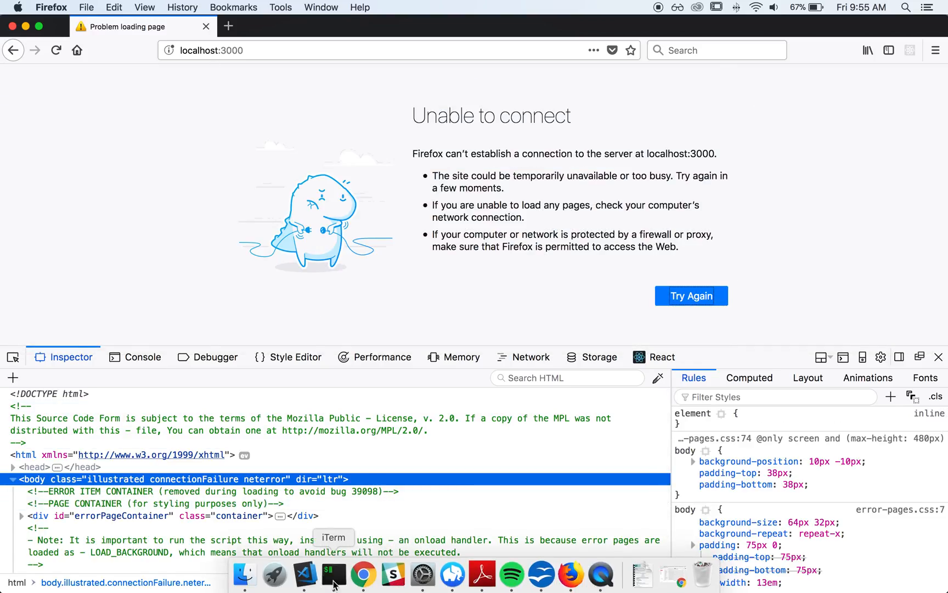
pyautogui.click(333, 574)
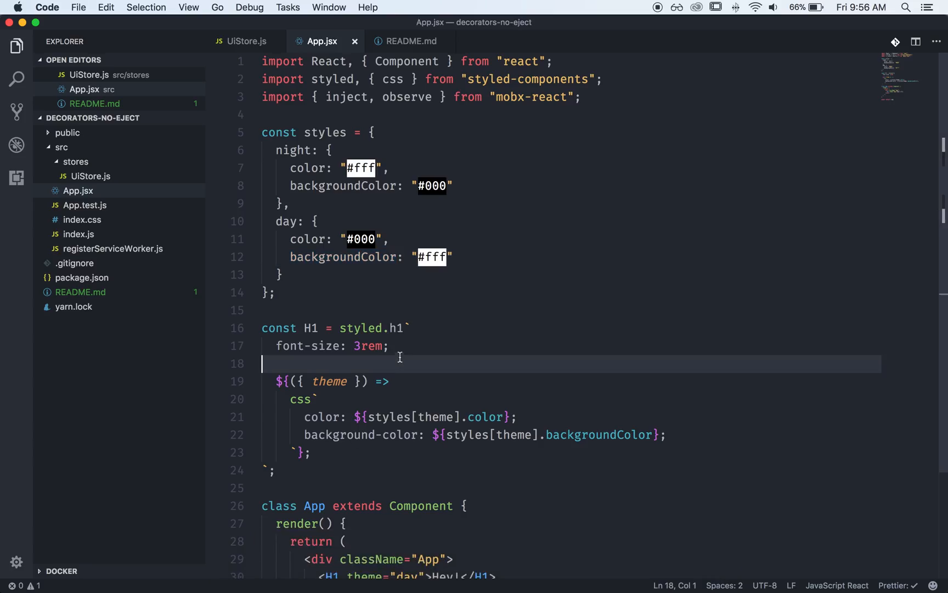
pyautogui.scroll(-3)
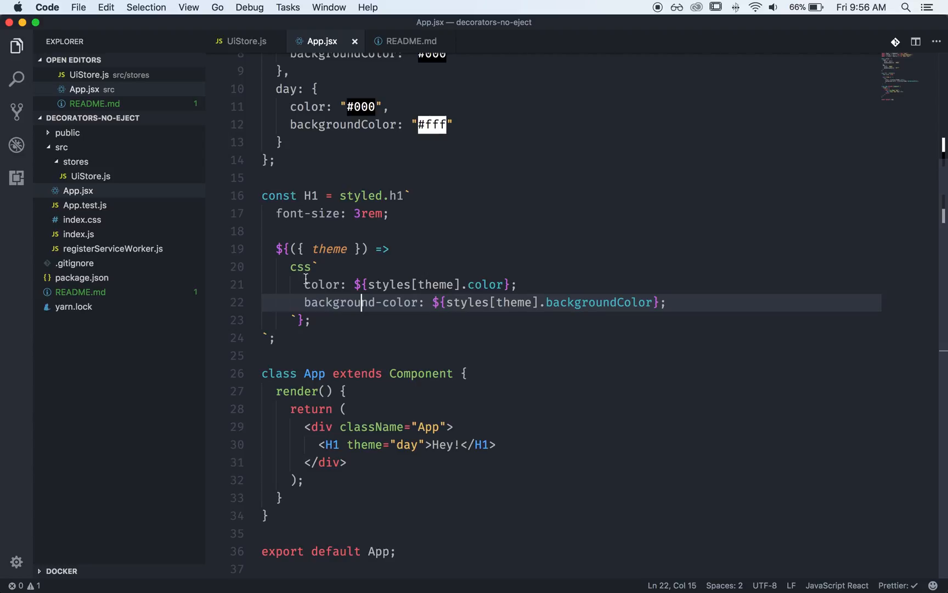
pyautogui.moveTo(319, 445); pyautogui.dragTo(496, 445)
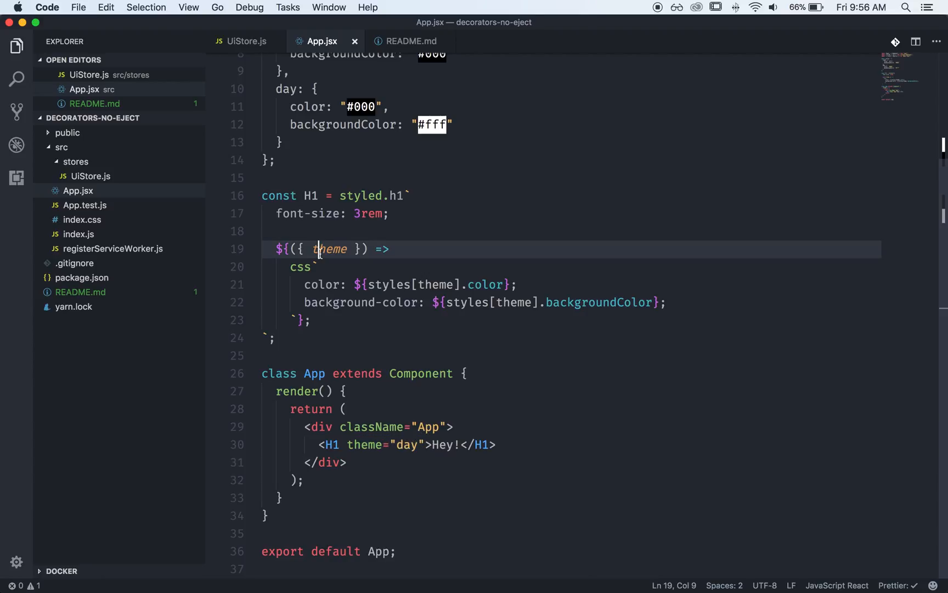
pyautogui.doubleClick(329, 248)
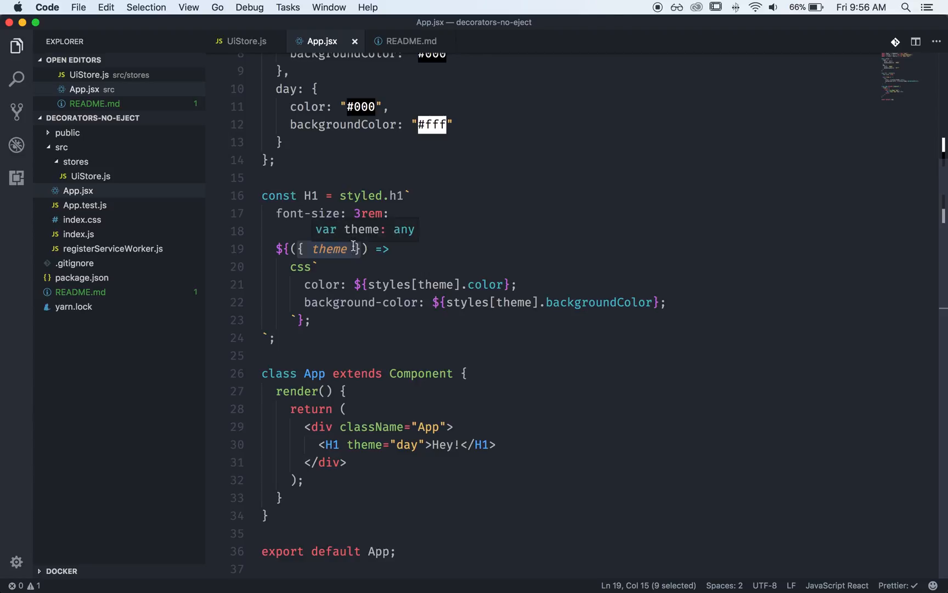
pyautogui.moveTo(342, 256)
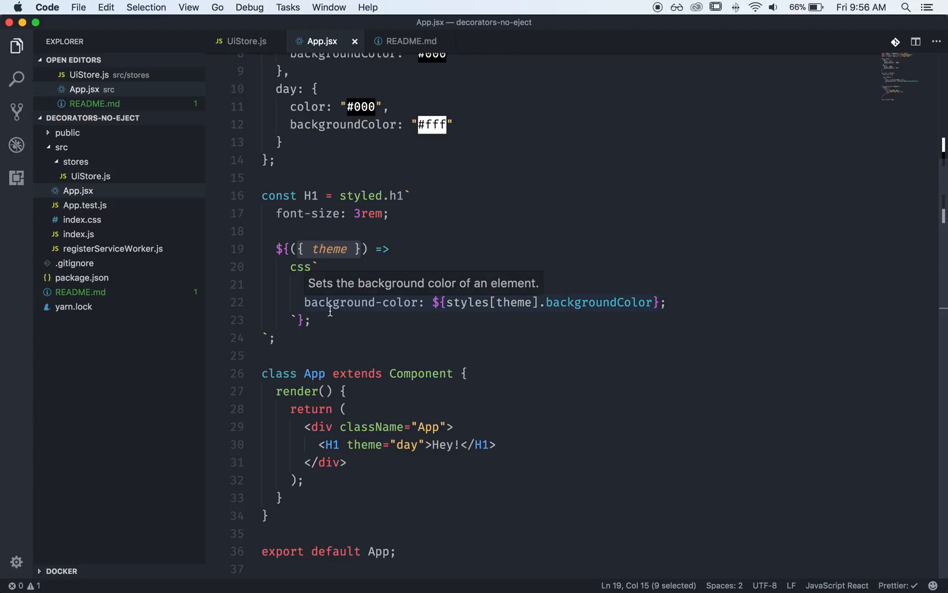
pyautogui.write('color: ${styles[theme].color};')
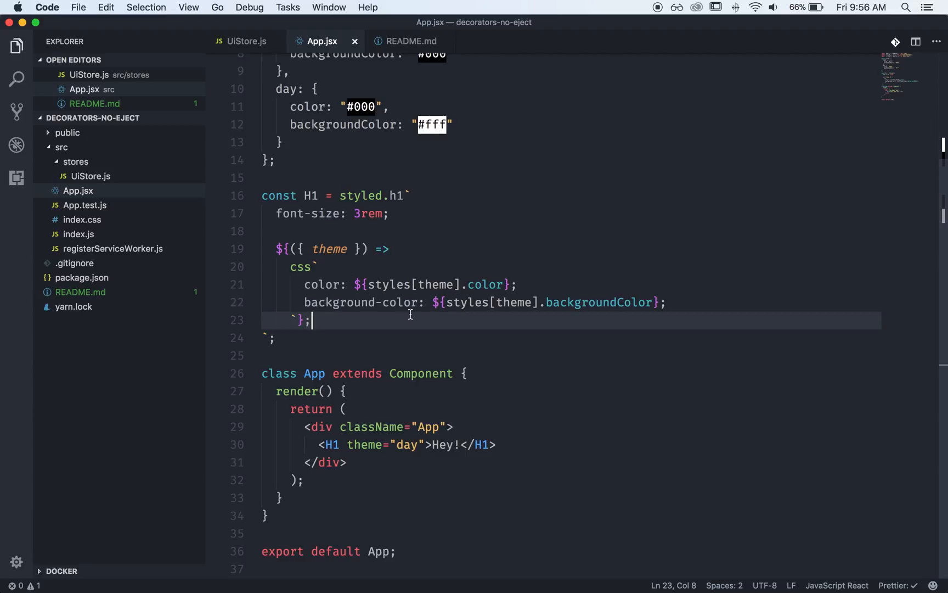
pyautogui.moveTo(360, 311)
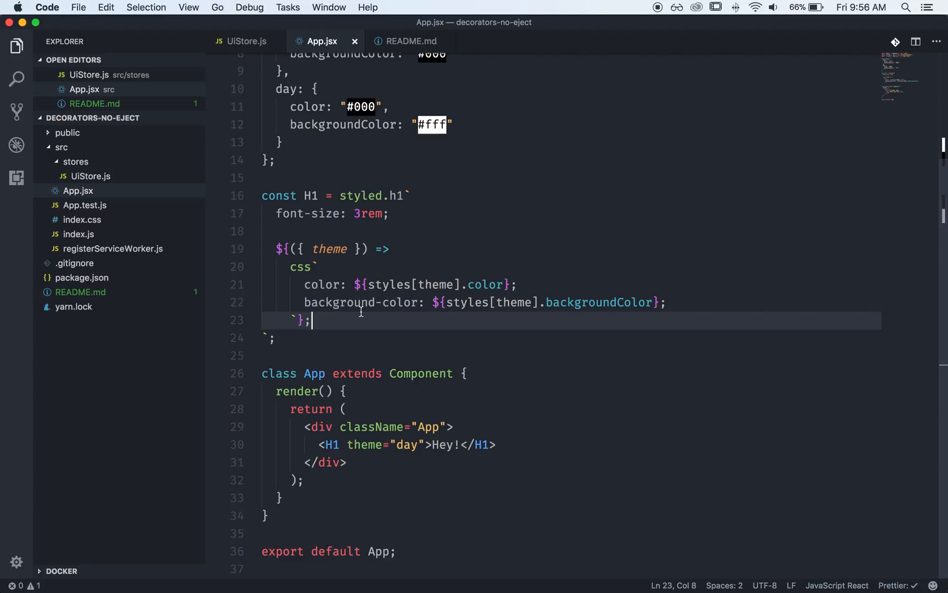
pyautogui.moveTo(323, 296)
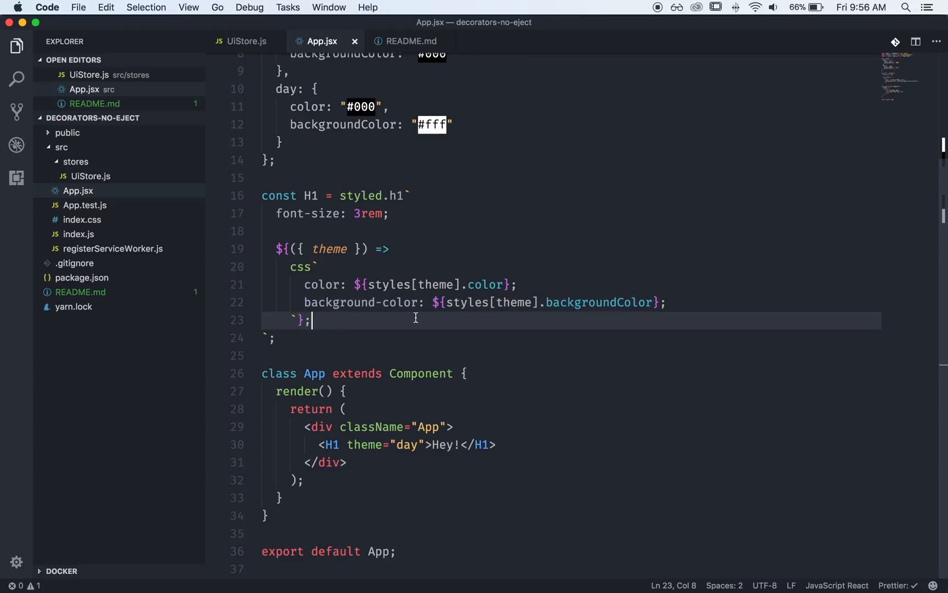
pyautogui.moveTo(433, 285)
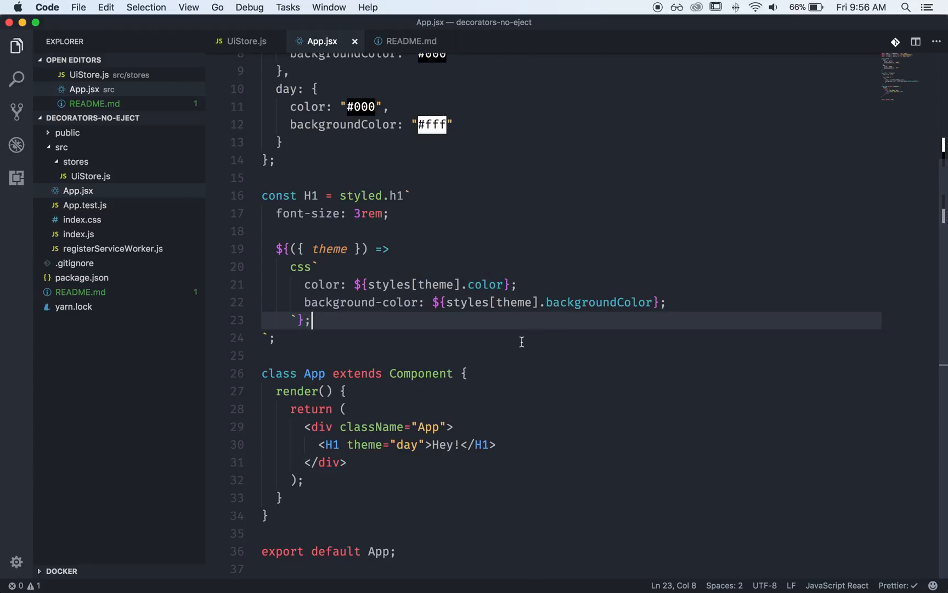
pyautogui.moveTo(428, 357)
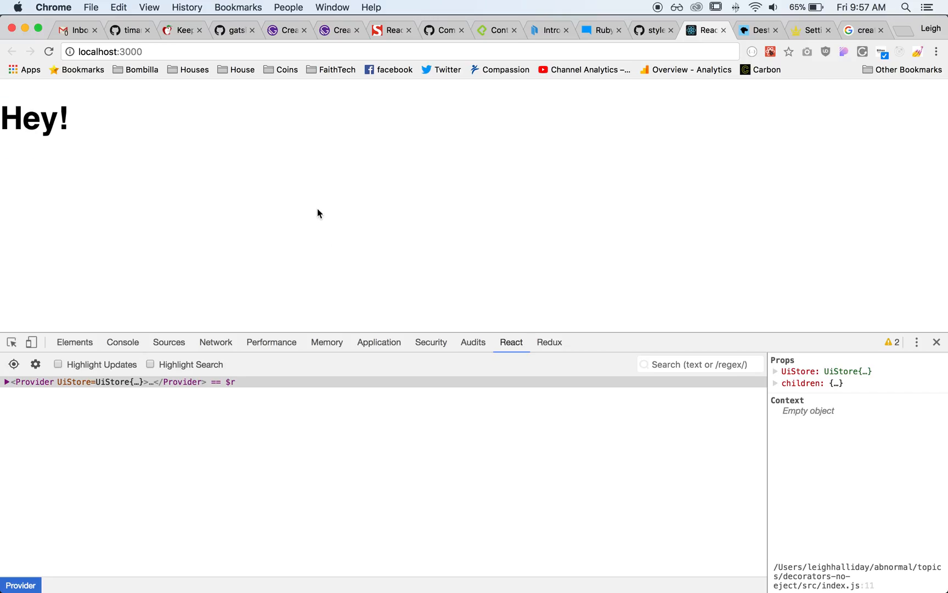
pyautogui.press('cmd+tab')
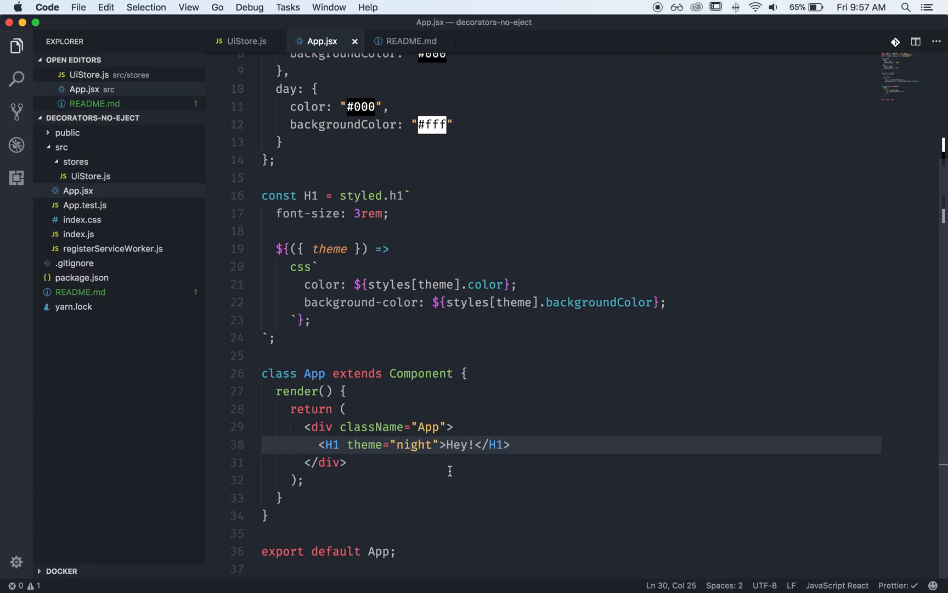
pyautogui.write('day')
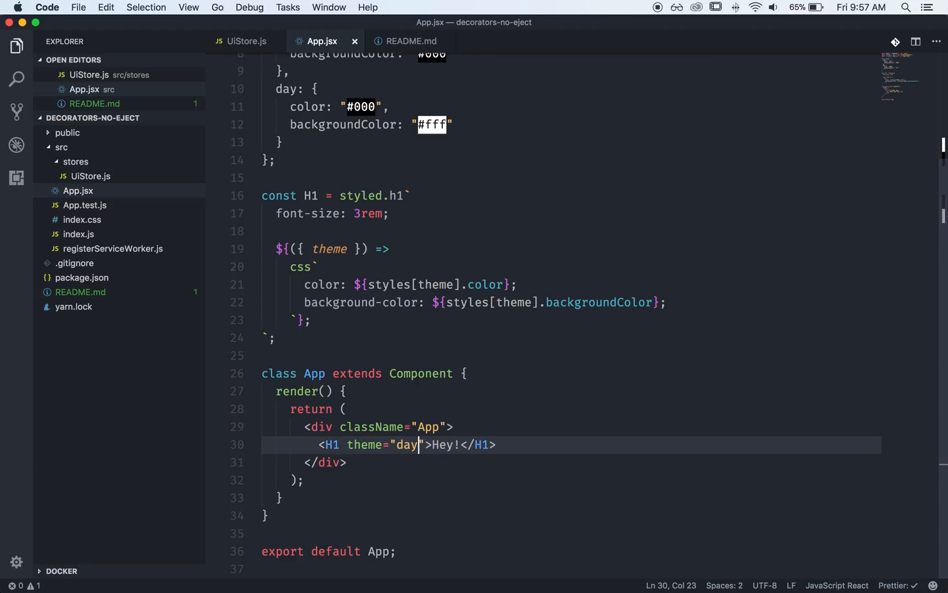
pyautogui.moveTo(234, 233)
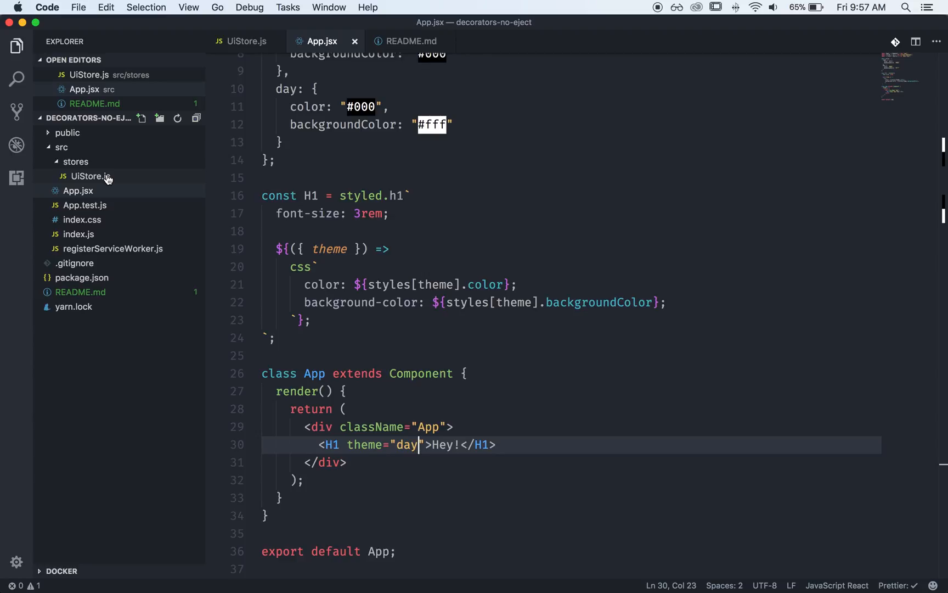
pyautogui.click(89, 176)
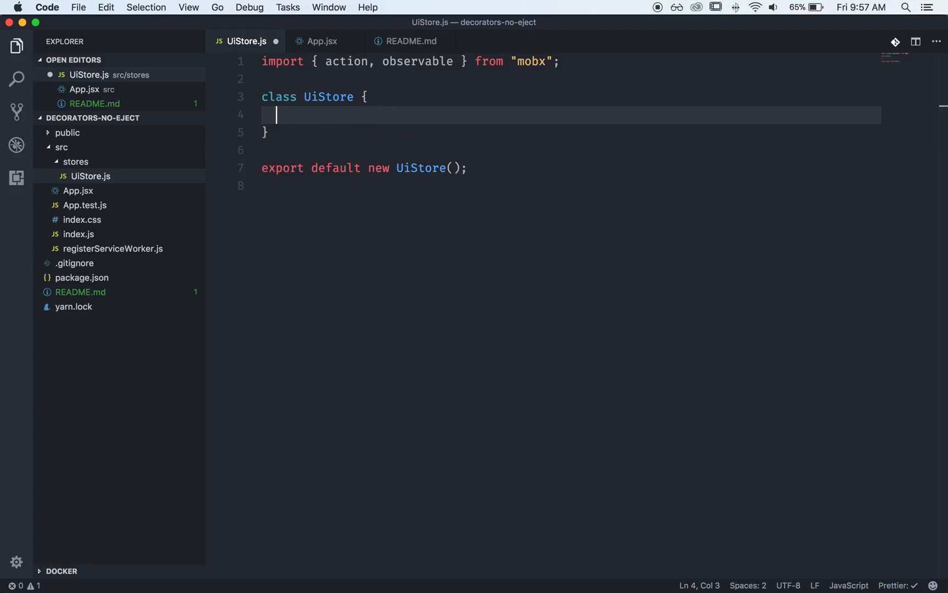
pyautogui.press('enter')
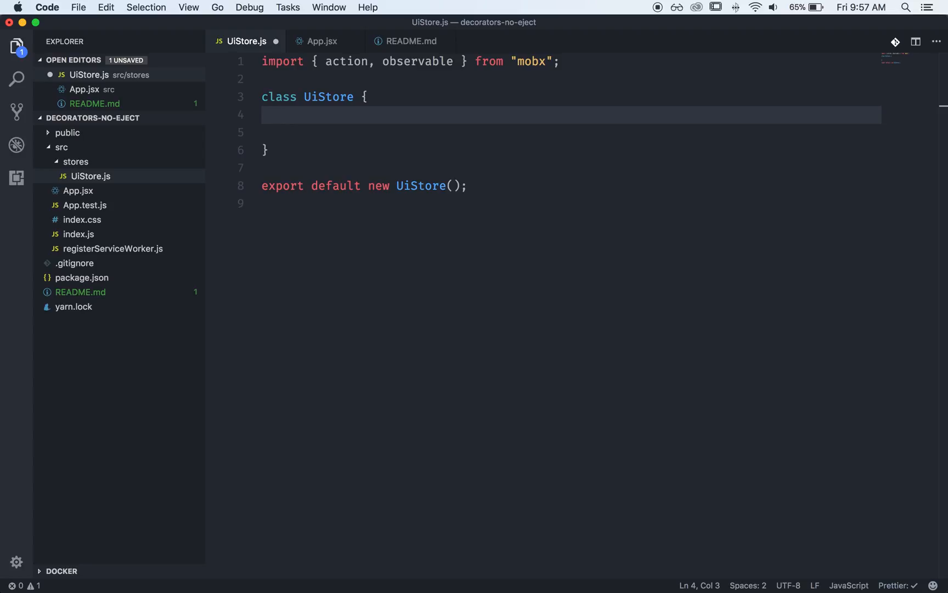
pyautogui.write('@observable')
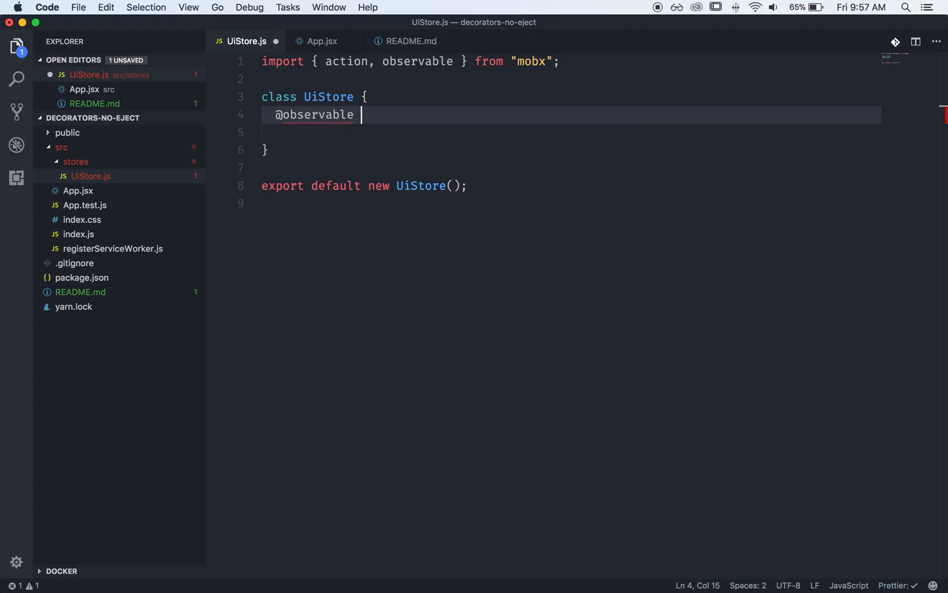
pyautogui.write("theme = '")
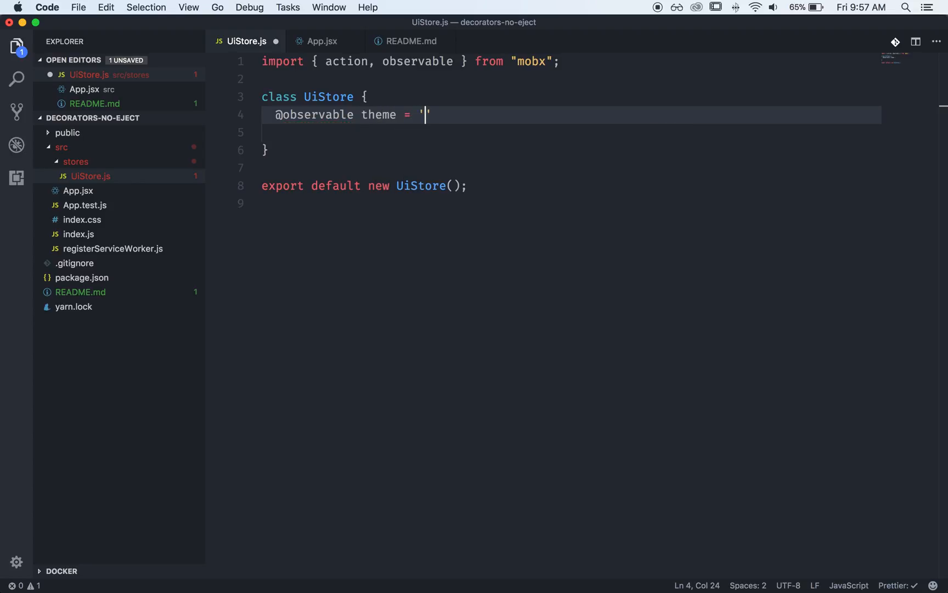
pyautogui.write('day";')
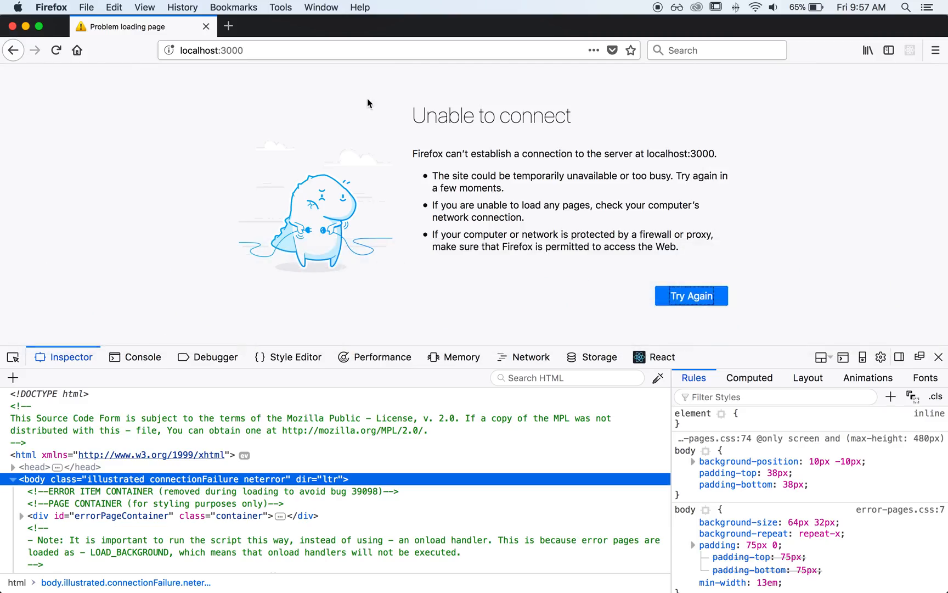
pyautogui.click(142, 357)
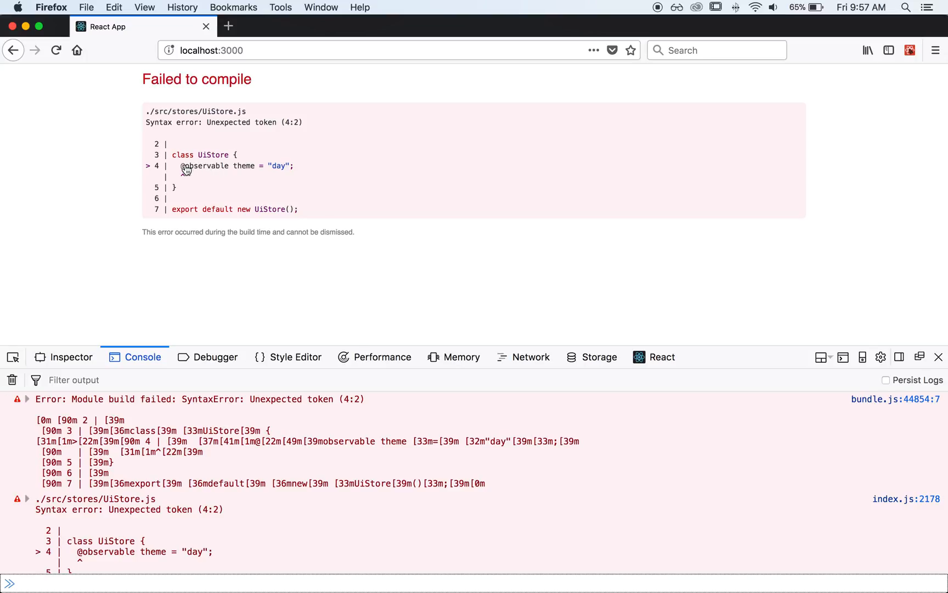
pyautogui.doubleClick(206, 166)
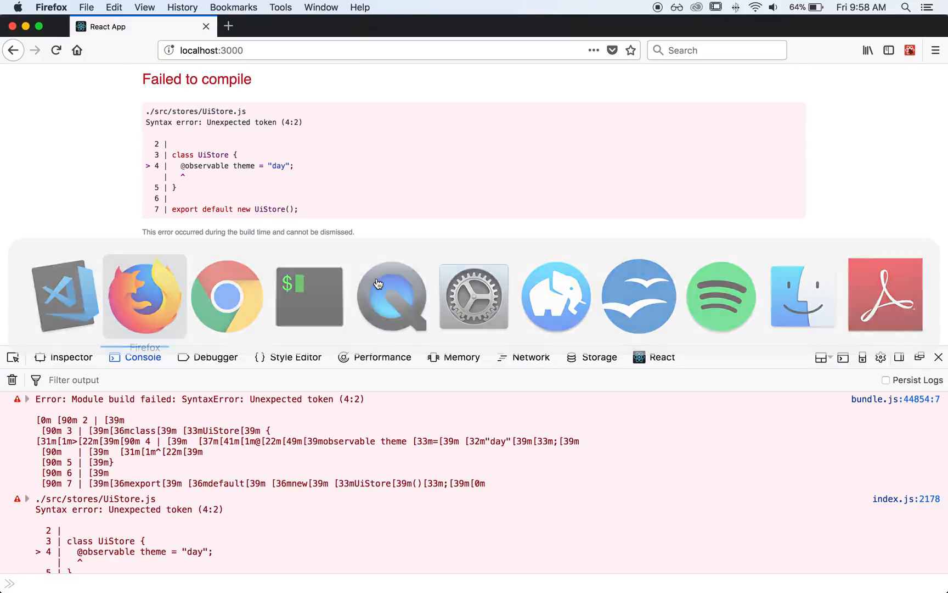
pyautogui.moveTo(245, 169)
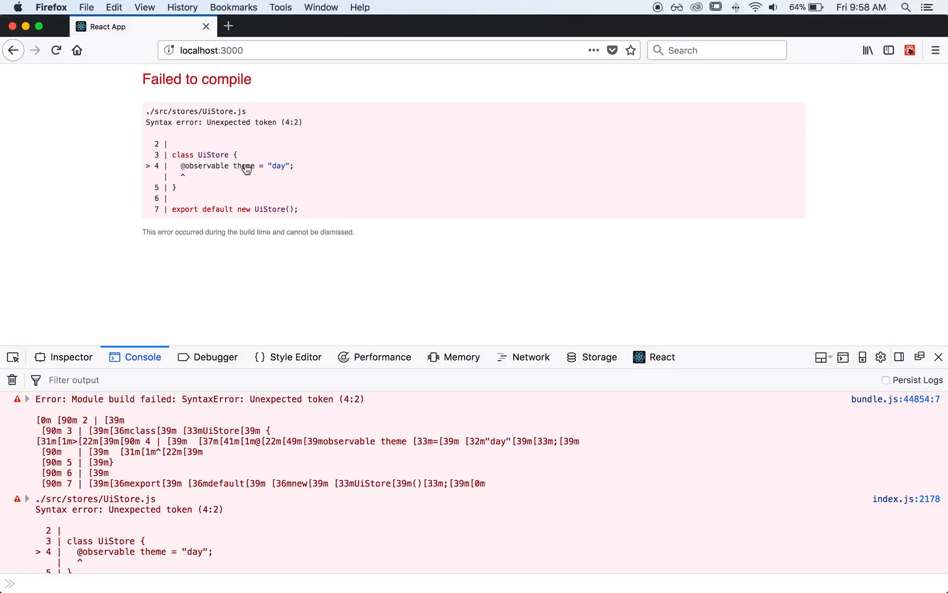
pyautogui.moveTo(292, 168)
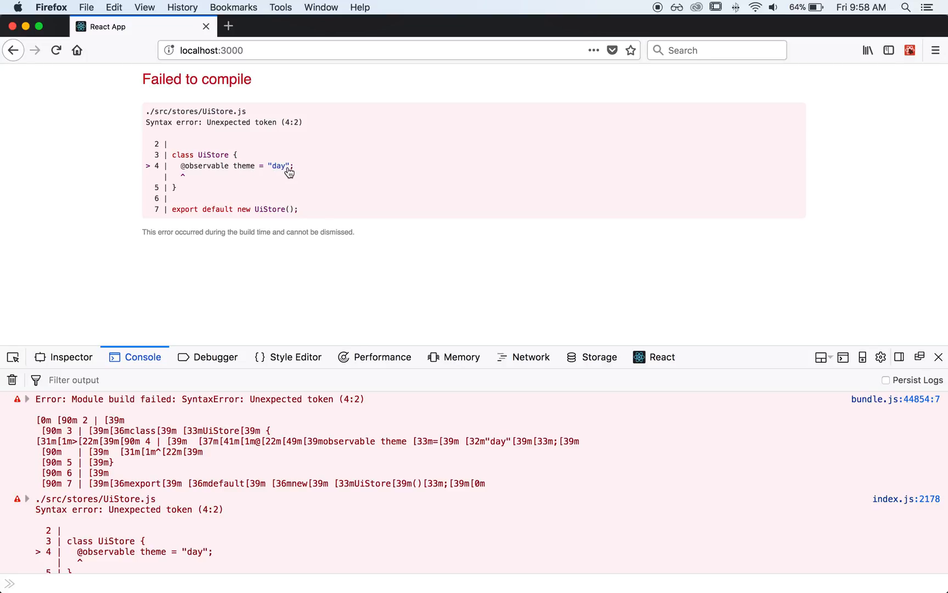
pyautogui.moveTo(268, 180)
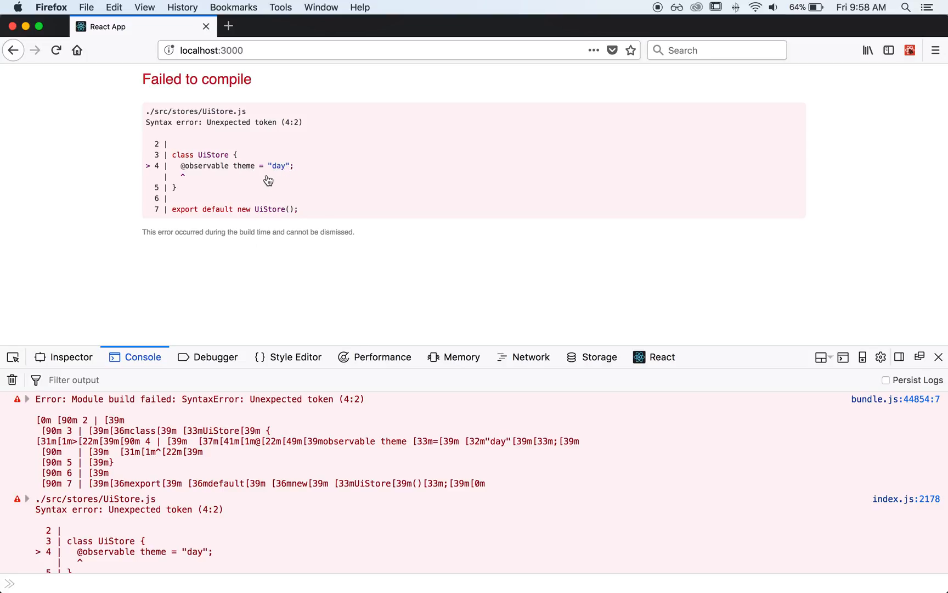
pyautogui.moveTo(263, 183)
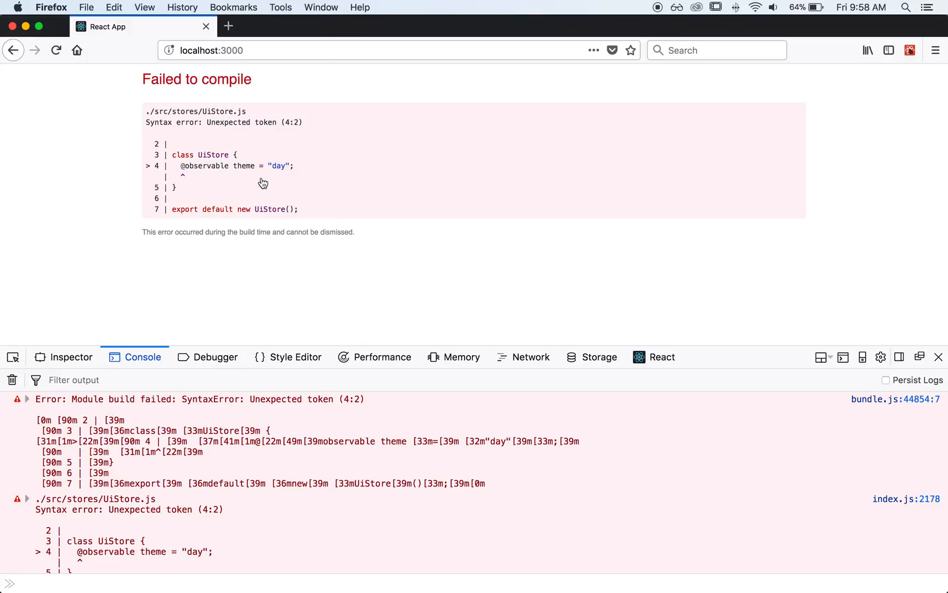
pyautogui.moveTo(262, 177)
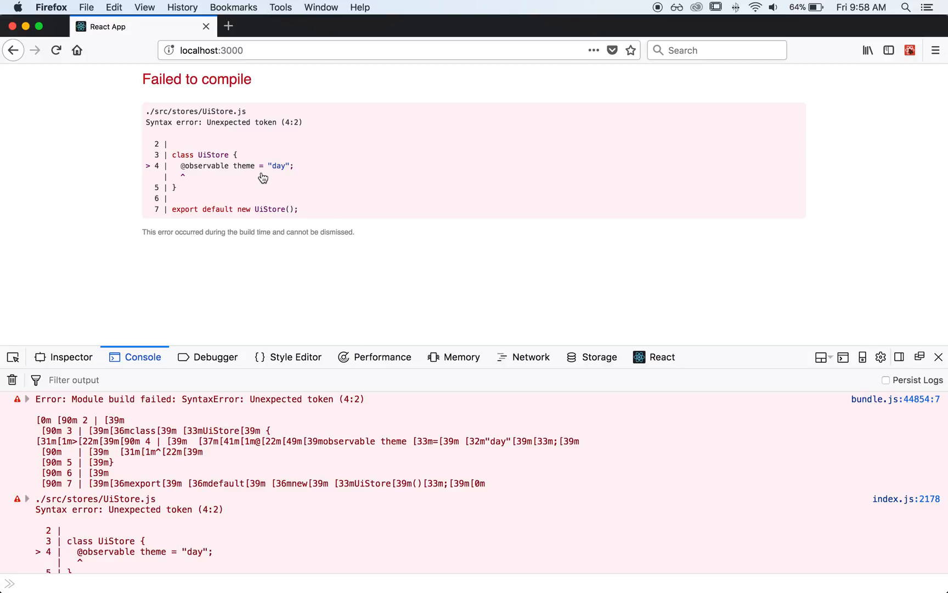
pyautogui.moveTo(197, 182)
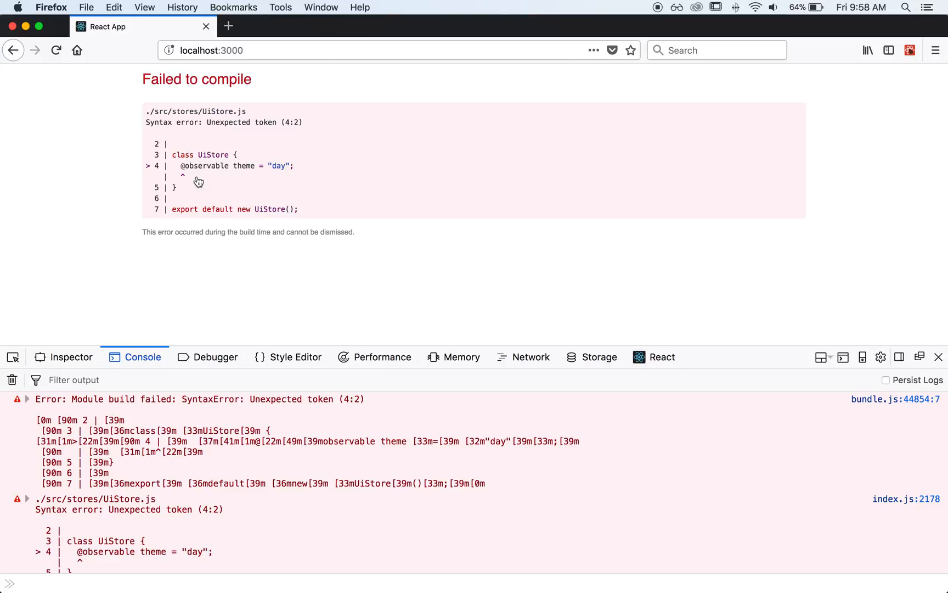
pyautogui.moveTo(240, 282)
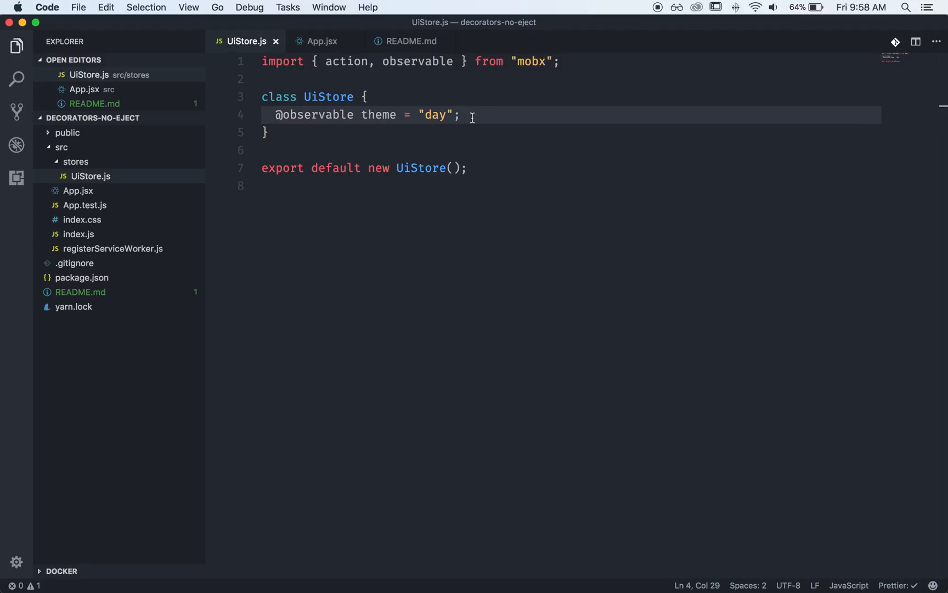
pyautogui.write('@')
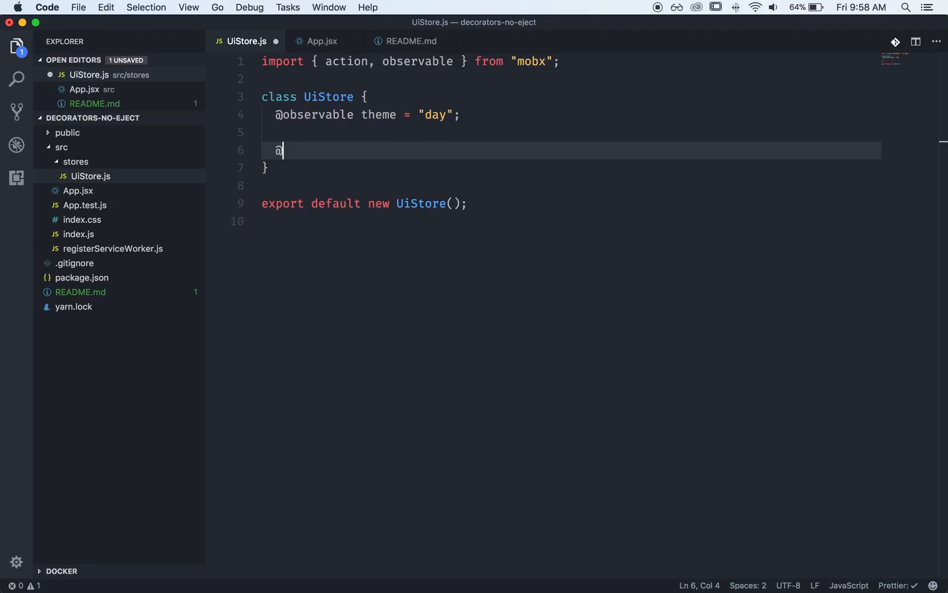
pyautogui.write('action')
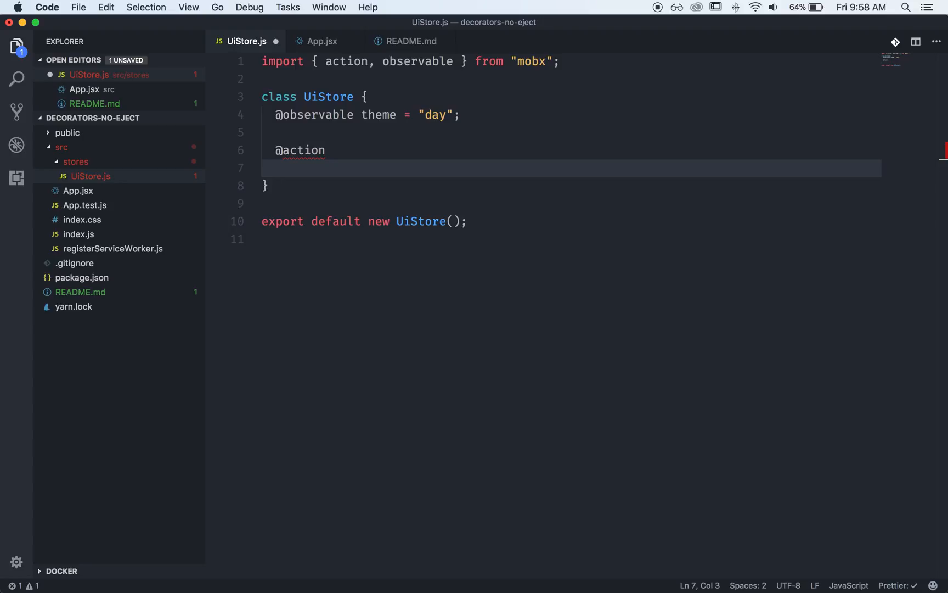
pyautogui.moveTo(345, 167)
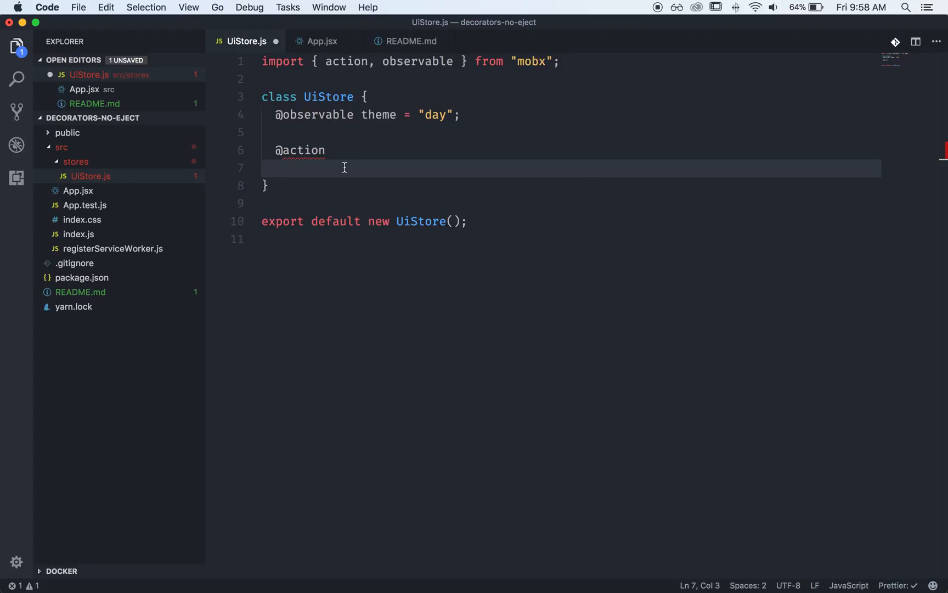
pyautogui.write('toggleTheme =')
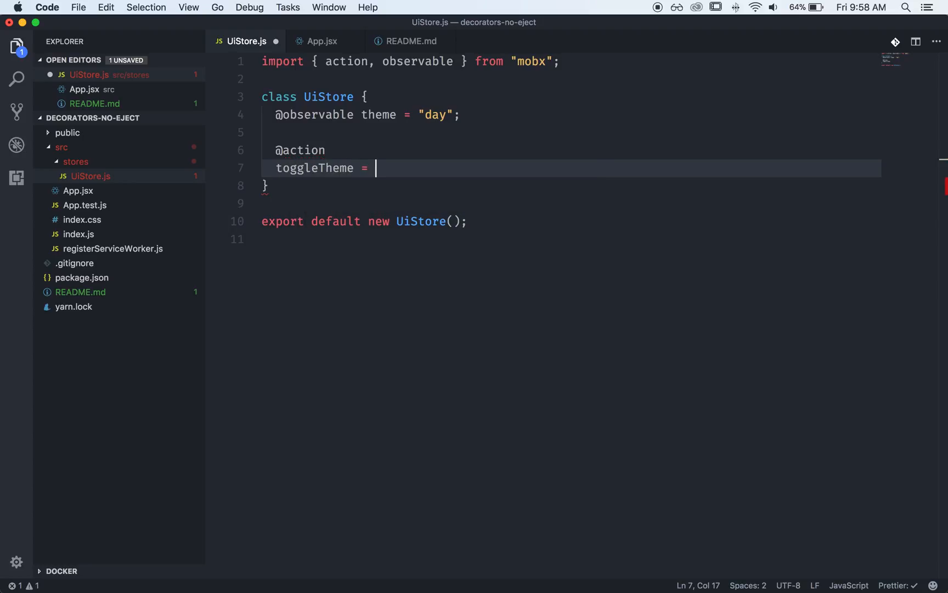
pyautogui.write('() => {')
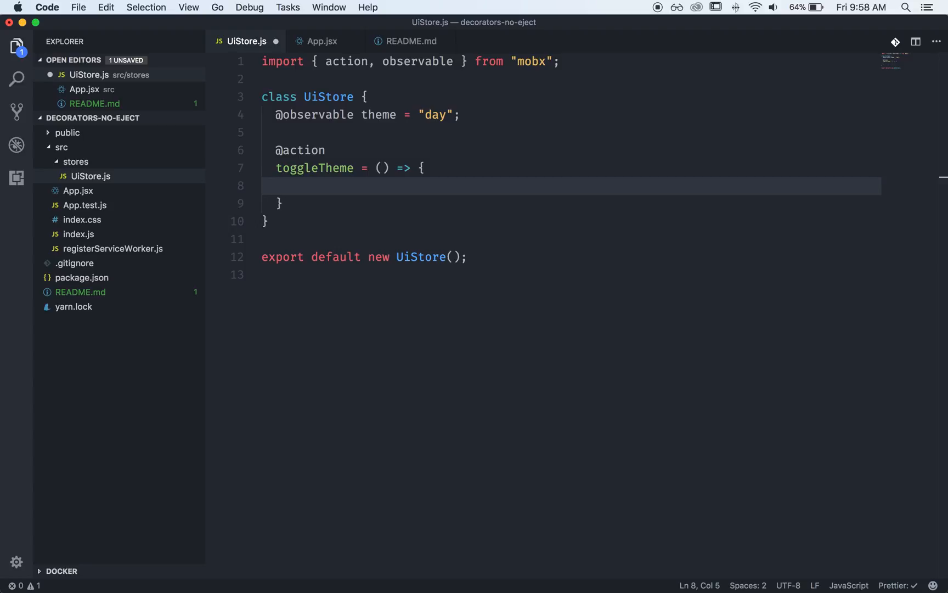
pyautogui.write('this.theme =')
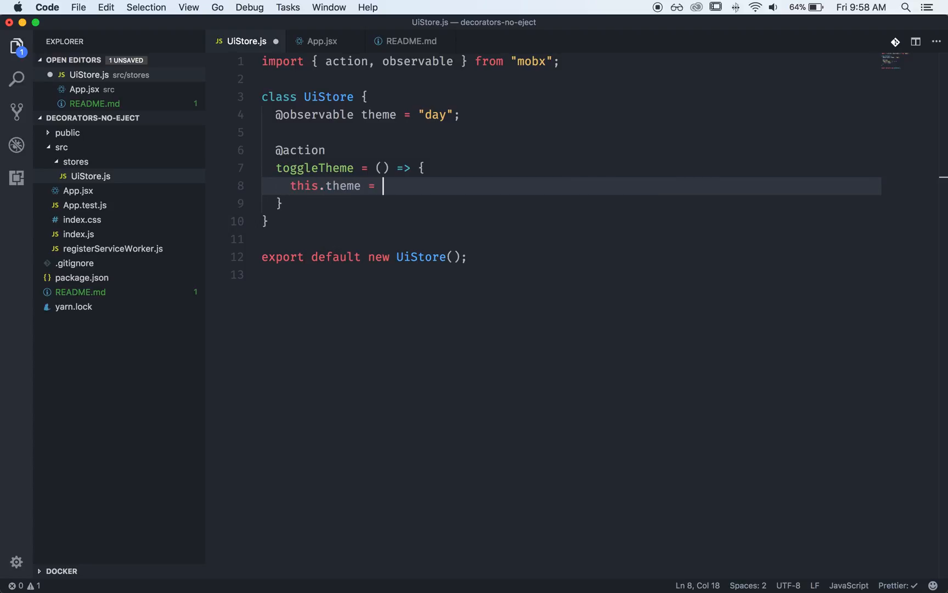
pyautogui.write('this.theme ==')
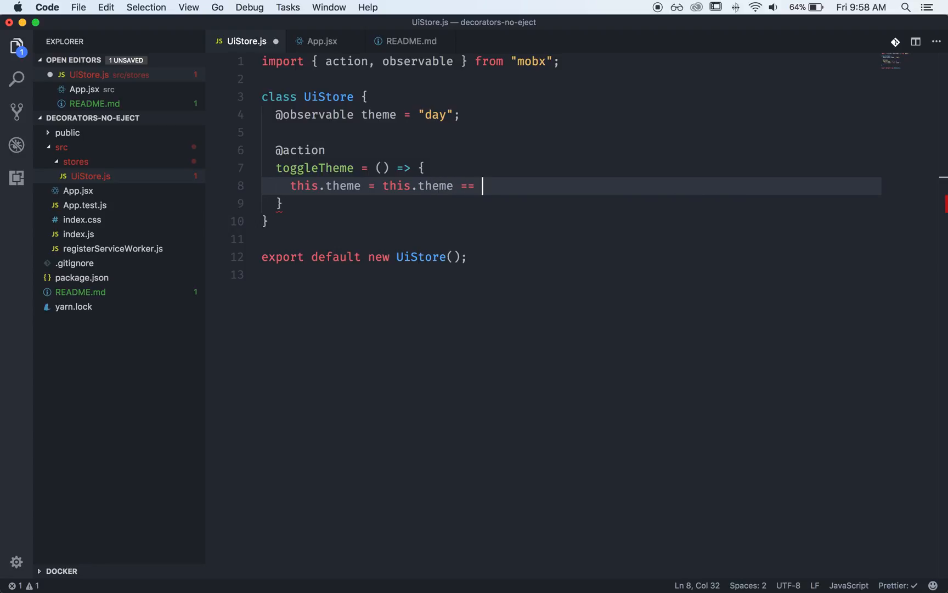
pyautogui.write("'day' : 'night' : '")
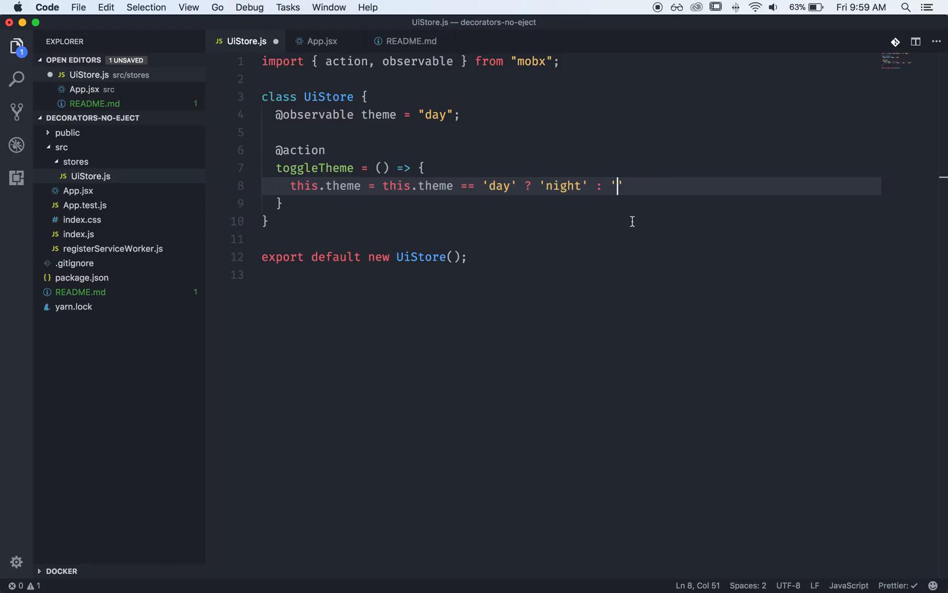
pyautogui.write("day';")
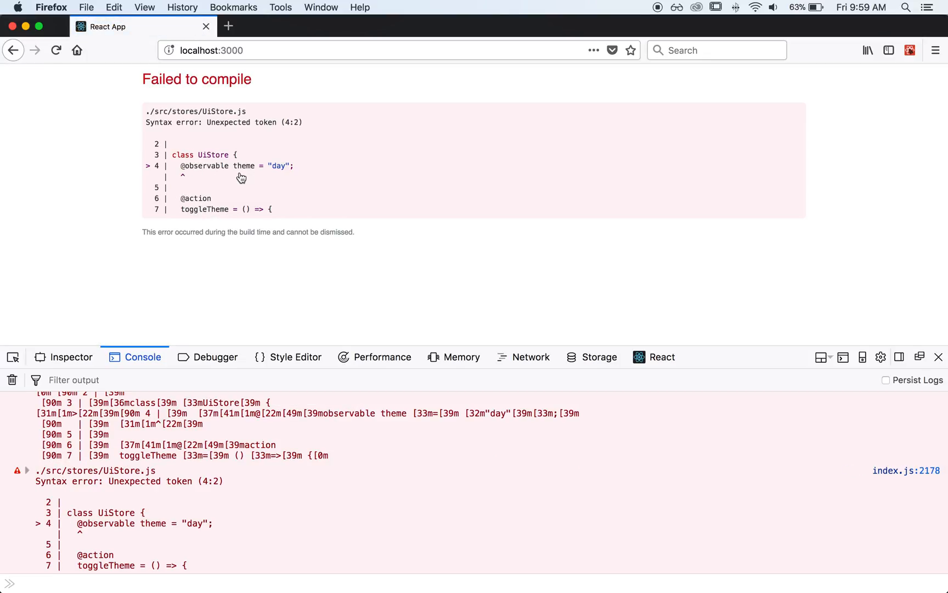
# Step: Leave the Firefox compile-error overlay and return to VS Code
pyautogui.press('cmd+tab')
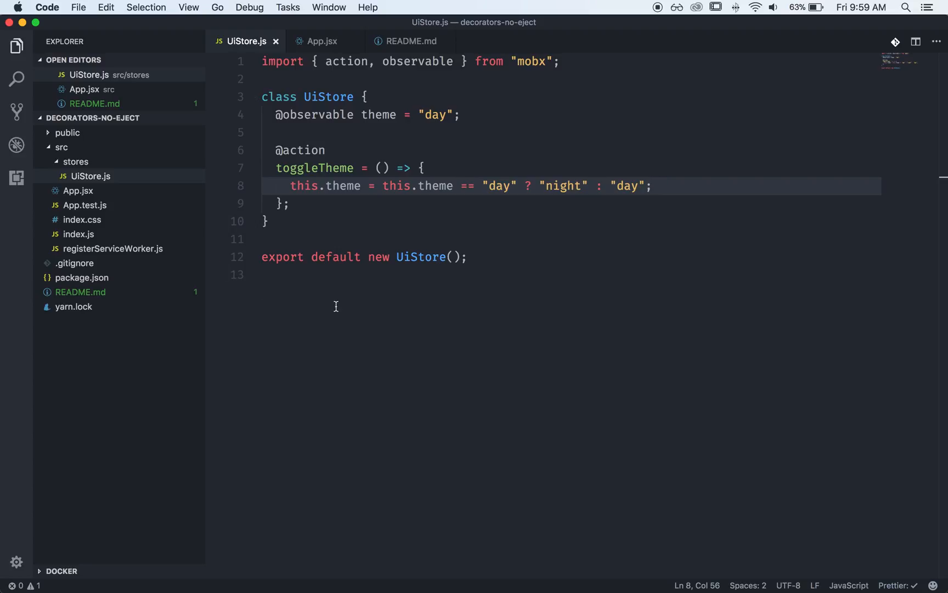
pyautogui.moveTo(416, 247)
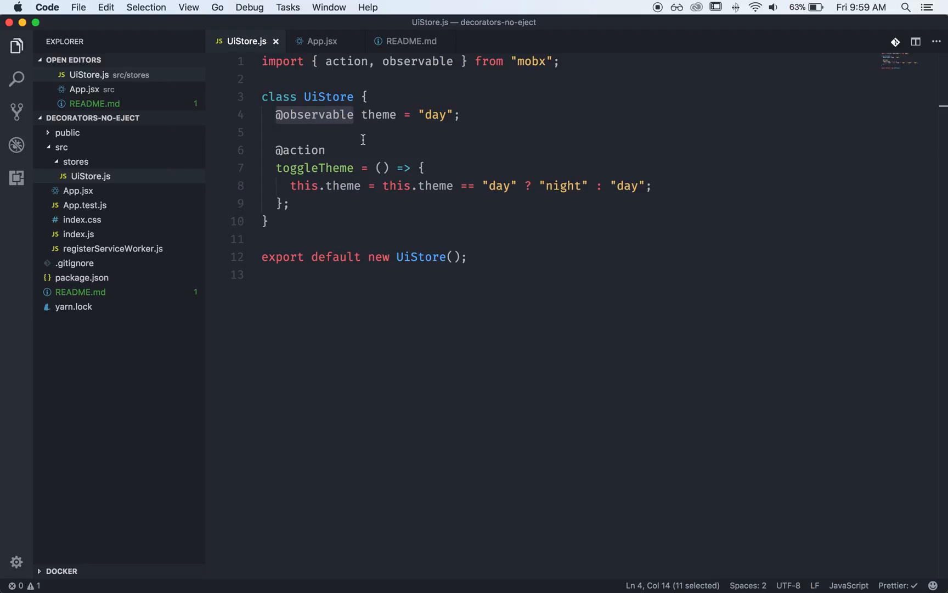
pyautogui.click(291, 203)
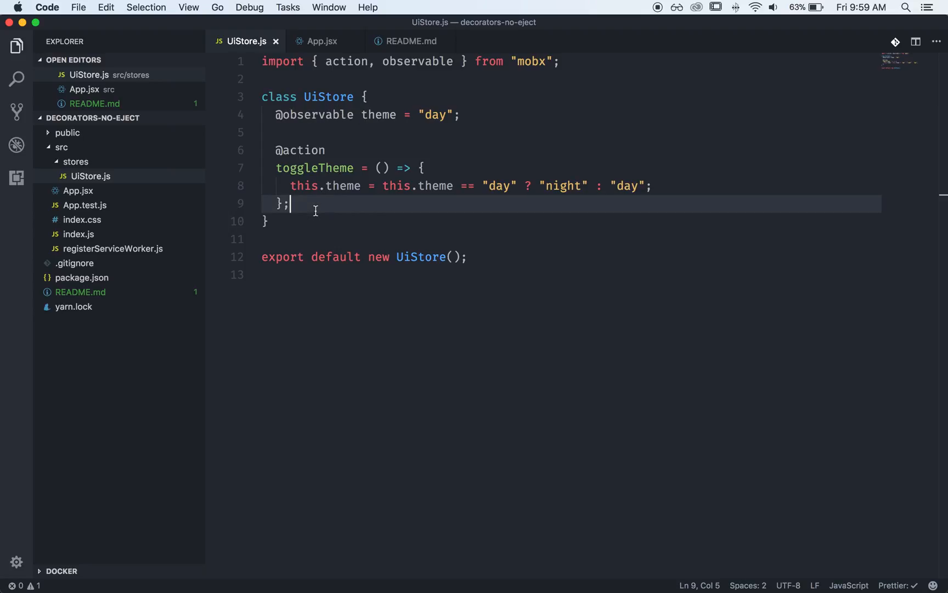
pyautogui.moveTo(301, 248)
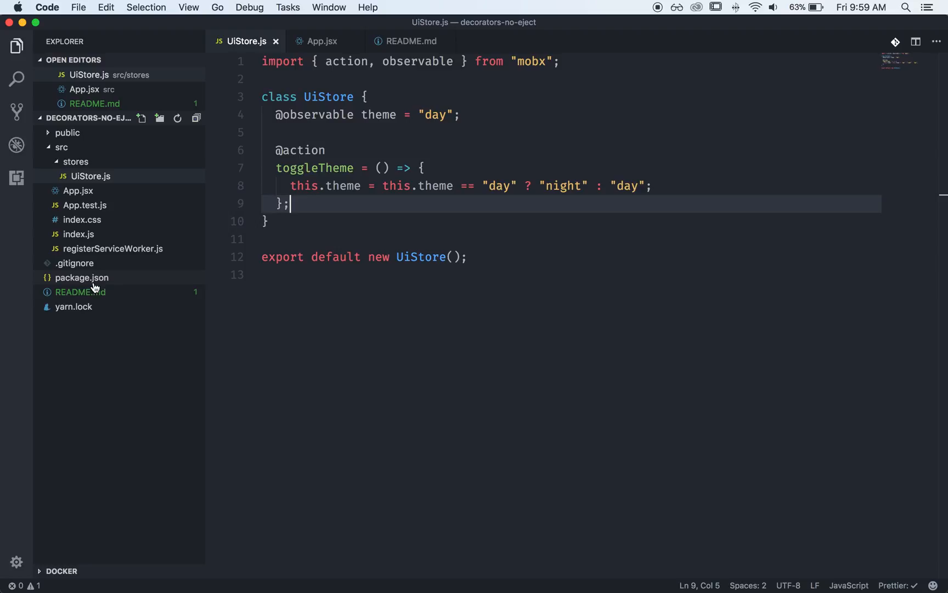
pyautogui.moveTo(81, 277)
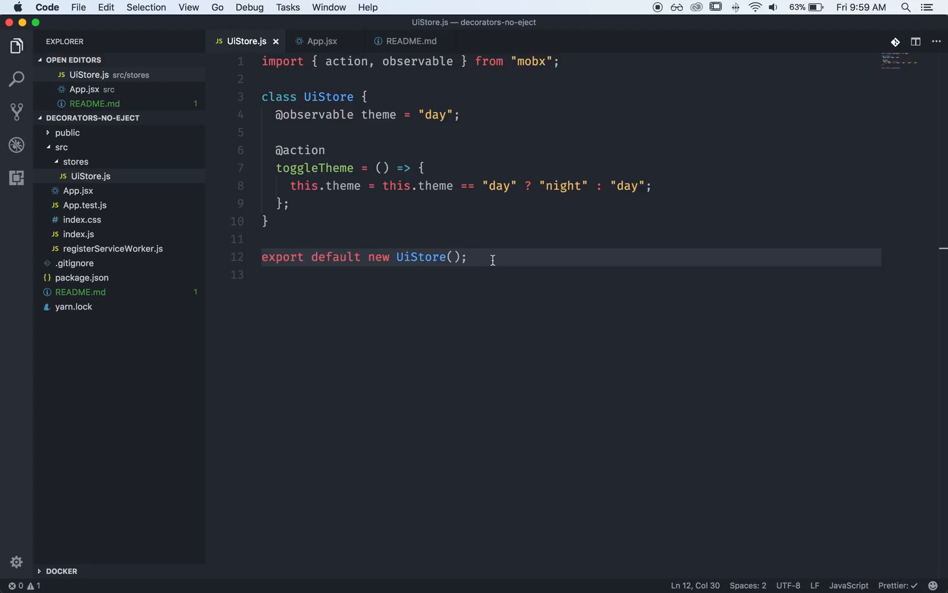
pyautogui.click(82, 292)
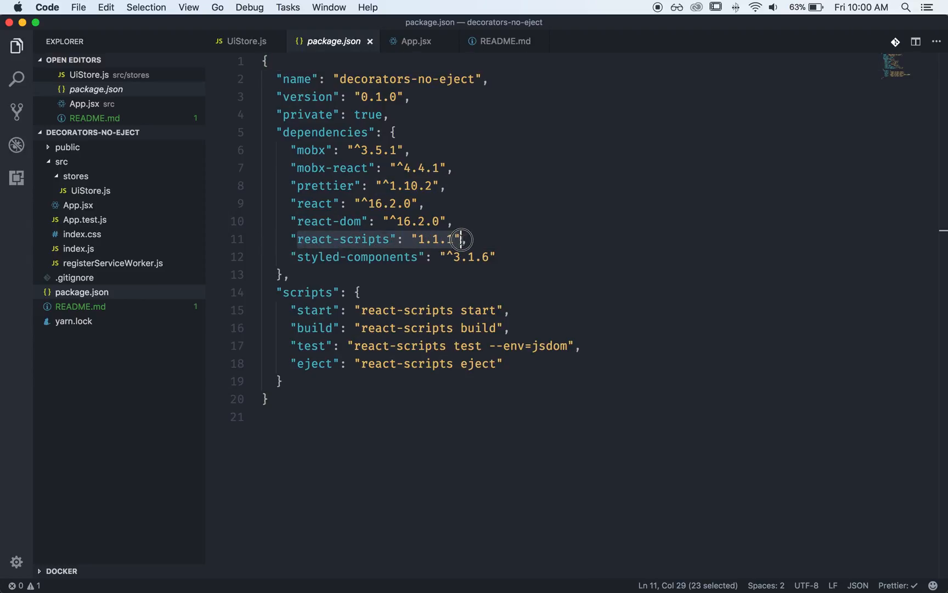
pyautogui.moveTo(459, 238)
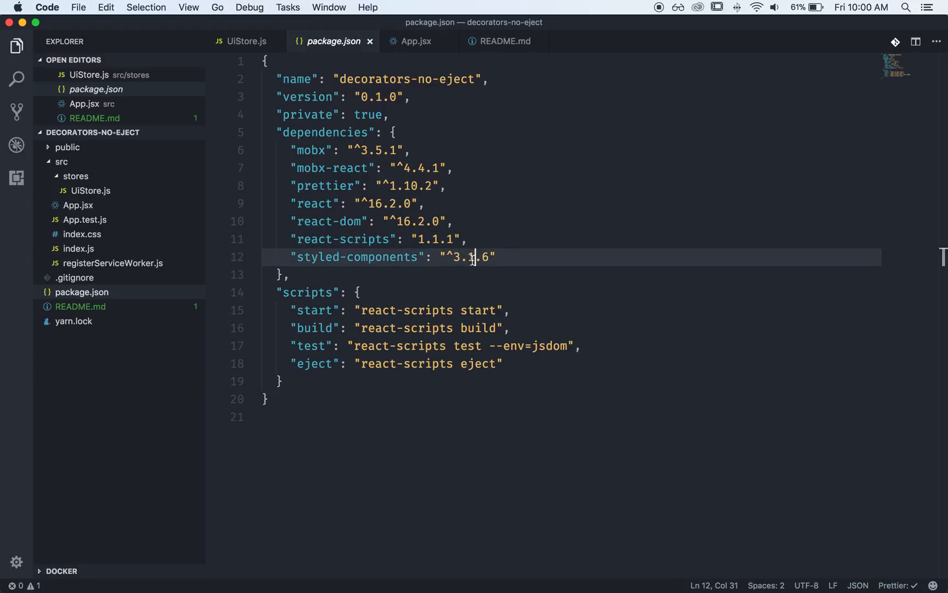
# Step: Open README.md and select the react-app-rewired package name in its package list
pyautogui.press('Cmd+Tab')
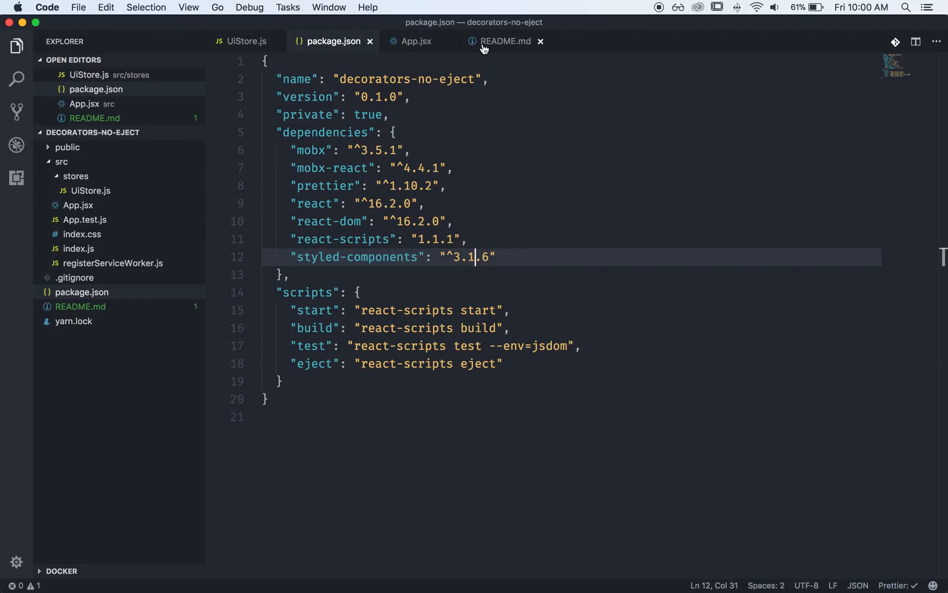
pyautogui.click(504, 41)
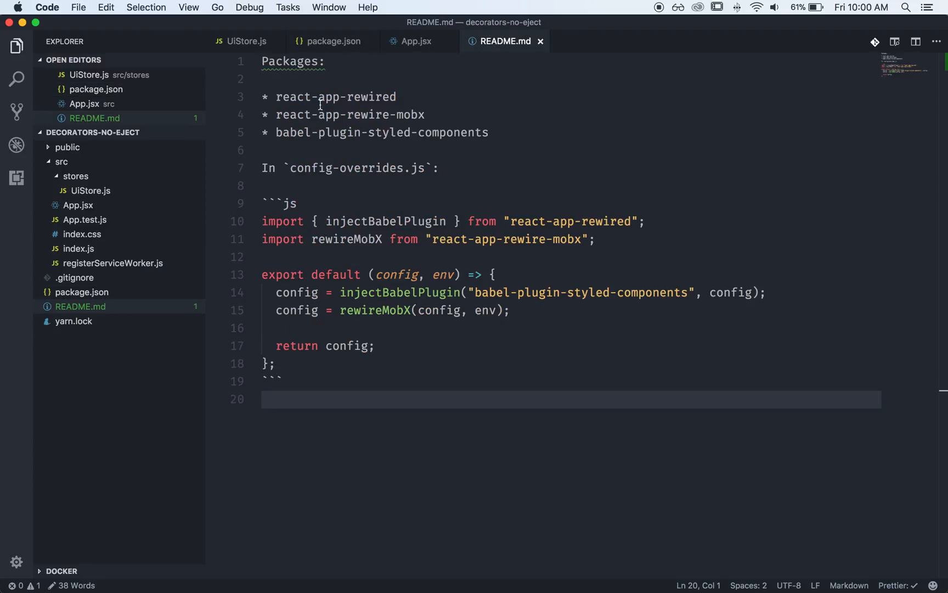
pyautogui.doubleClick(320, 96)
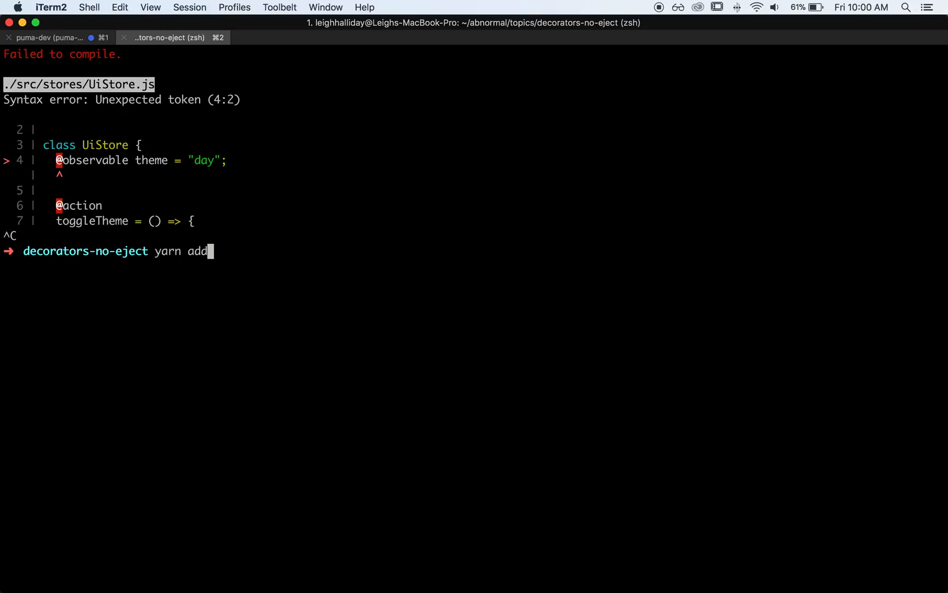
# Step: Install react-app-rewired with yarn and inspect the react-scripts start script and dependency
pyautogui.write('react-app-rewired')
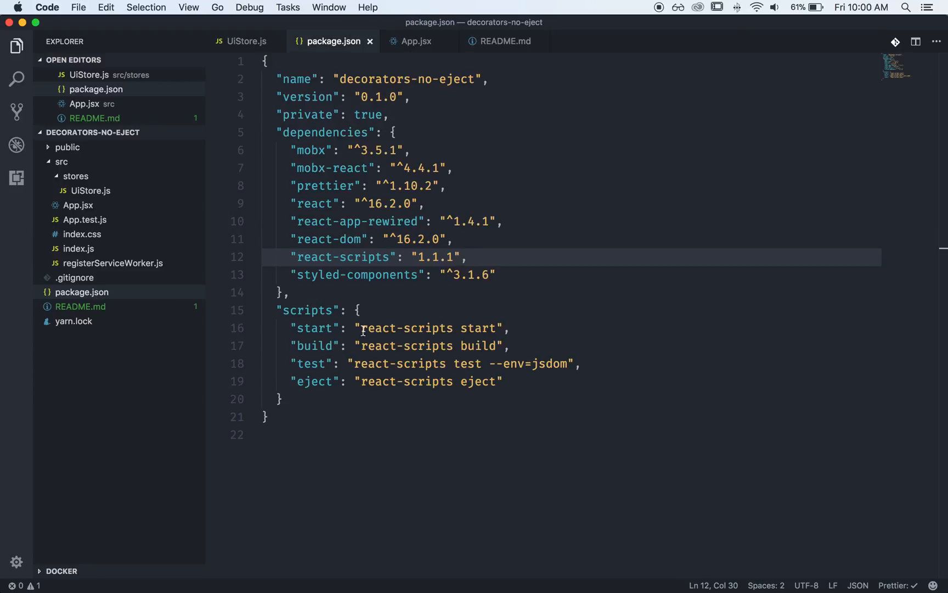
pyautogui.doubleClick(405, 327)
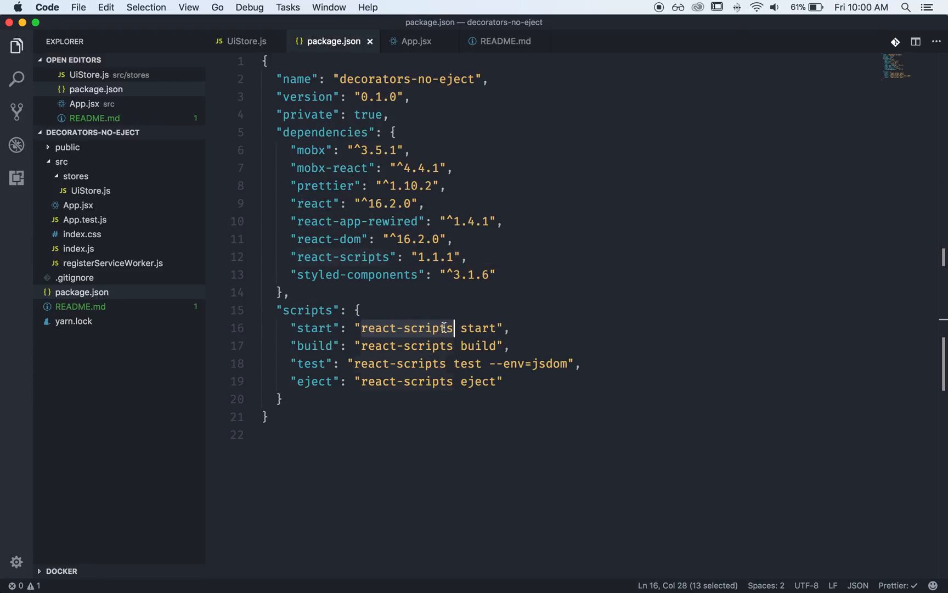
pyautogui.moveTo(422, 369)
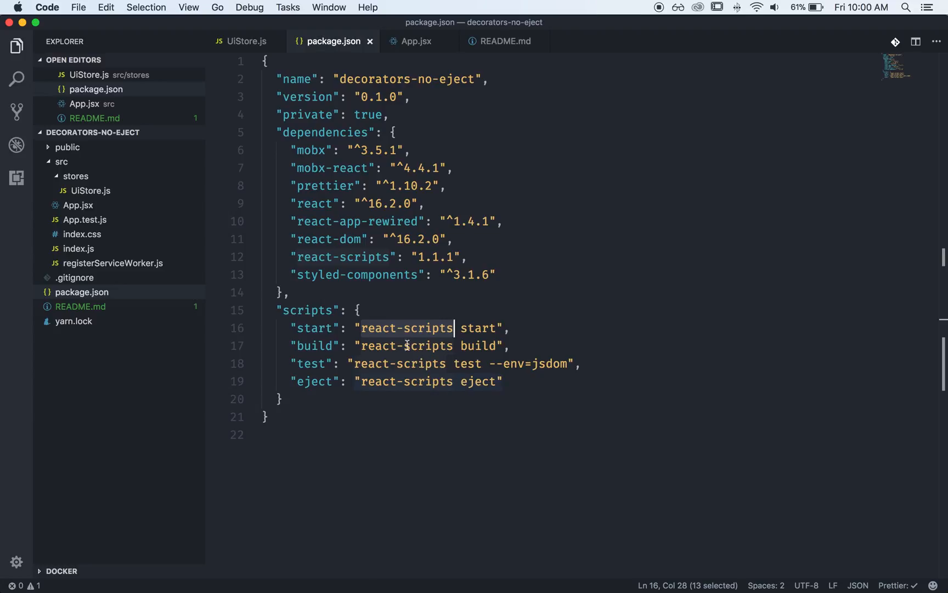
pyautogui.click(361, 328)
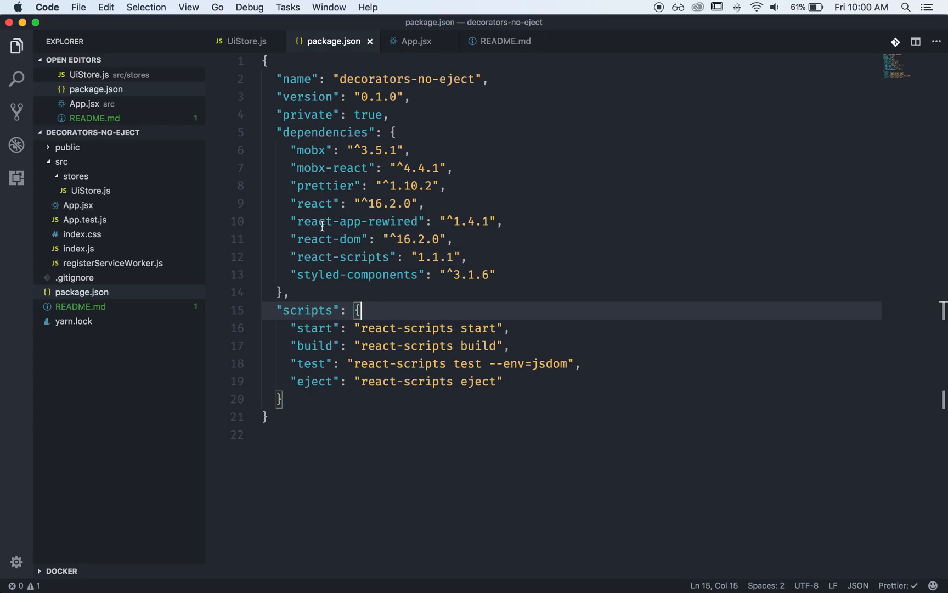
pyautogui.doubleClick(356, 221)
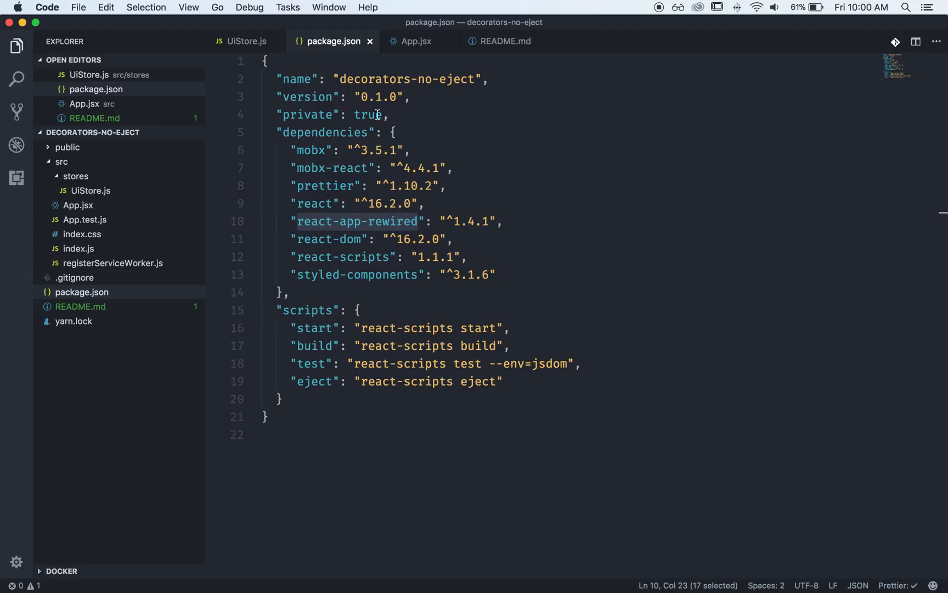
# Step: Check the README package notes and install babel-plugin-styled-components with yarn
pyautogui.click(504, 41)
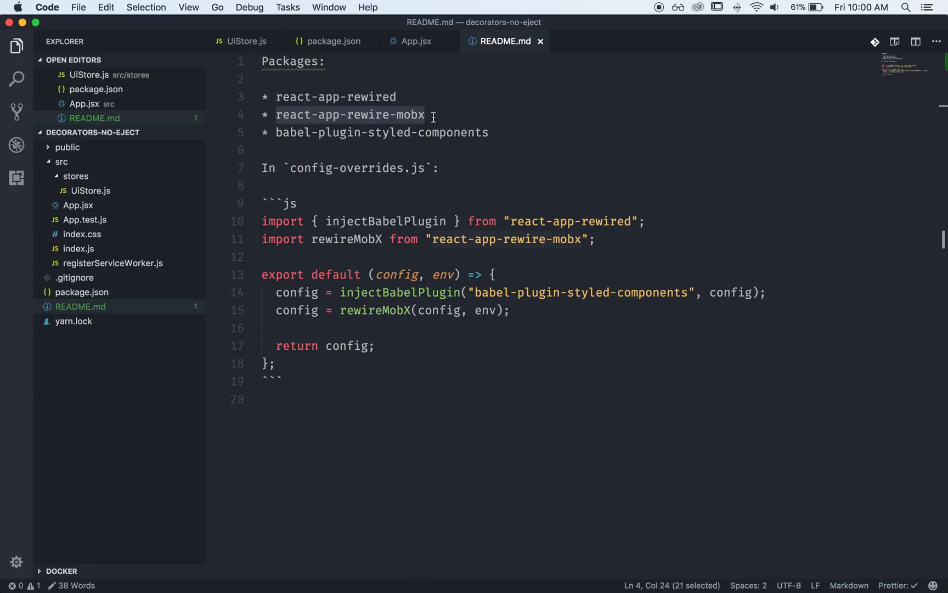
pyautogui.moveTo(416, 111)
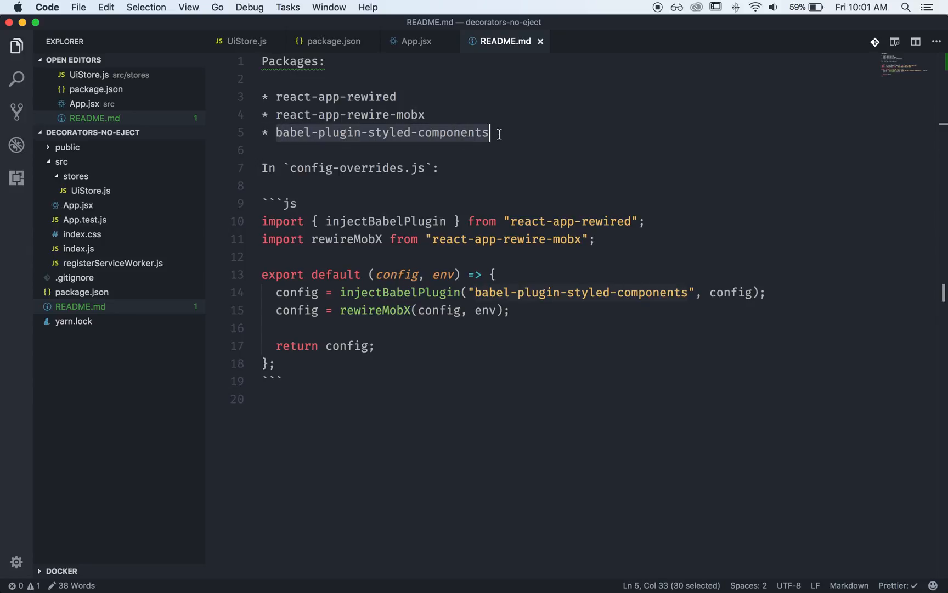
pyautogui.moveTo(462, 178)
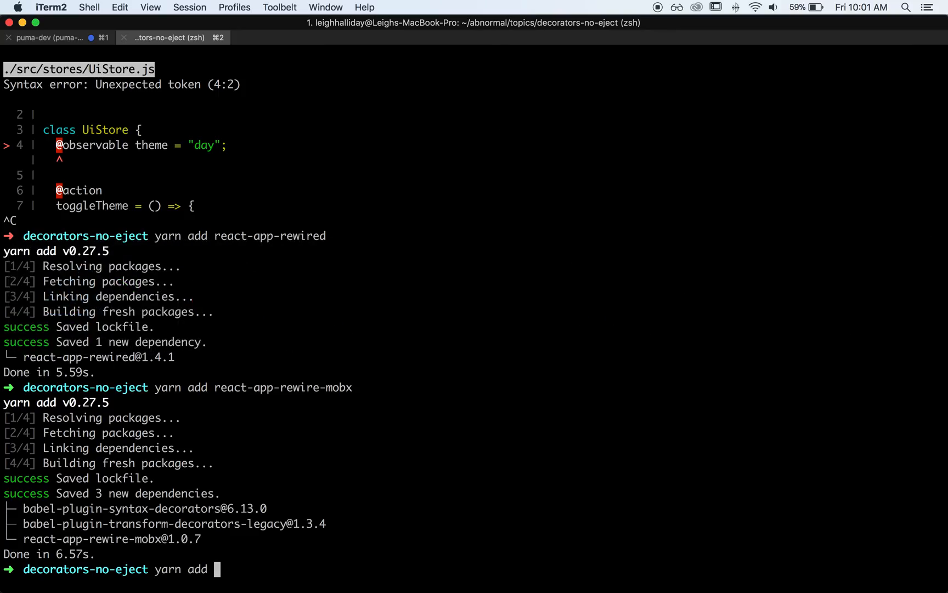
pyautogui.write('babel-plugin-styled-components')
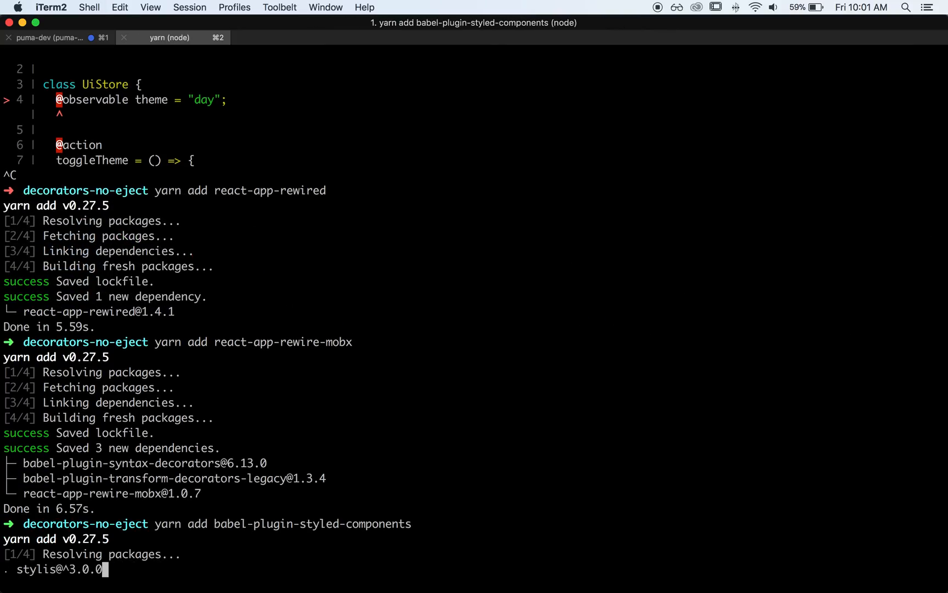
pyautogui.scroll(-3)
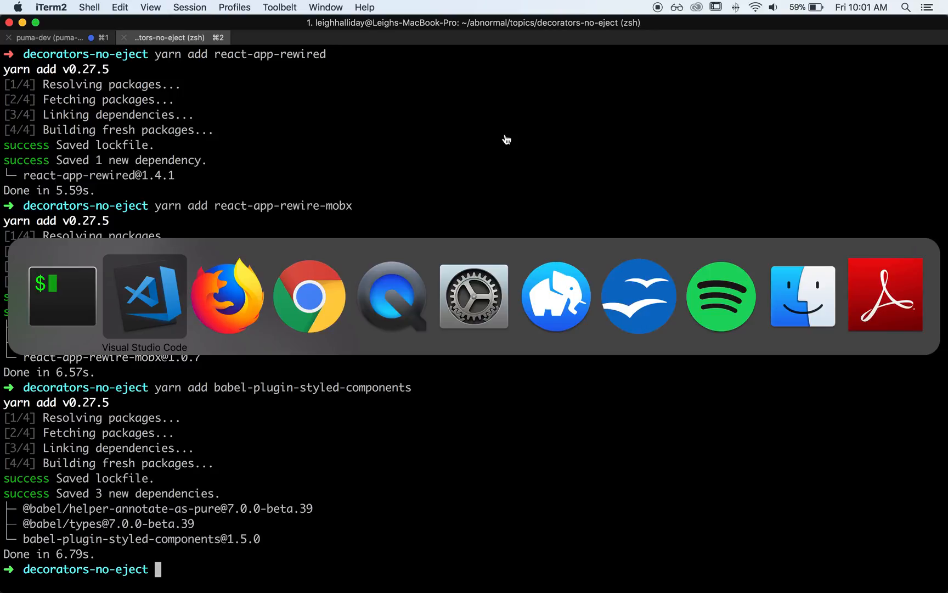
pyautogui.click(143, 296)
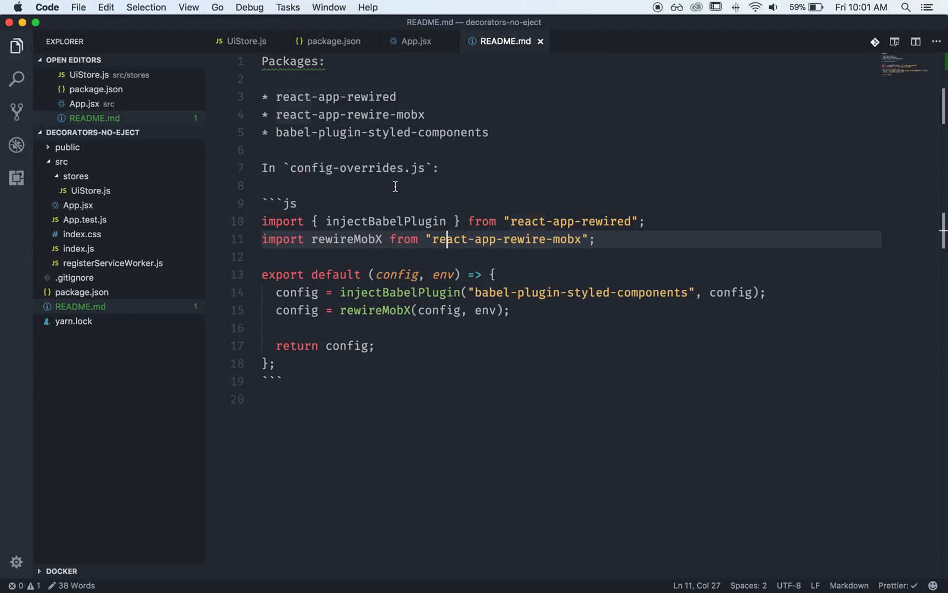
# Step: Open the react-app-rewired GitHub README and select react-app-rewired in its start script example
pyautogui.click(363, 573)
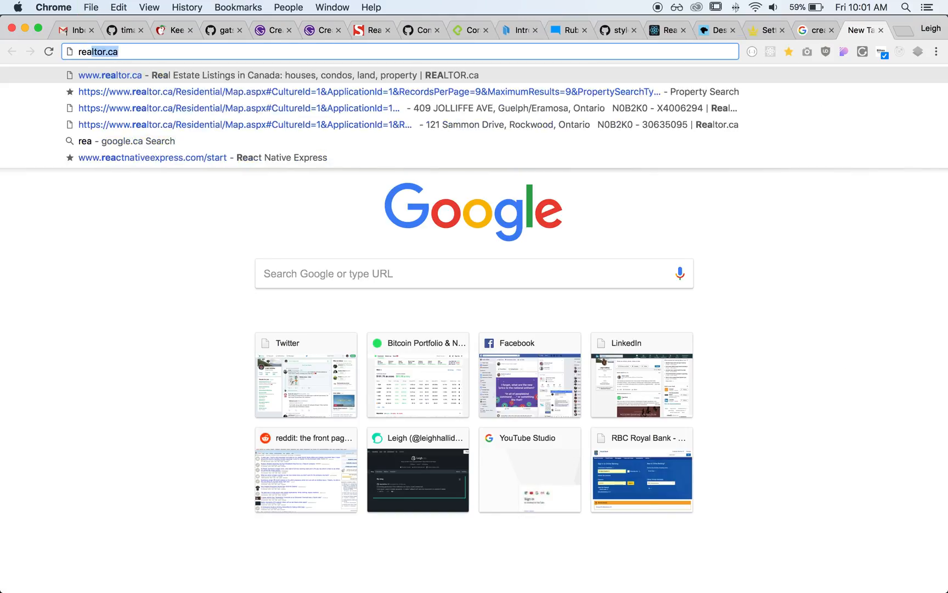
pyautogui.click(124, 30)
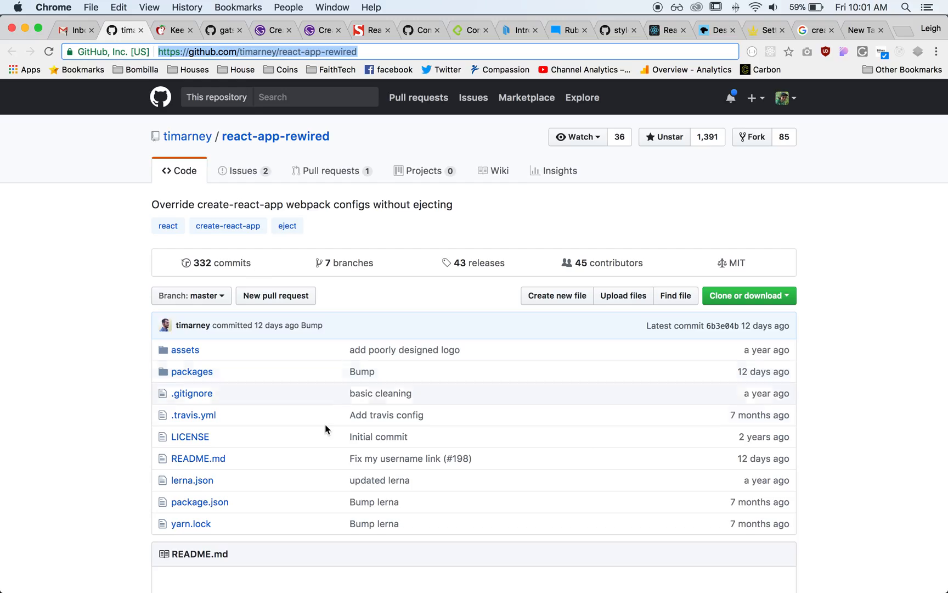
pyautogui.scroll(-3)
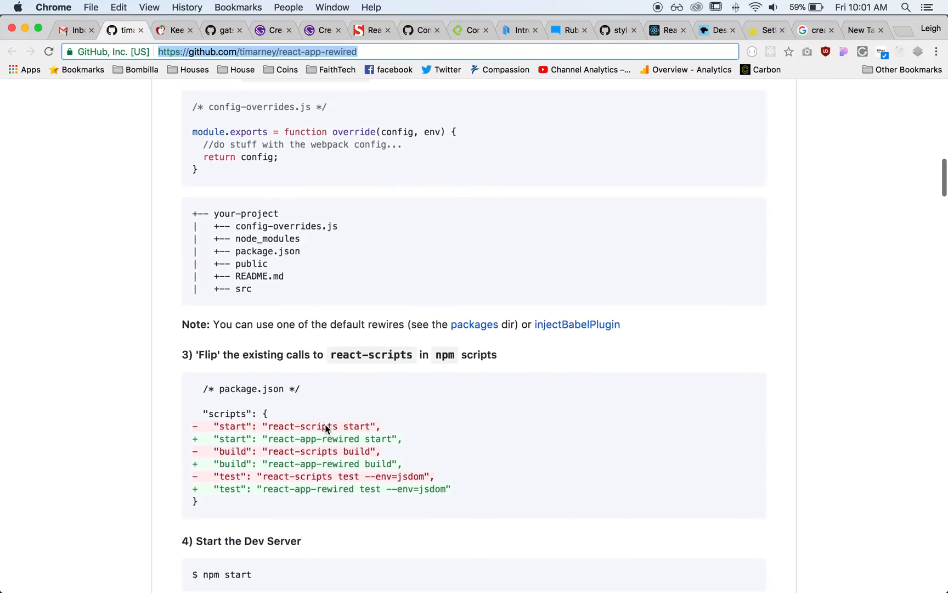
pyautogui.scroll(-3)
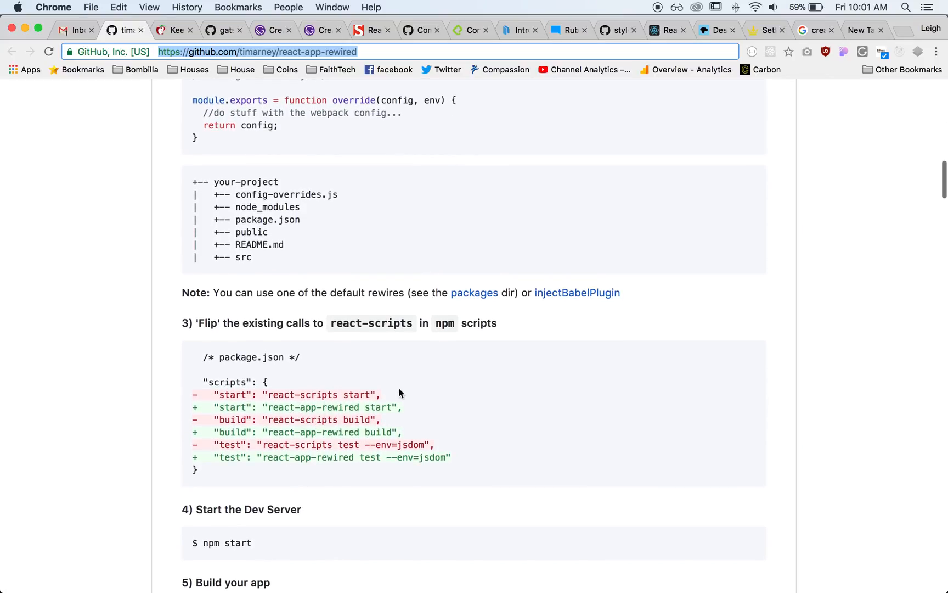
pyautogui.moveTo(270, 397)
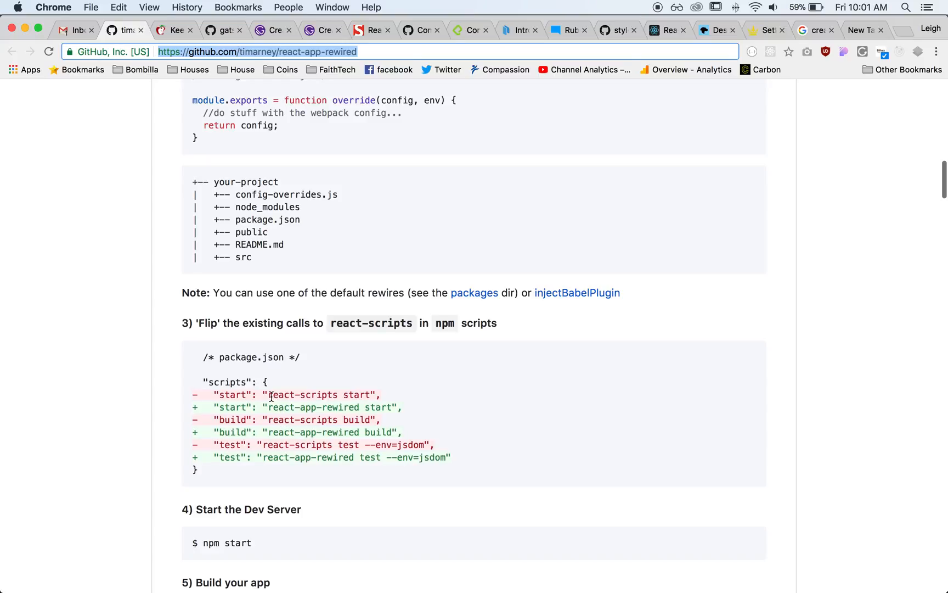
pyautogui.doubleClick(322, 395)
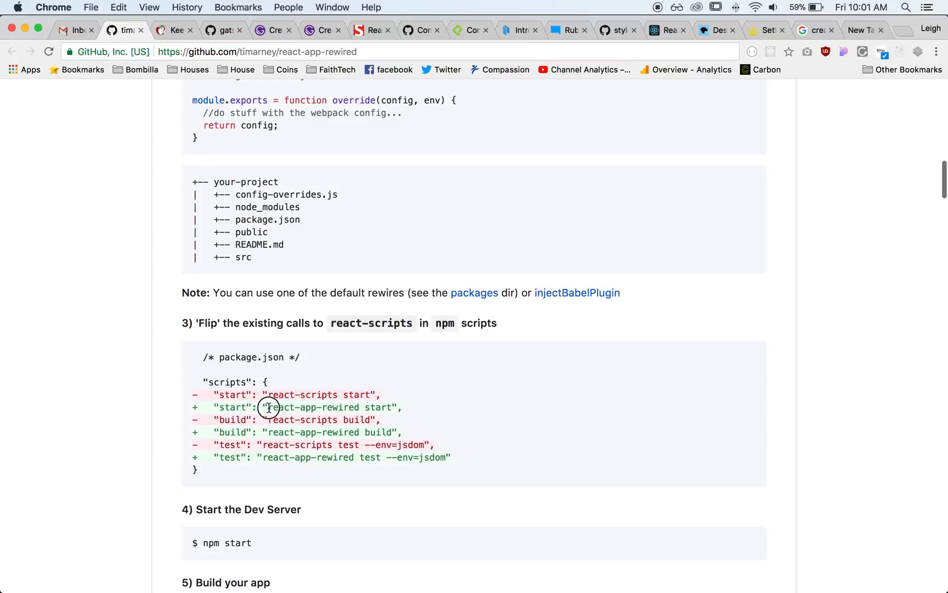
pyautogui.doubleClick(313, 407)
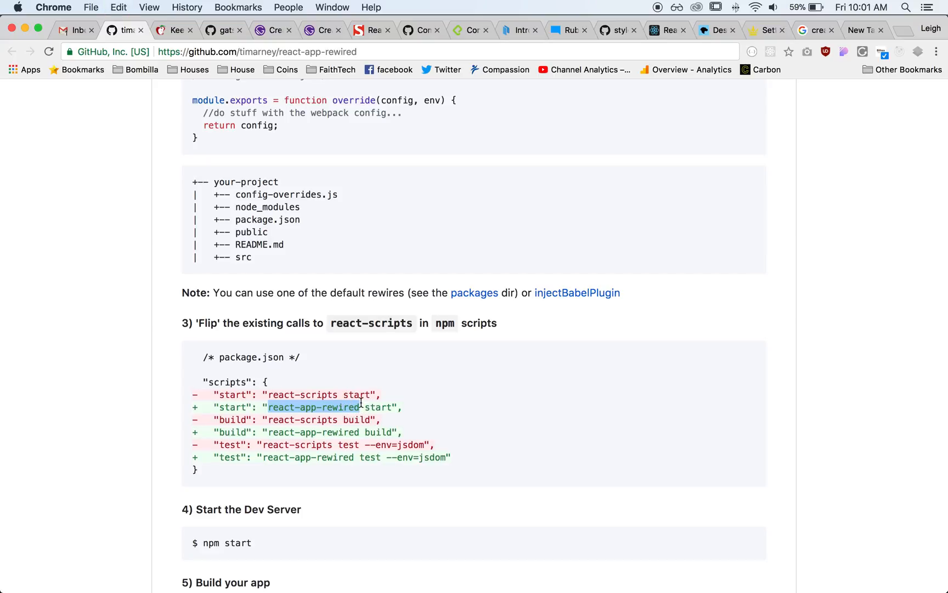
pyautogui.click(304, 574)
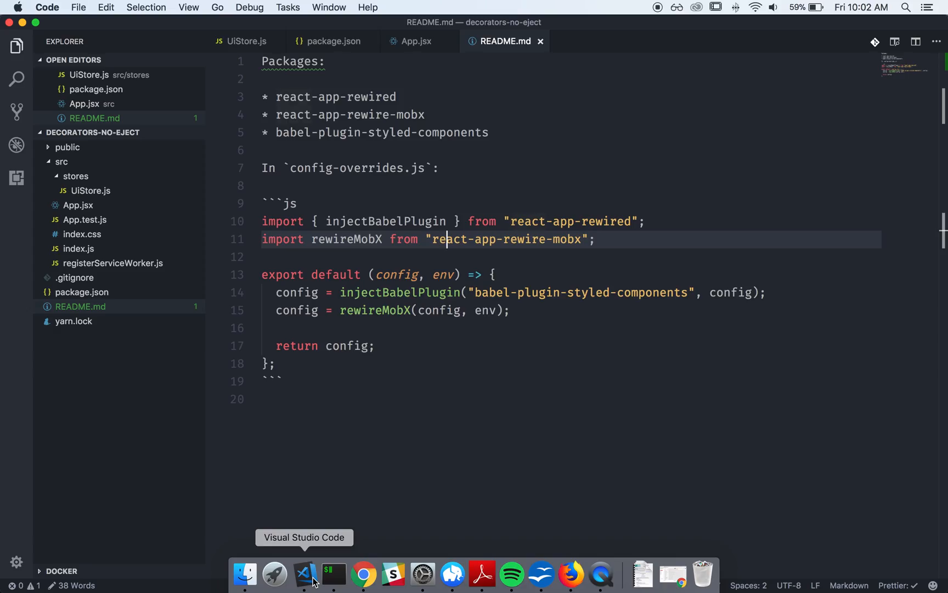
# Step: In package.json, replace the react-scripts calls in the scripts block with react-app-rewired
pyautogui.click(333, 42)
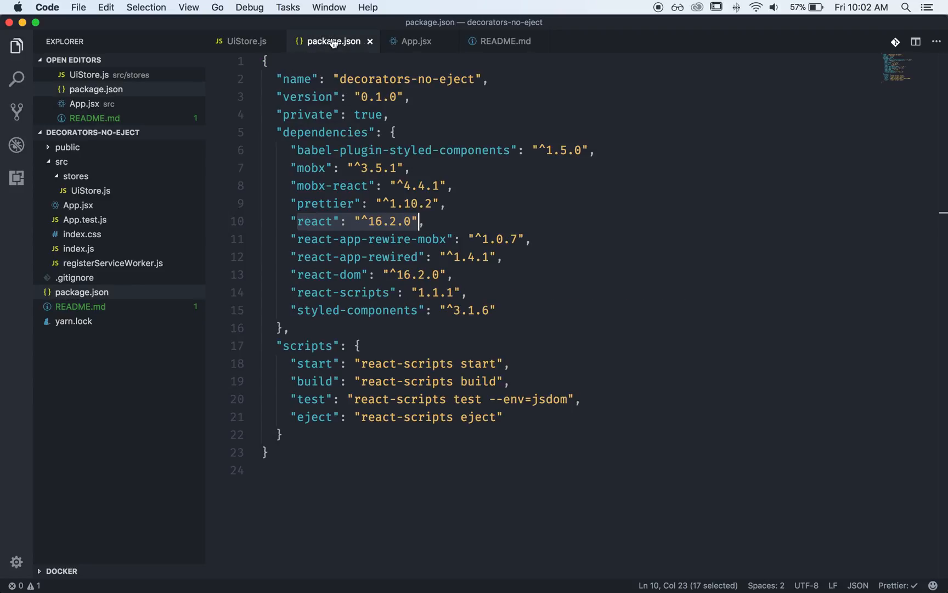
pyautogui.doubleClick(404, 363)
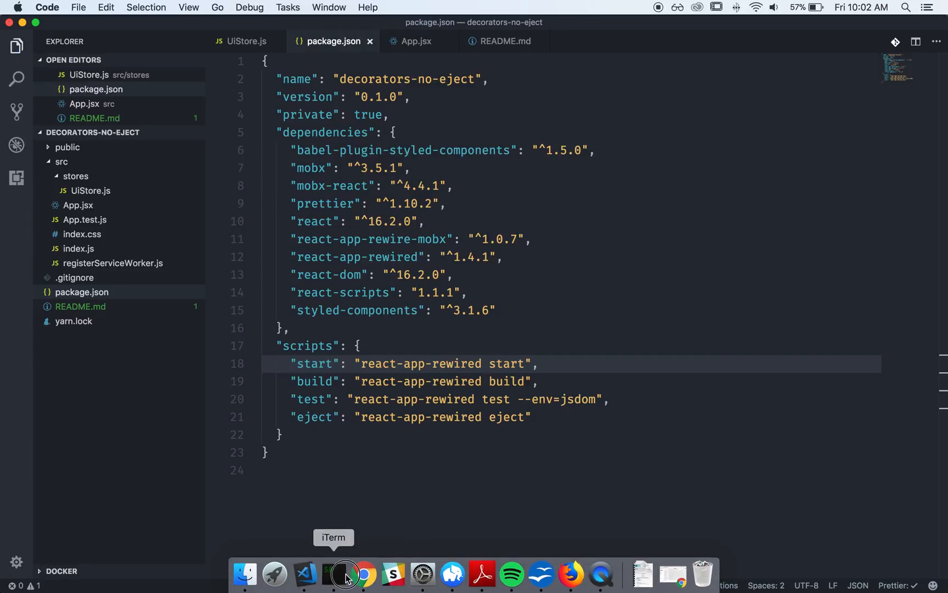
pyautogui.click(344, 571)
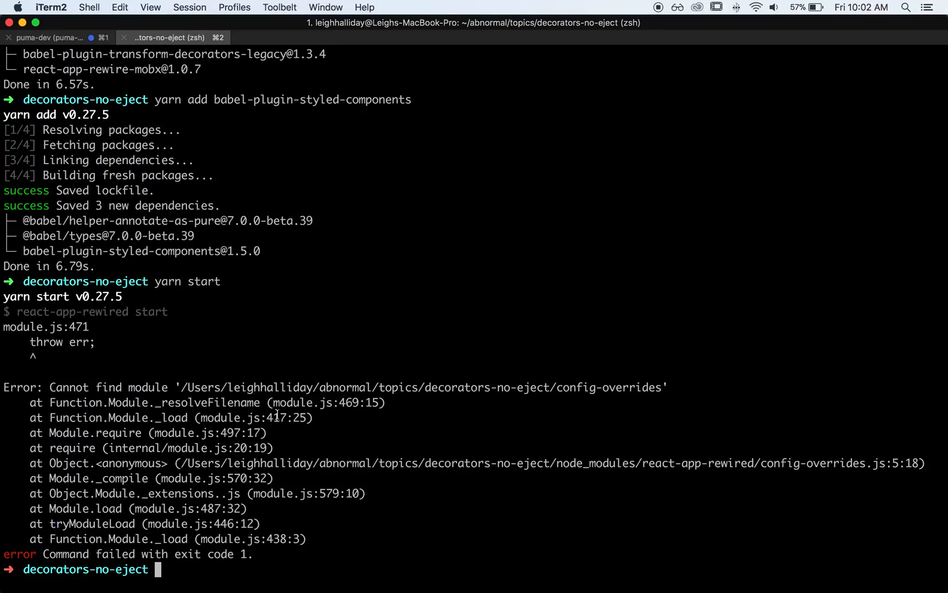
pyautogui.moveTo(262, 302)
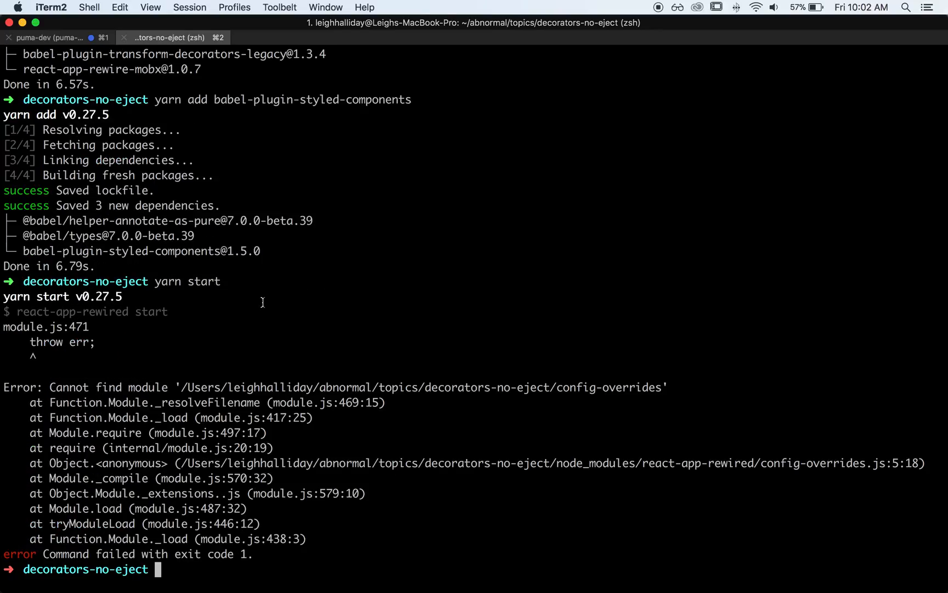
# Step: Run yarn start in iTerm2 and read the 'Cannot find module config-overrides' error
pyautogui.doubleClick(46, 311)
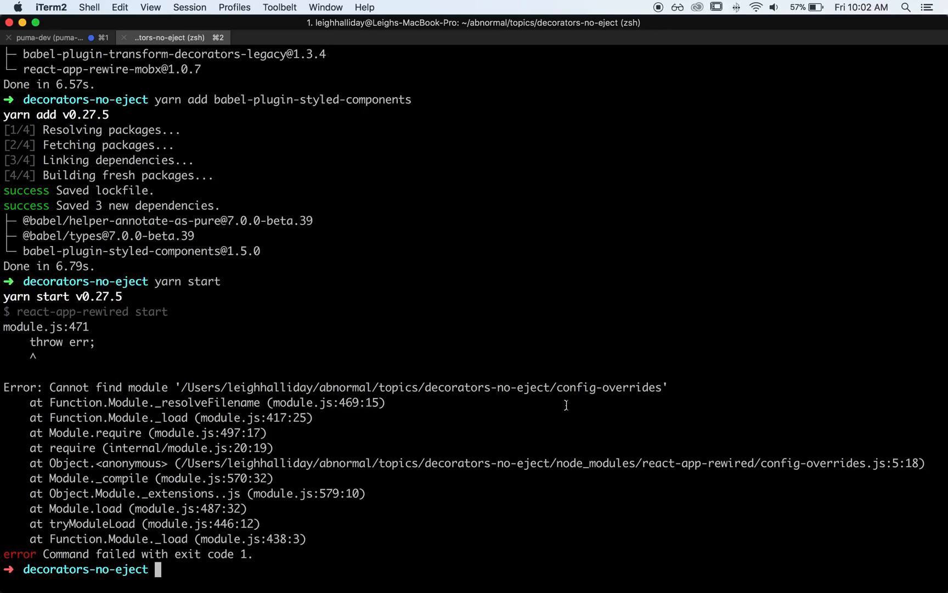
pyautogui.moveTo(557, 393)
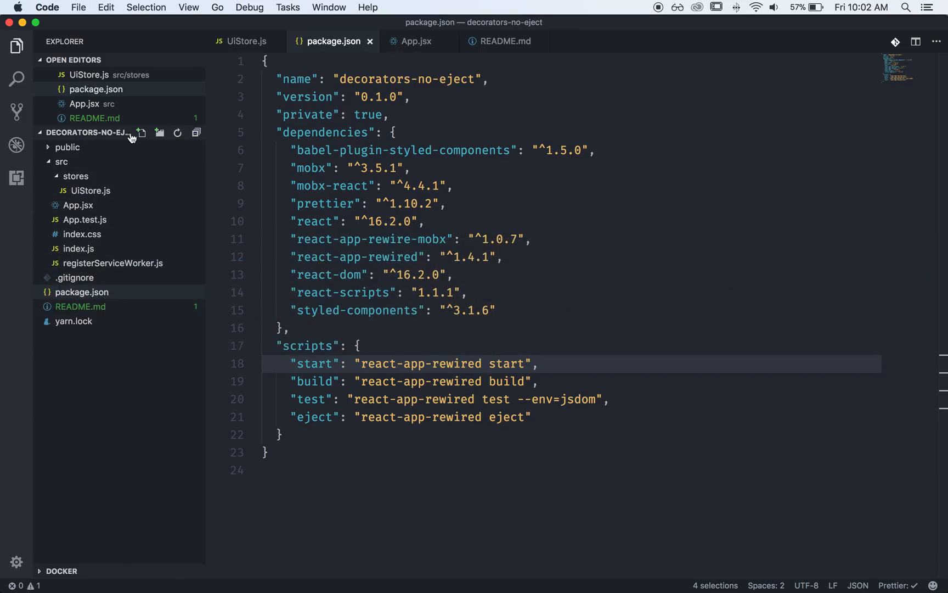
pyautogui.click(140, 133)
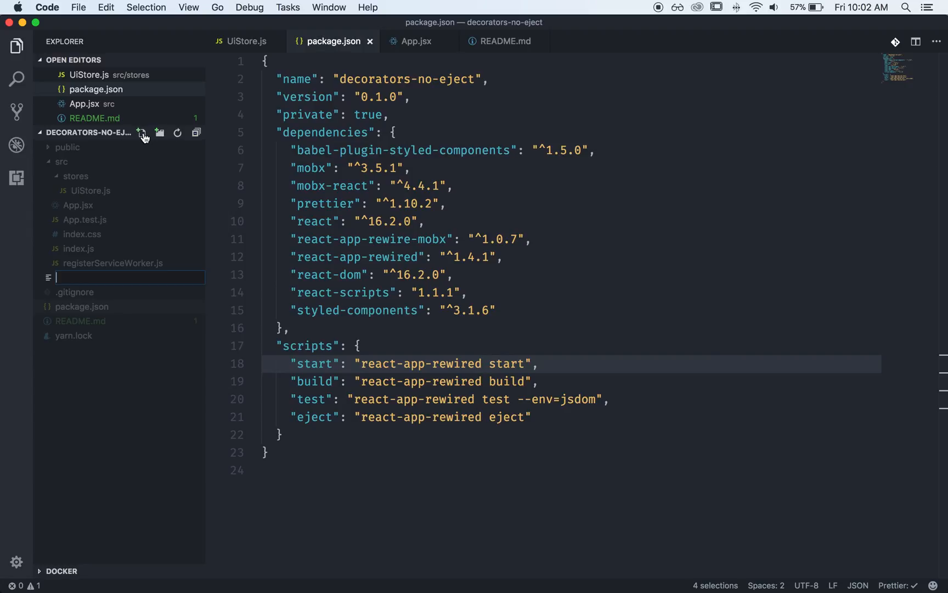
pyautogui.write('config-con')
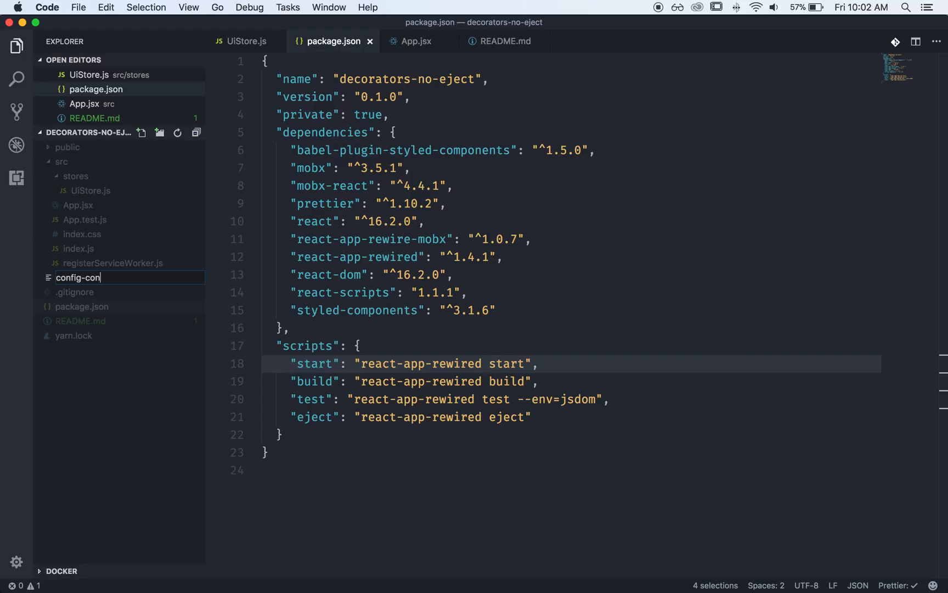
pyautogui.write('verrides.')
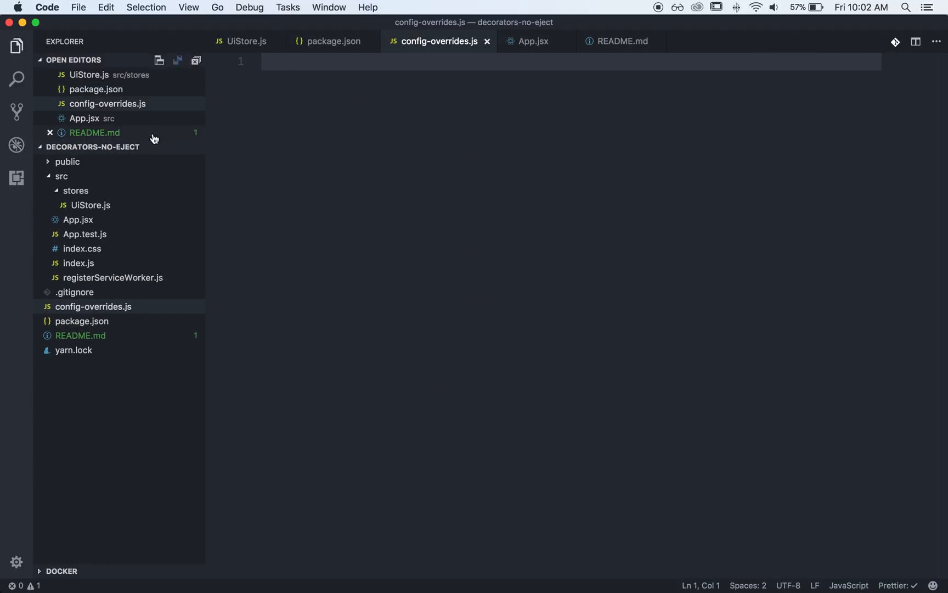
pyautogui.moveTo(421, 108)
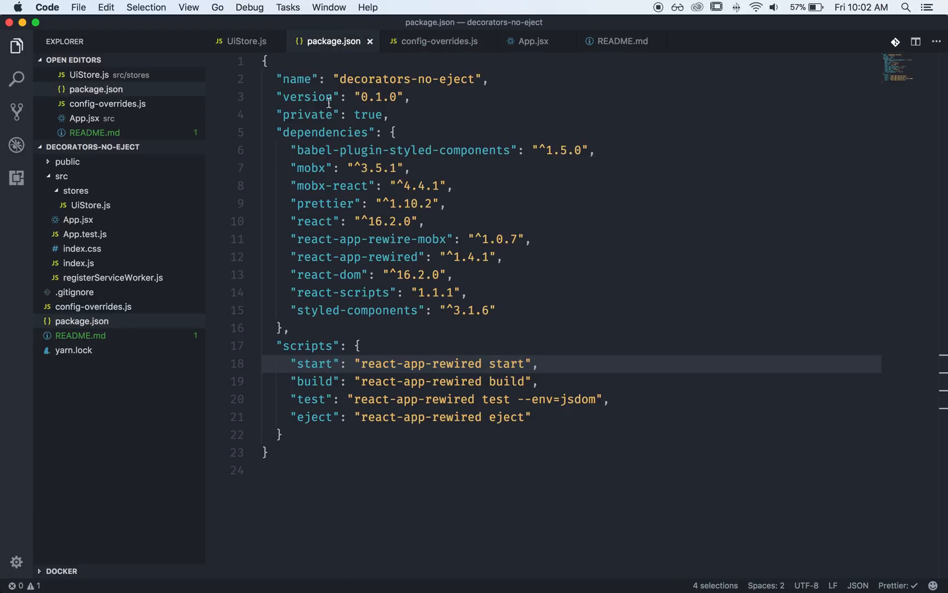
pyautogui.click(621, 41)
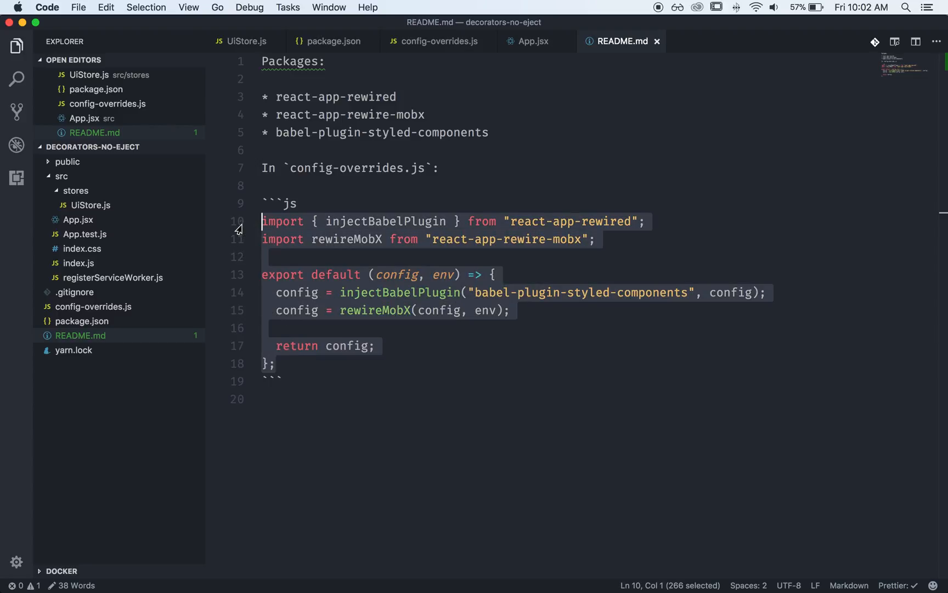
pyautogui.click(434, 41)
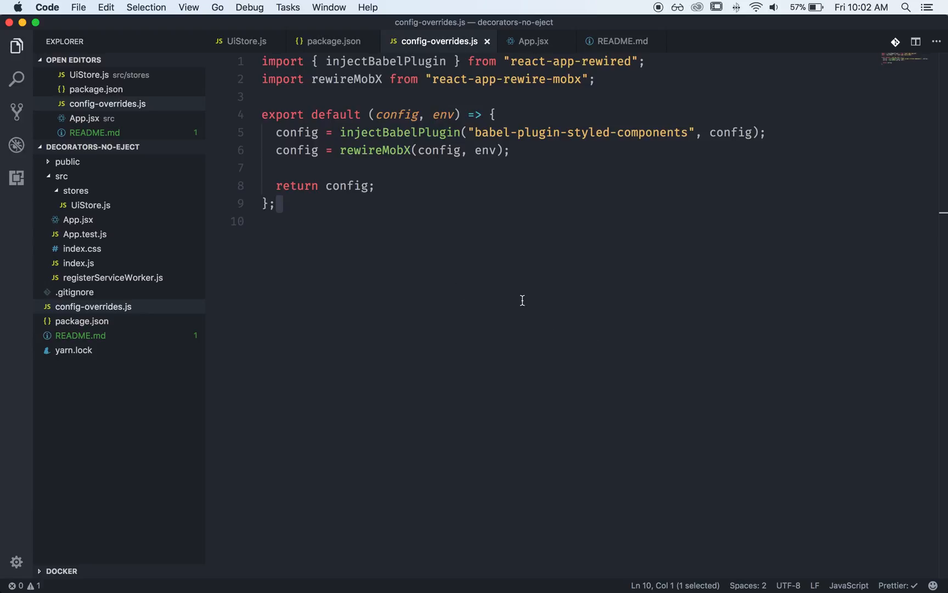
pyautogui.moveTo(484, 228)
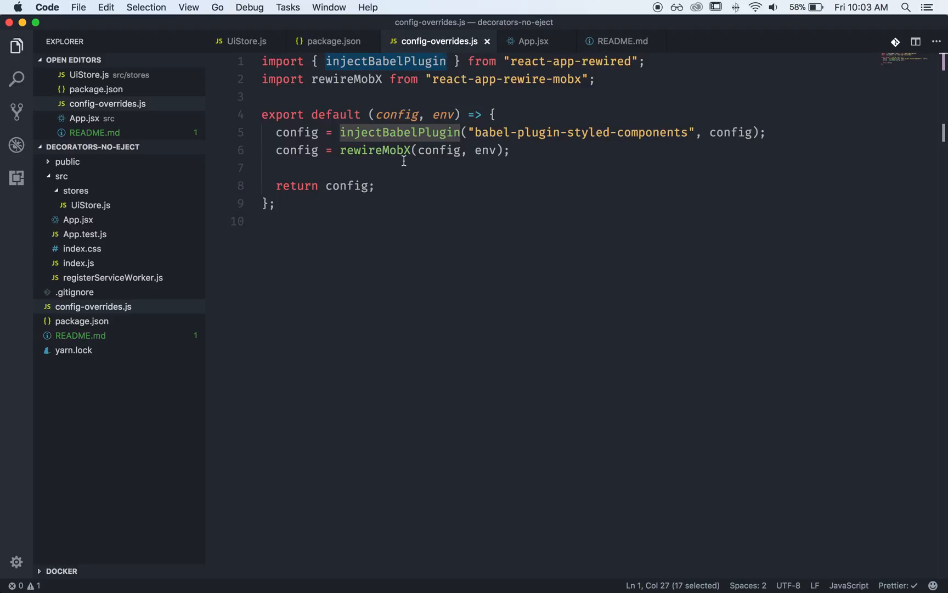
pyautogui.moveTo(431, 105)
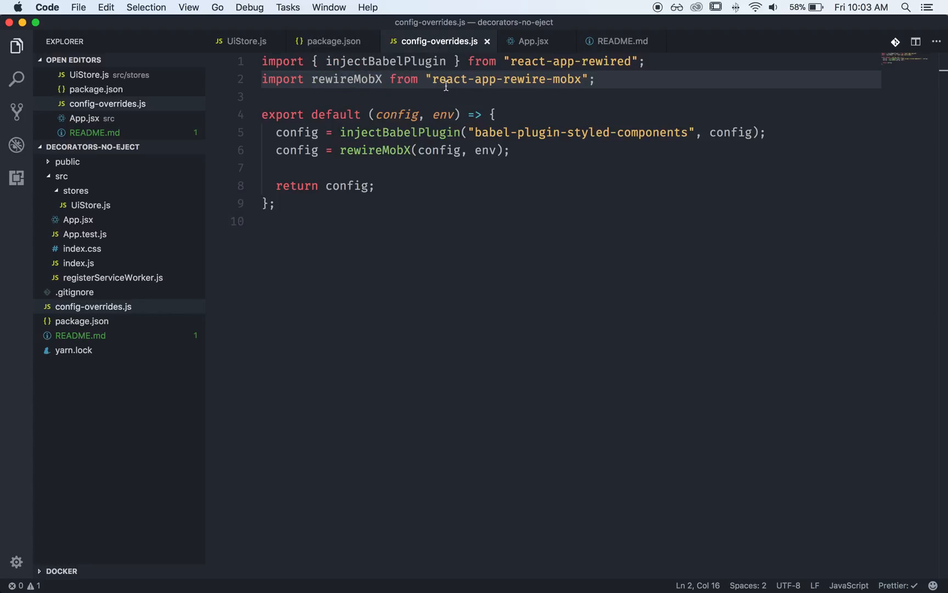
pyautogui.moveTo(431, 78); pyautogui.dragTo(583, 79)
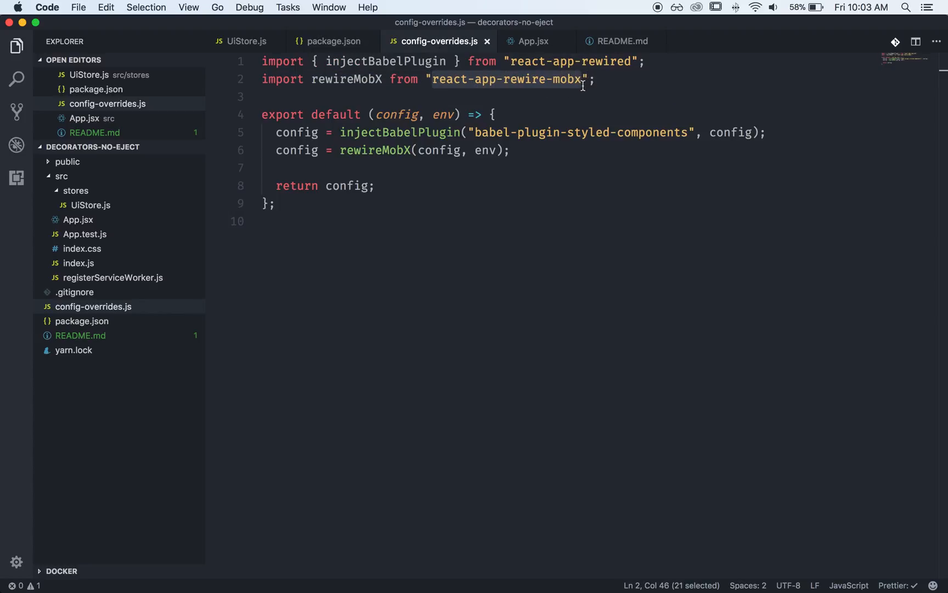
pyautogui.moveTo(365, 114)
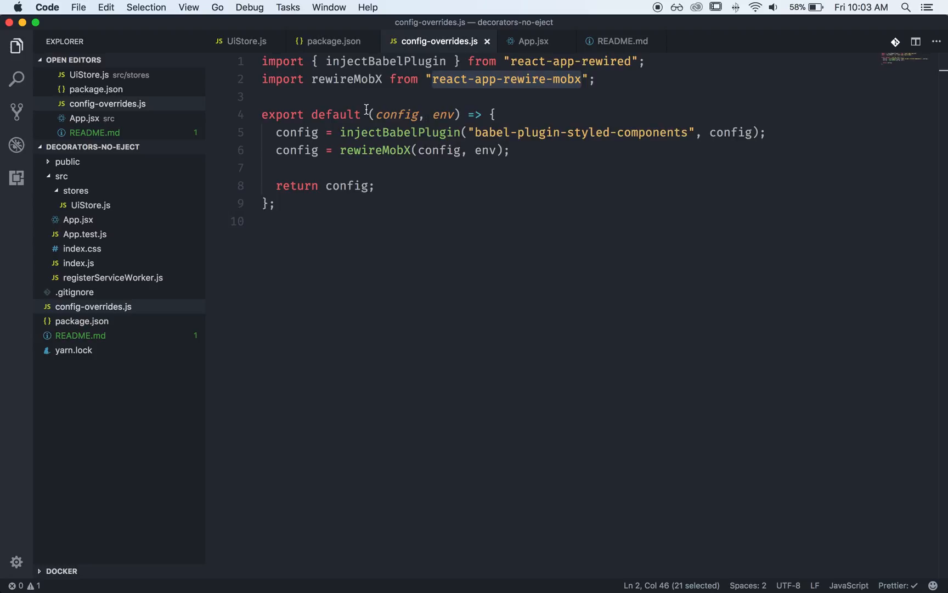
pyautogui.click(319, 114)
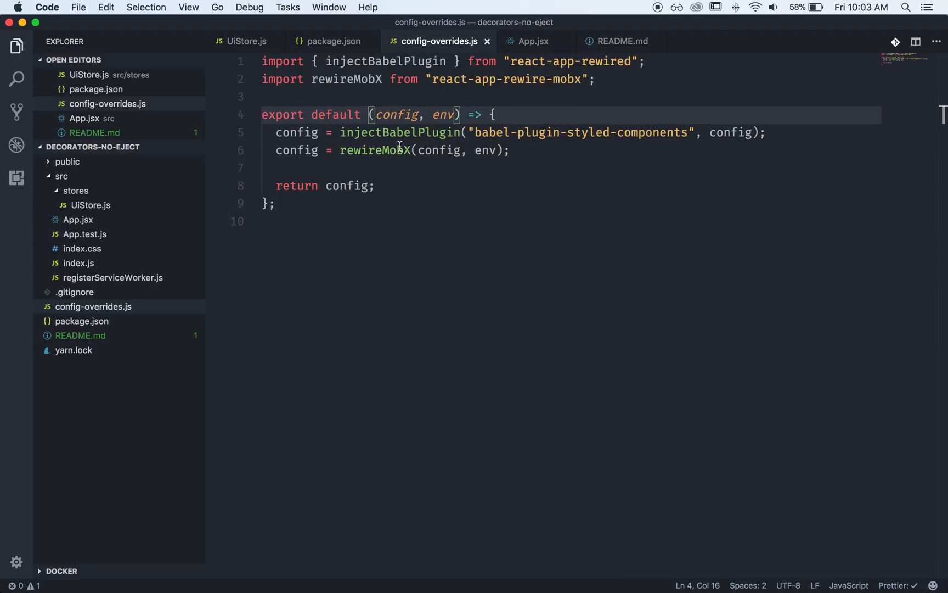
pyautogui.moveTo(370, 167)
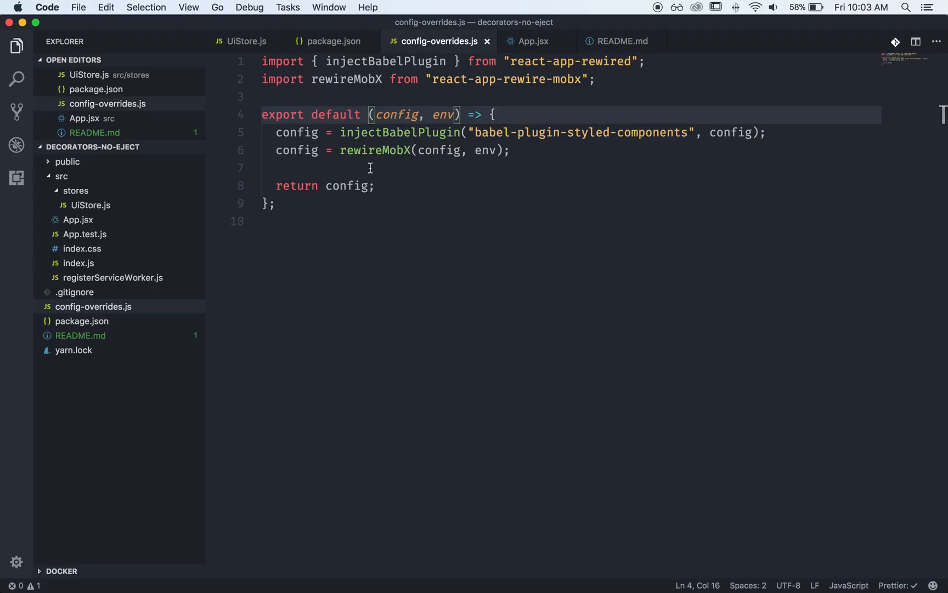
pyautogui.moveTo(453, 169)
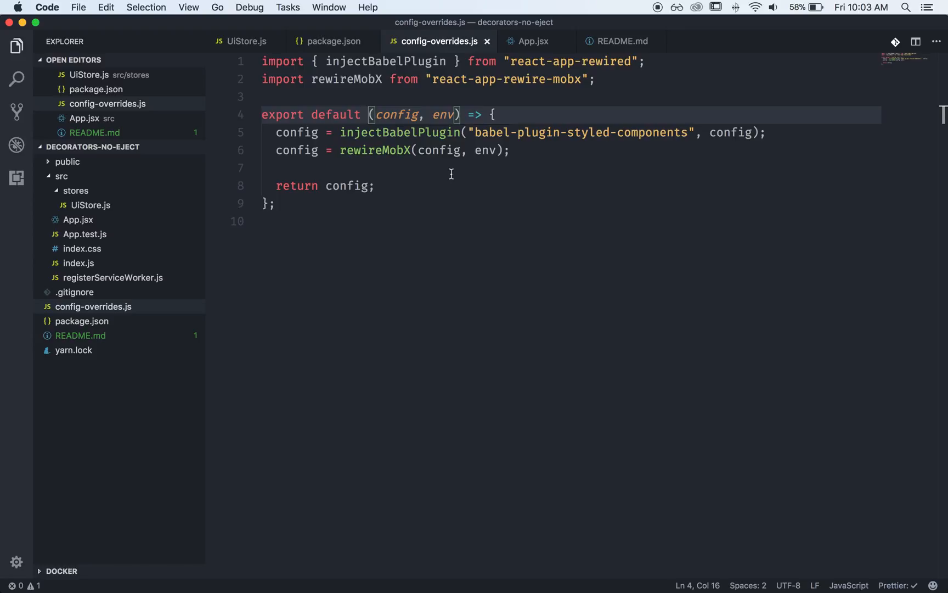
pyautogui.click(451, 168)
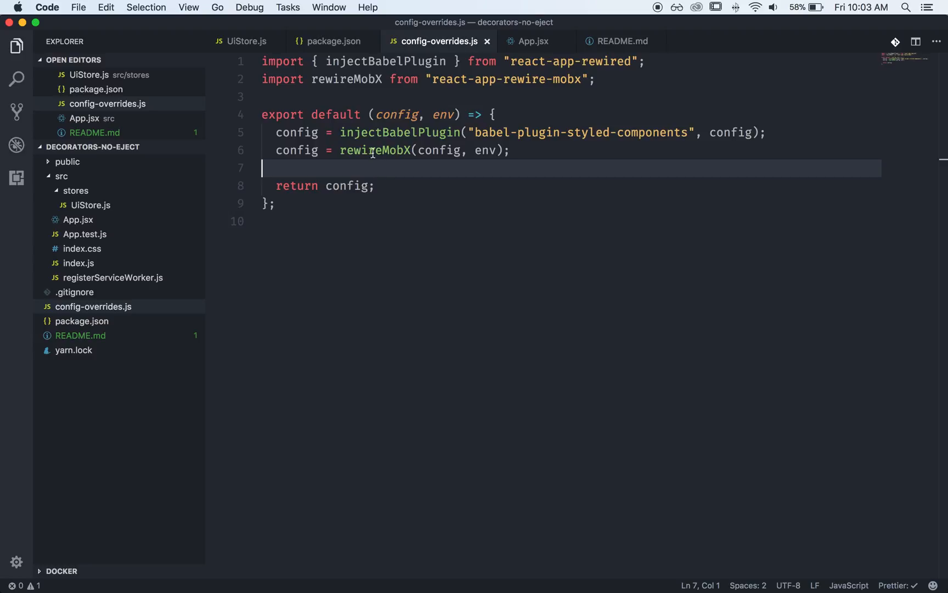
pyautogui.moveTo(297, 132)
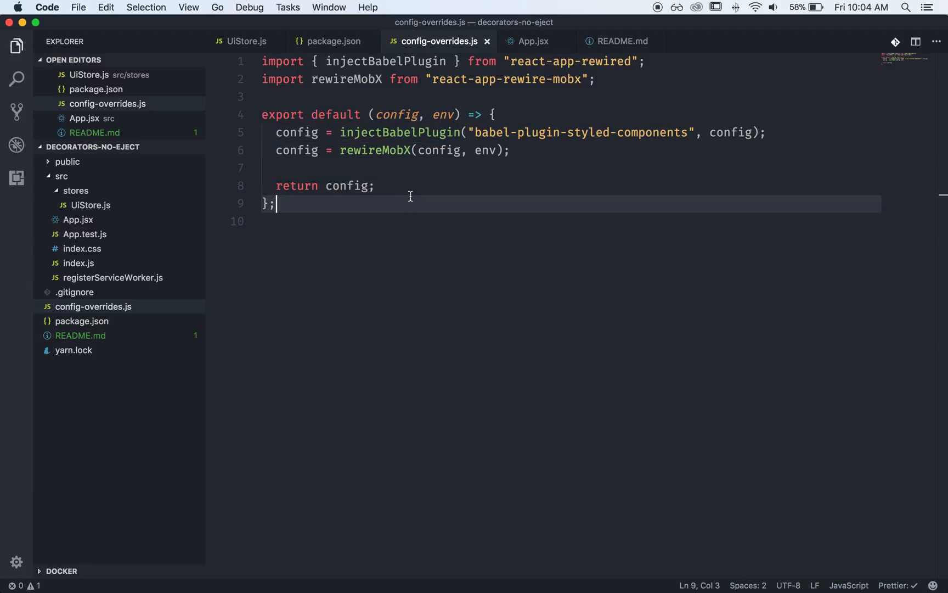
pyautogui.moveTo(521, 151)
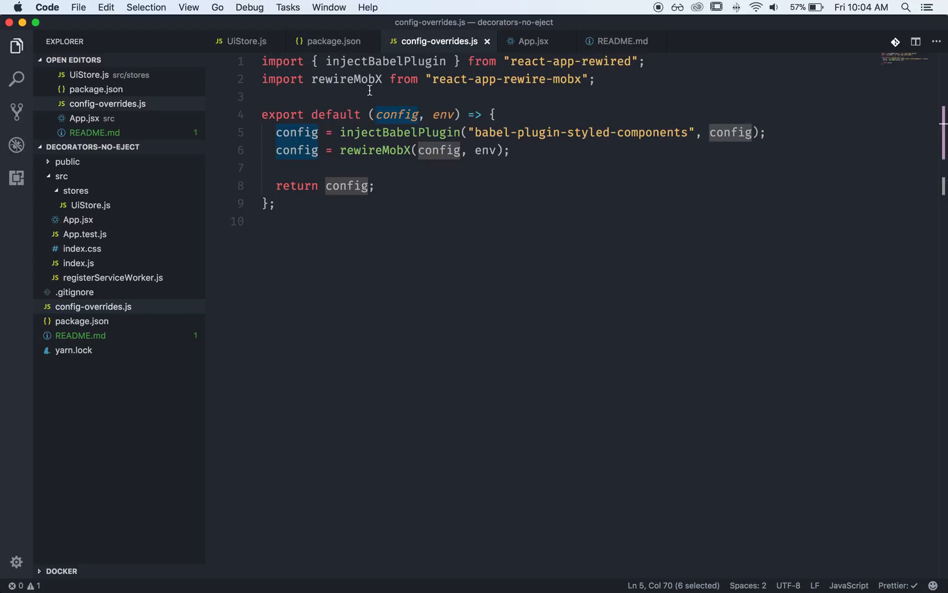
pyautogui.click(318, 132)
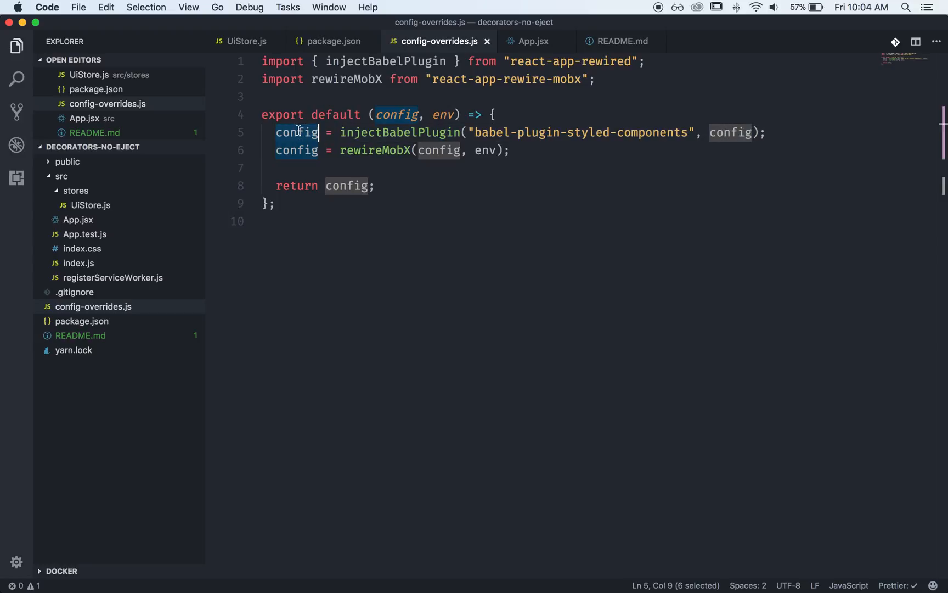
pyautogui.moveTo(375, 150)
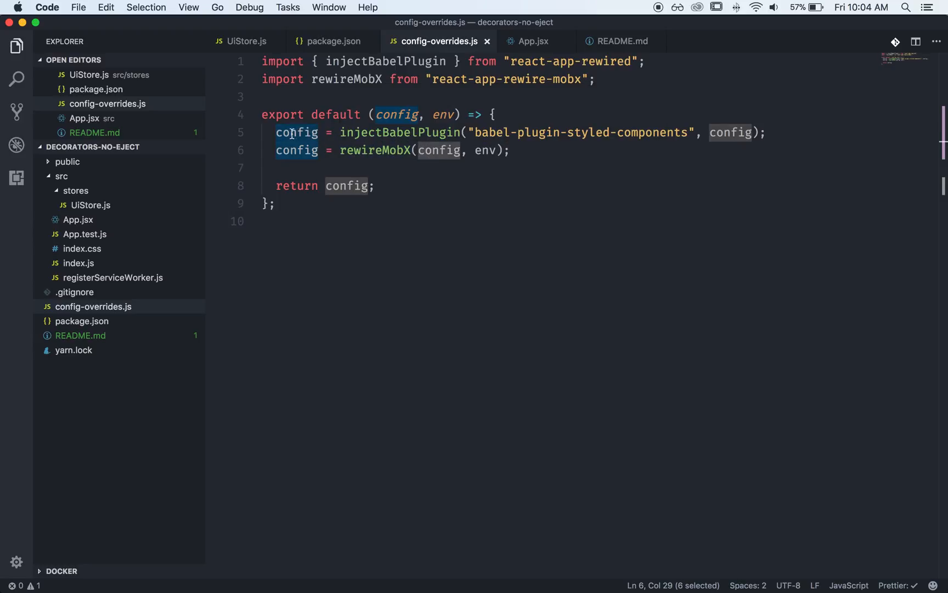
pyautogui.moveTo(496, 149)
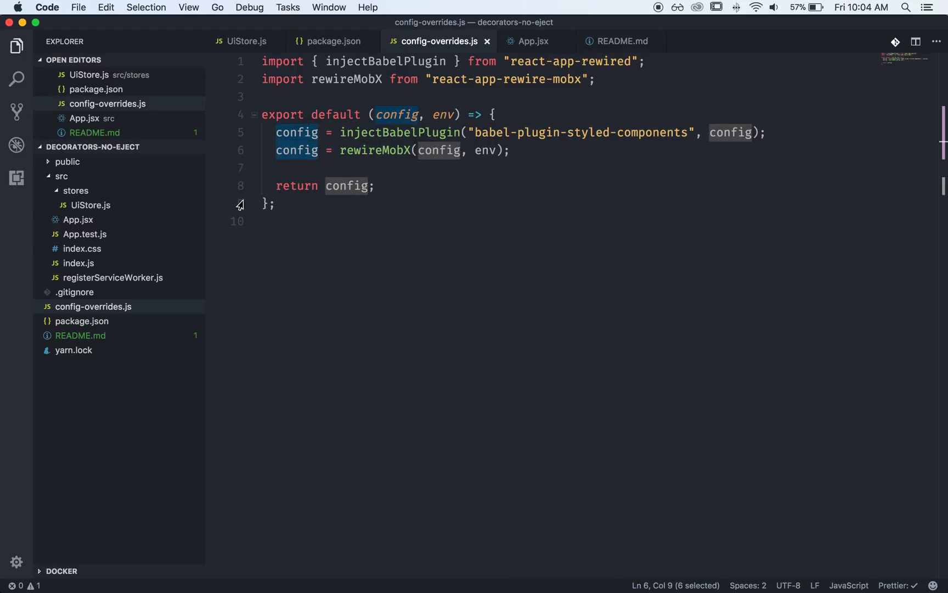
pyautogui.click(377, 204)
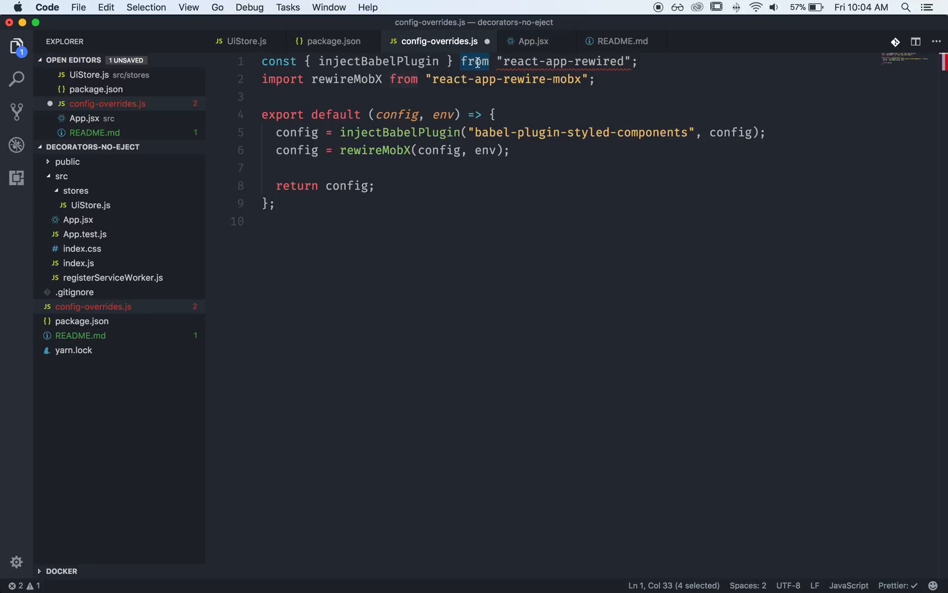
# Step: Rewrite config-overrides.js with const require(...) imports and module.exports = function override, then save
pyautogui.write('require')
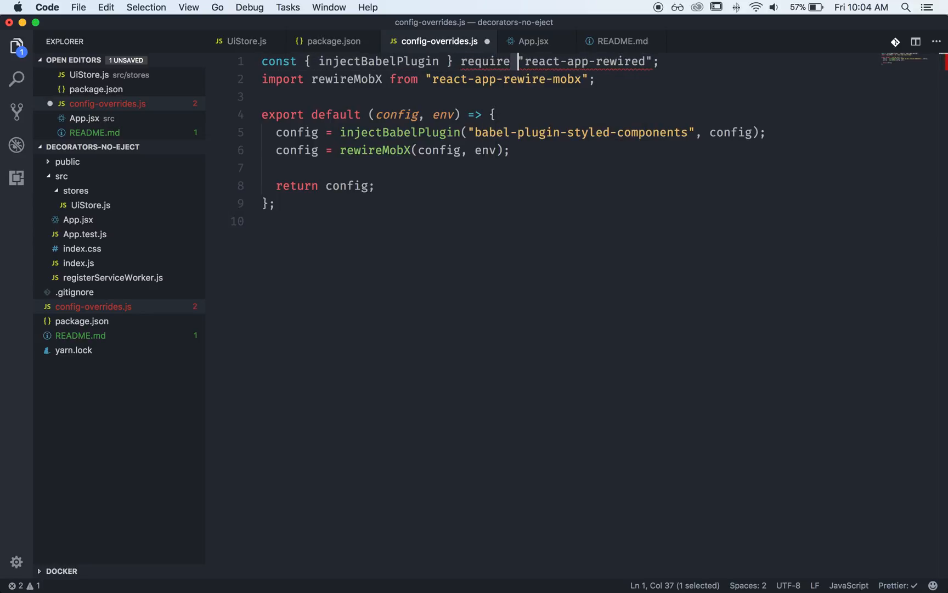
pyautogui.click(458, 61)
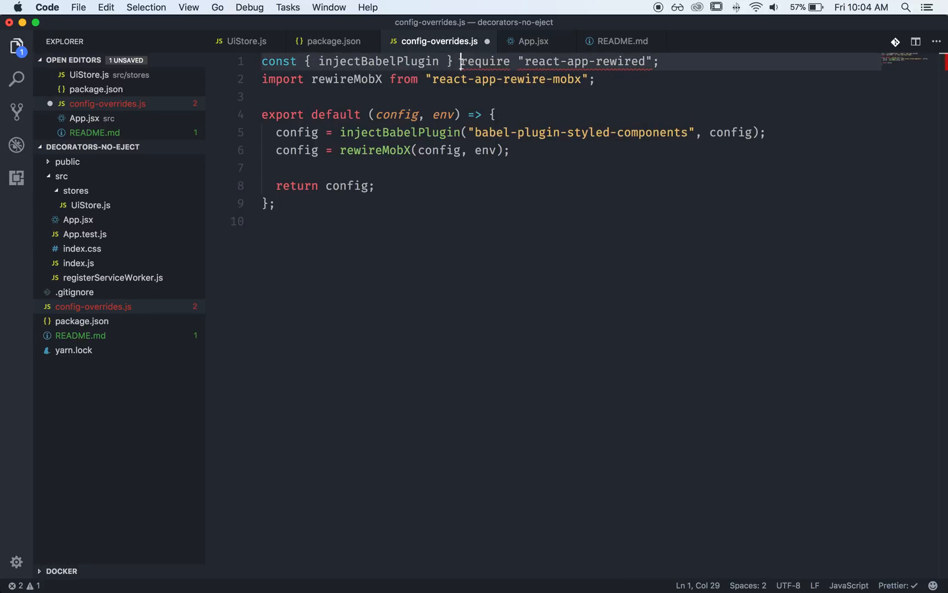
pyautogui.write('=')
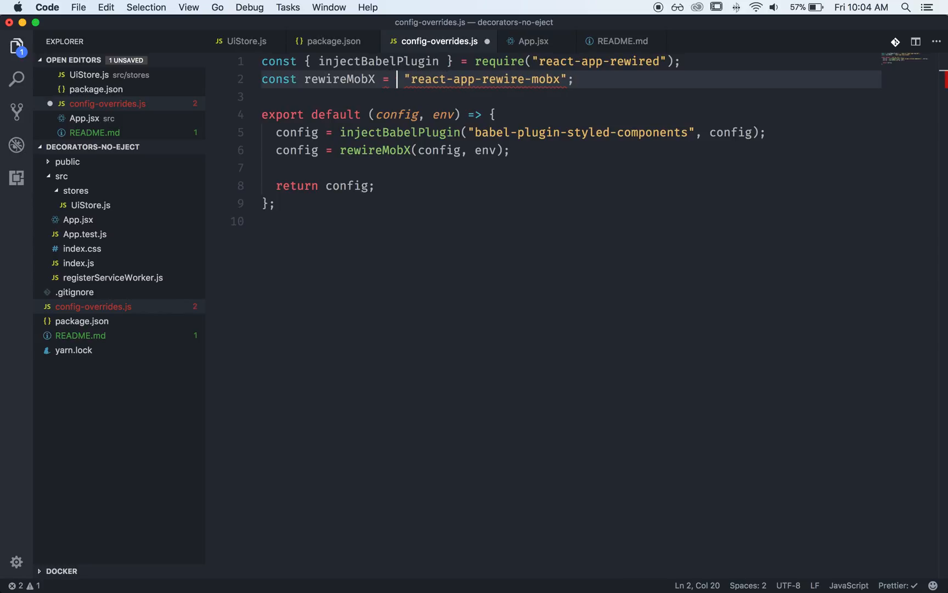
pyautogui.write('require(')
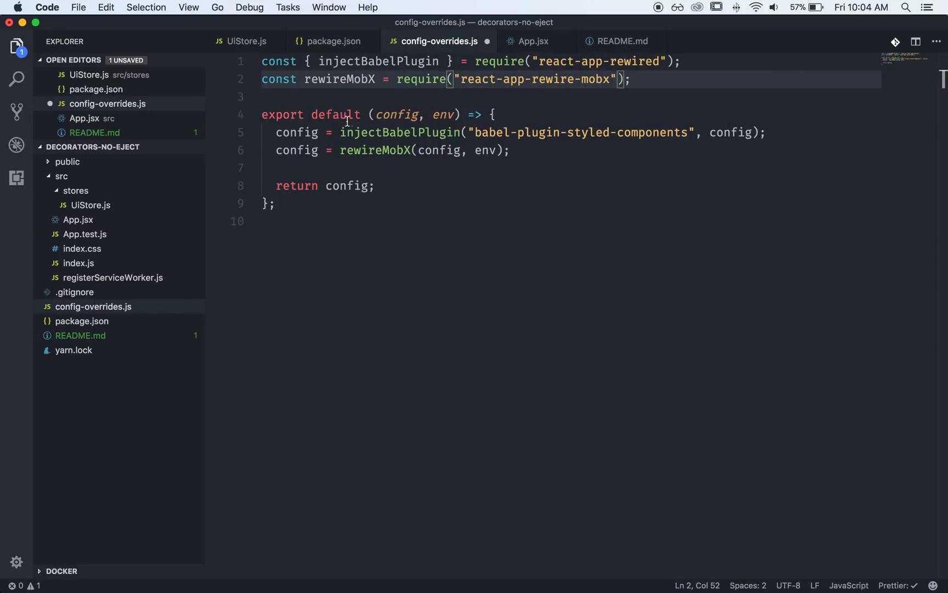
pyautogui.write('function')
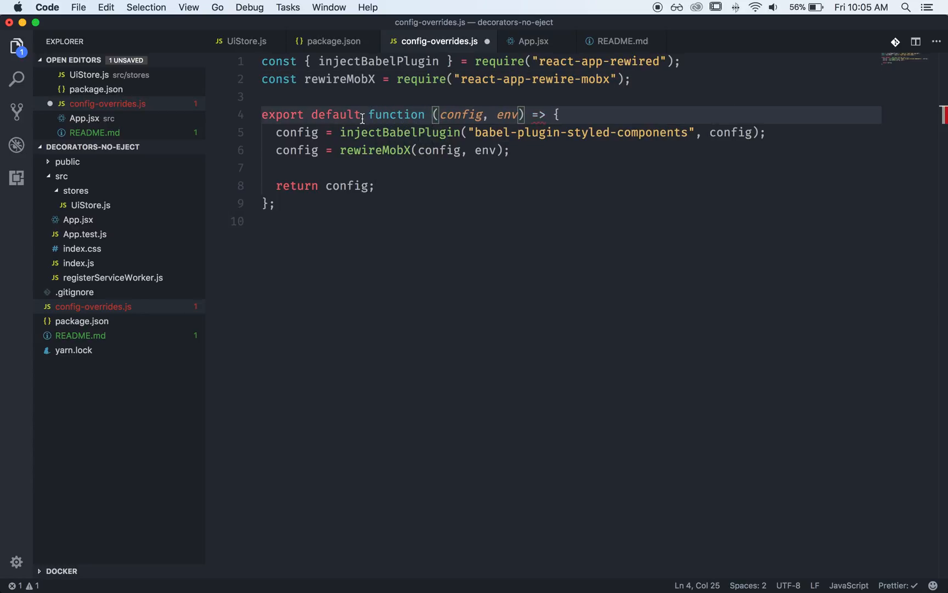
pyautogui.write('override')
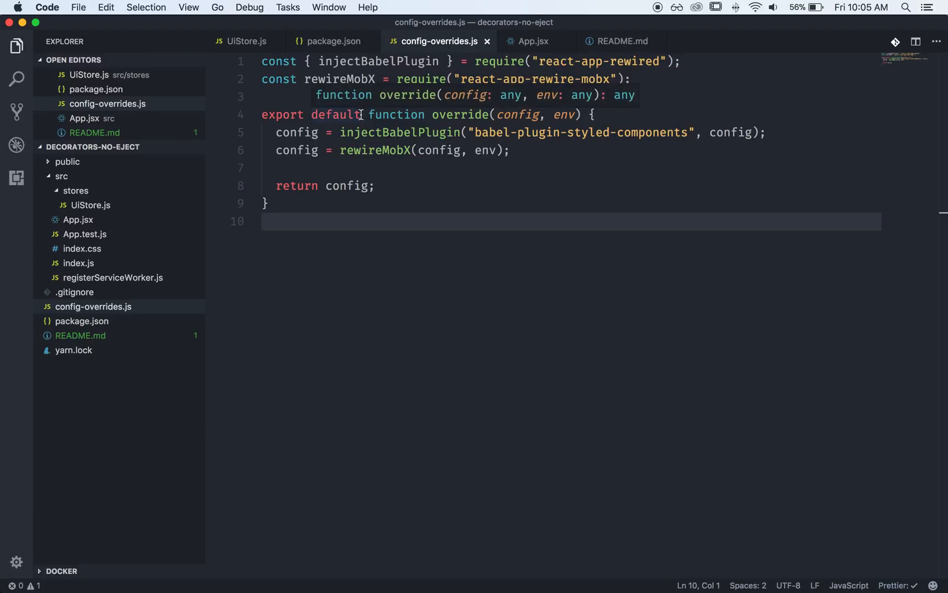
pyautogui.write('module.')
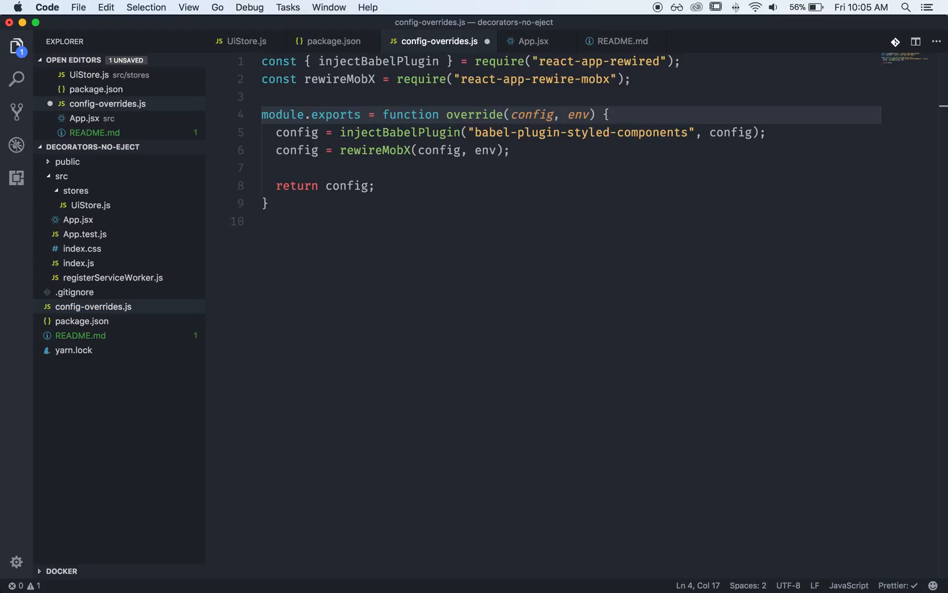
pyautogui.press('cmd+s')
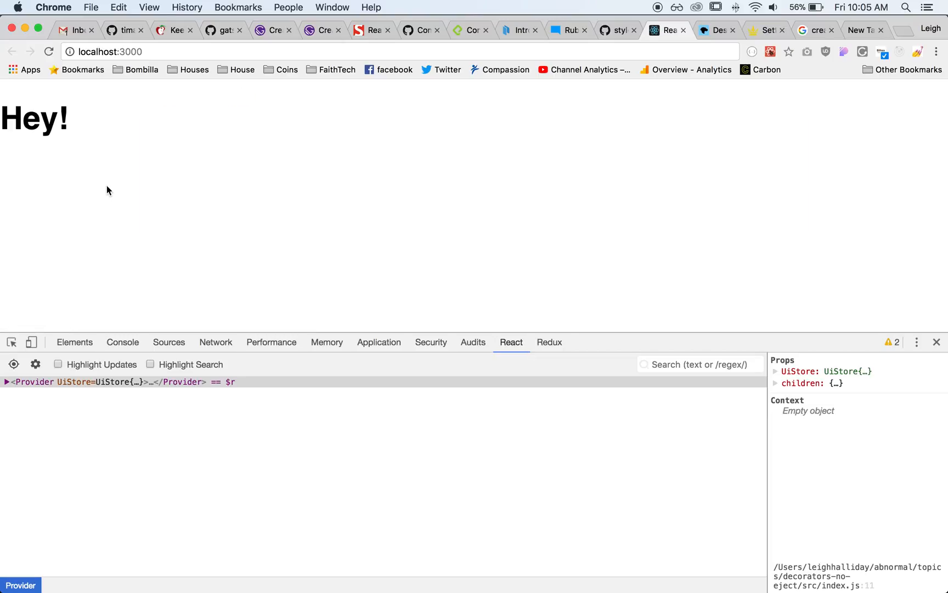
pyautogui.moveTo(304, 572)
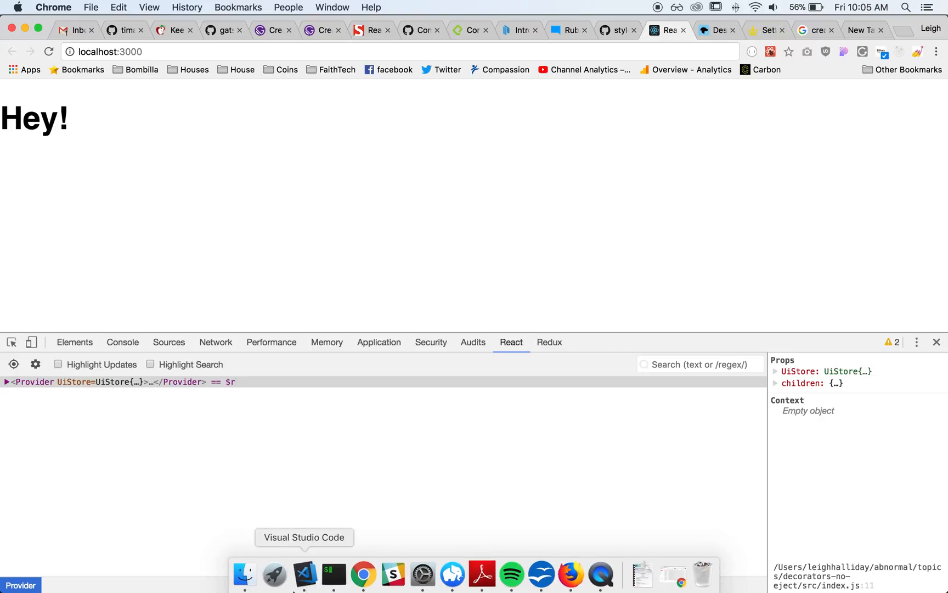
pyautogui.moveTo(333, 572)
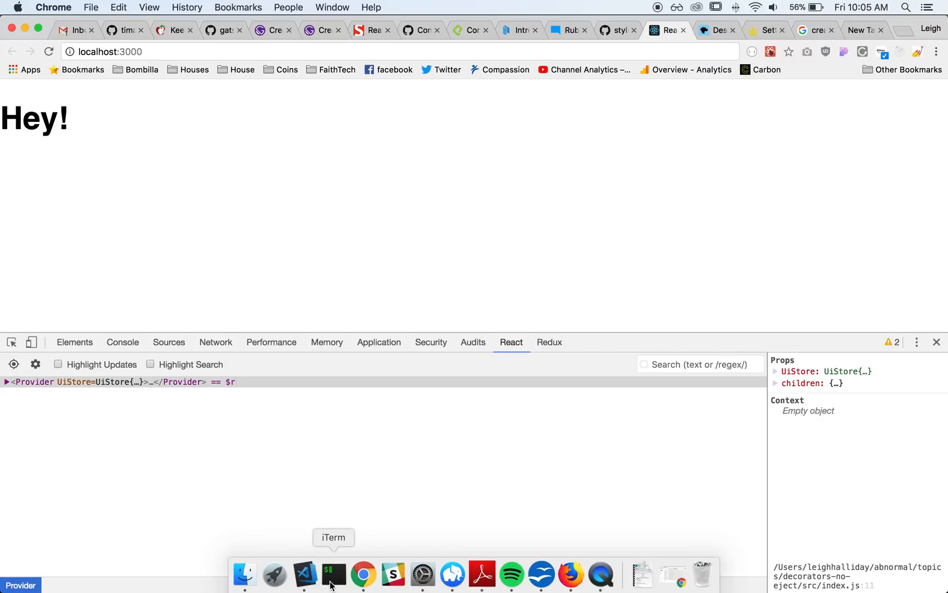
# Step: Leave Chrome's 'Hey!' page at localhost:3000 and switch to iTerm via the Dock
pyautogui.click(305, 572)
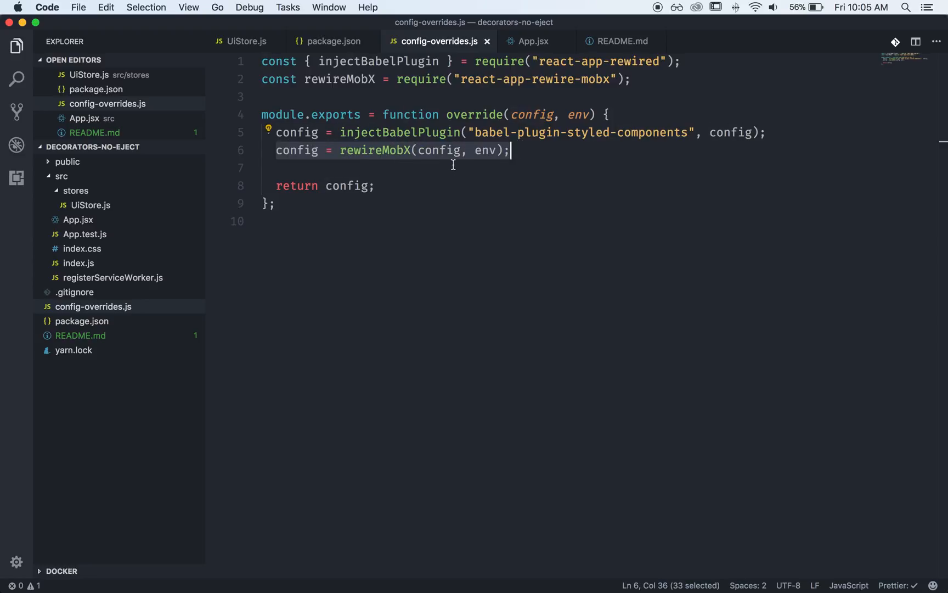
pyautogui.doubleClick(374, 150)
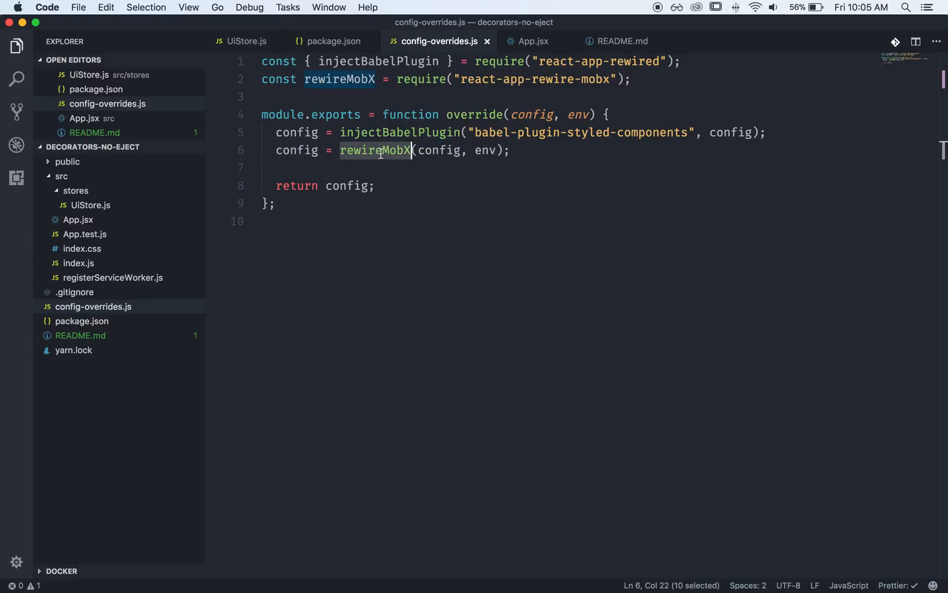
pyautogui.moveTo(485, 133)
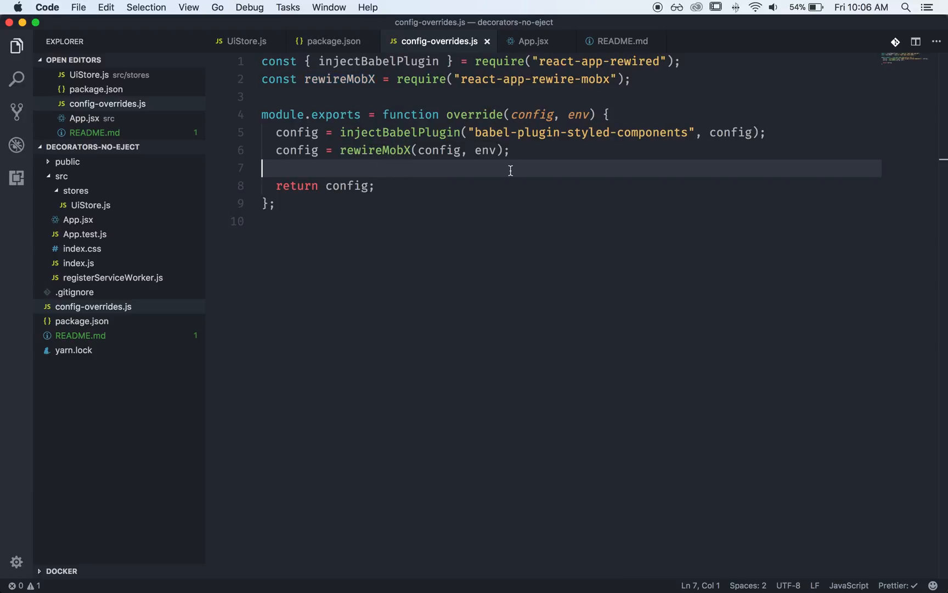
pyautogui.moveTo(513, 176)
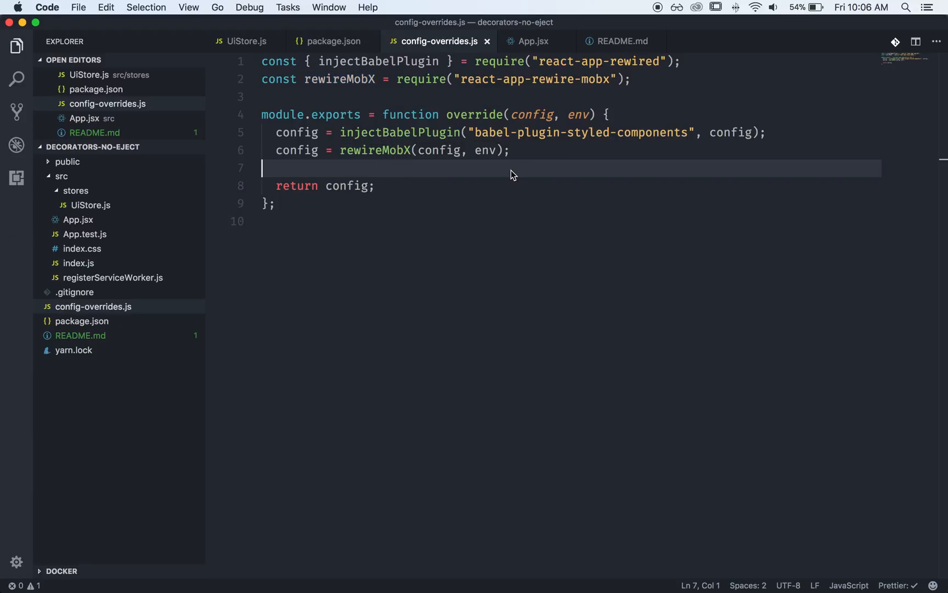
pyautogui.moveTo(475, 132)
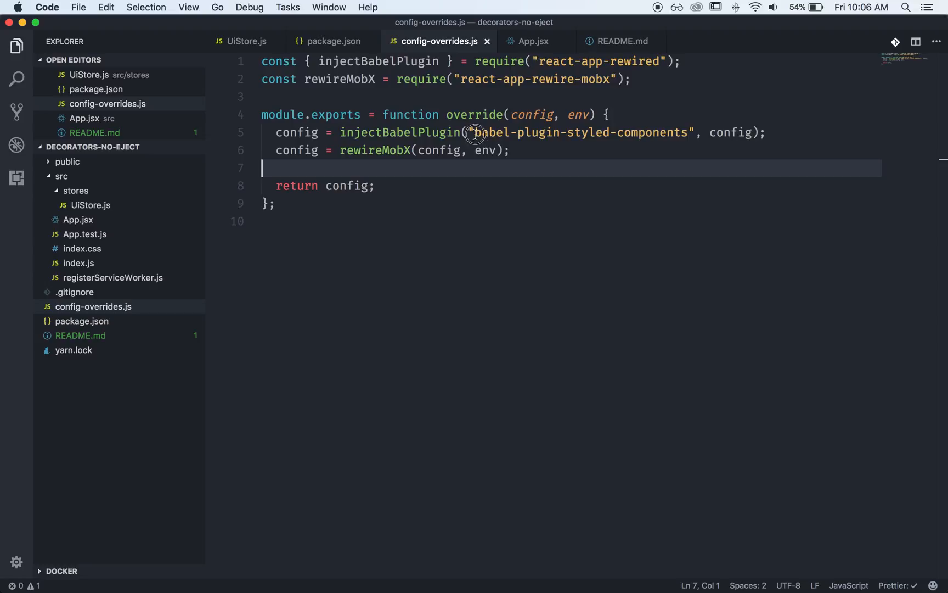
pyautogui.moveTo(476, 132); pyautogui.dragTo(688, 132)
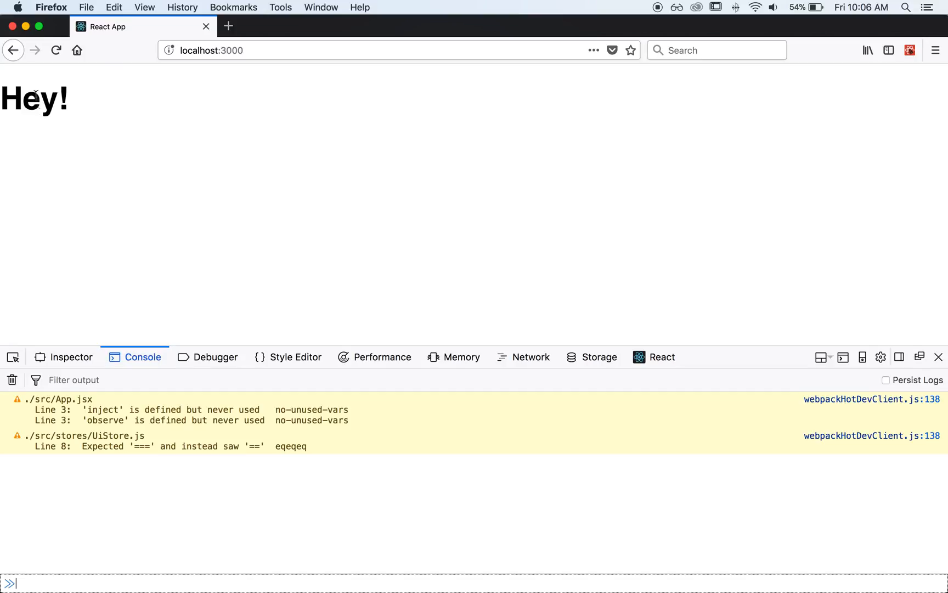
# Step: Select the h1 and App__H1 in React DevTools to view theme 'day' props and state
pyautogui.click(71, 356)
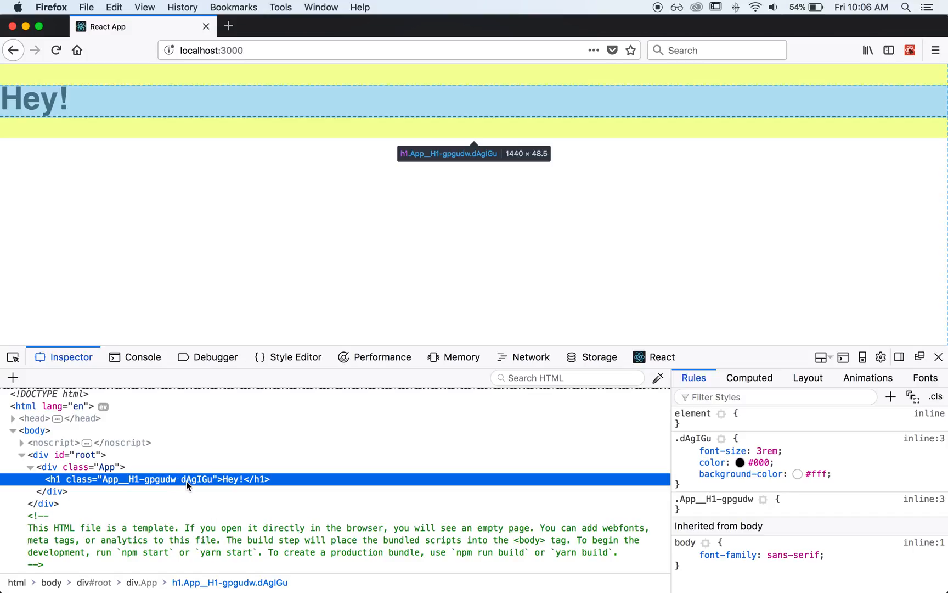
pyautogui.moveTo(202, 487)
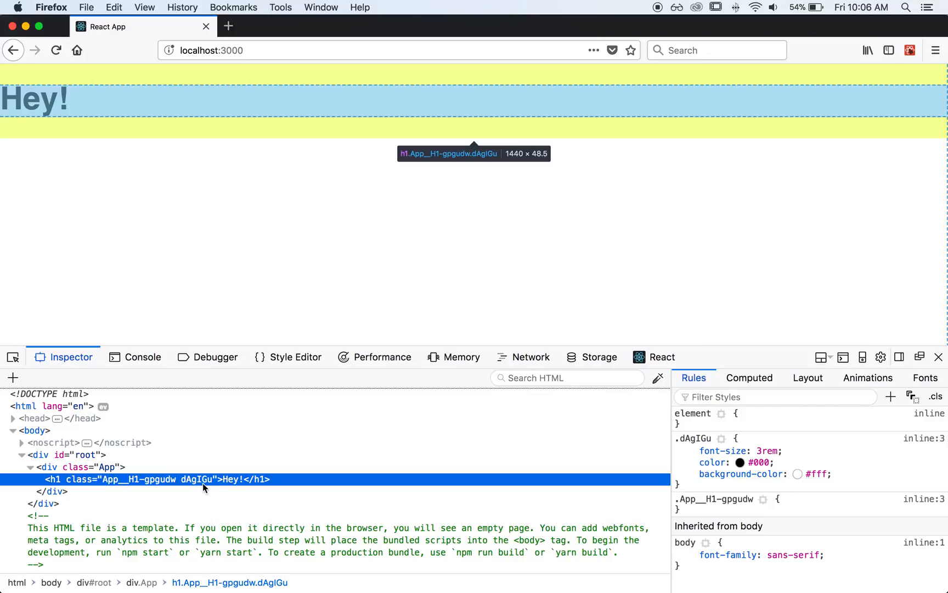
pyautogui.moveTo(106, 485)
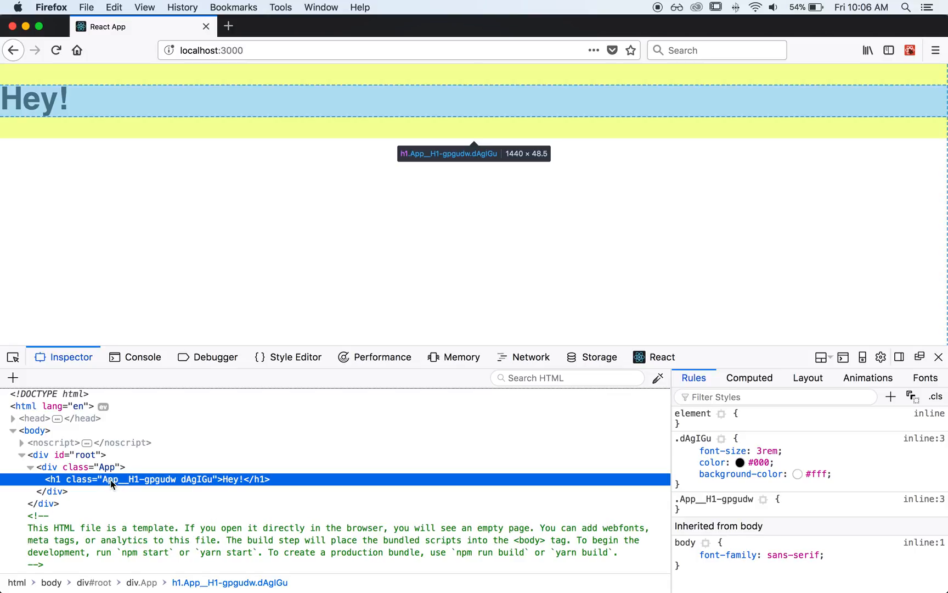
pyautogui.moveTo(138, 486)
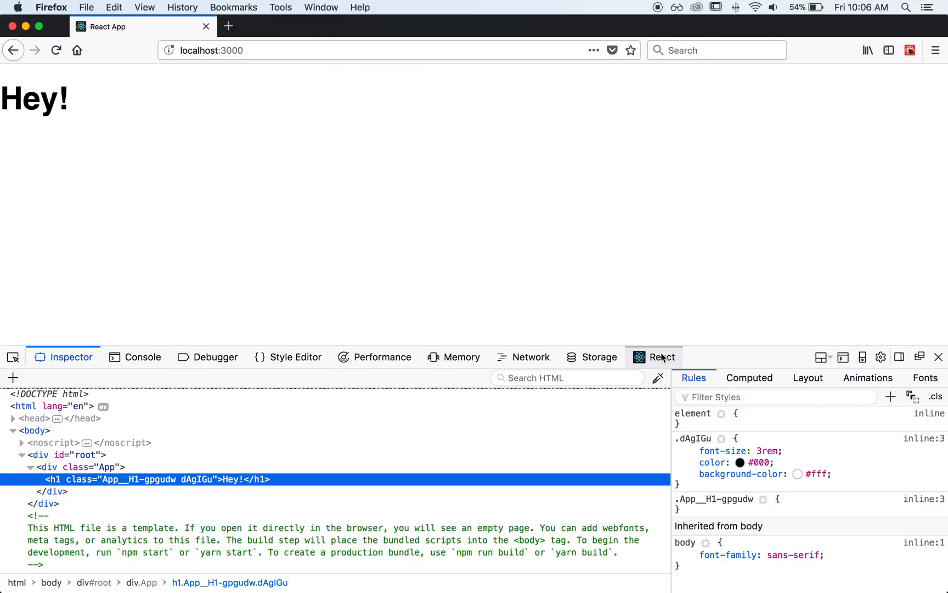
pyautogui.click(663, 356)
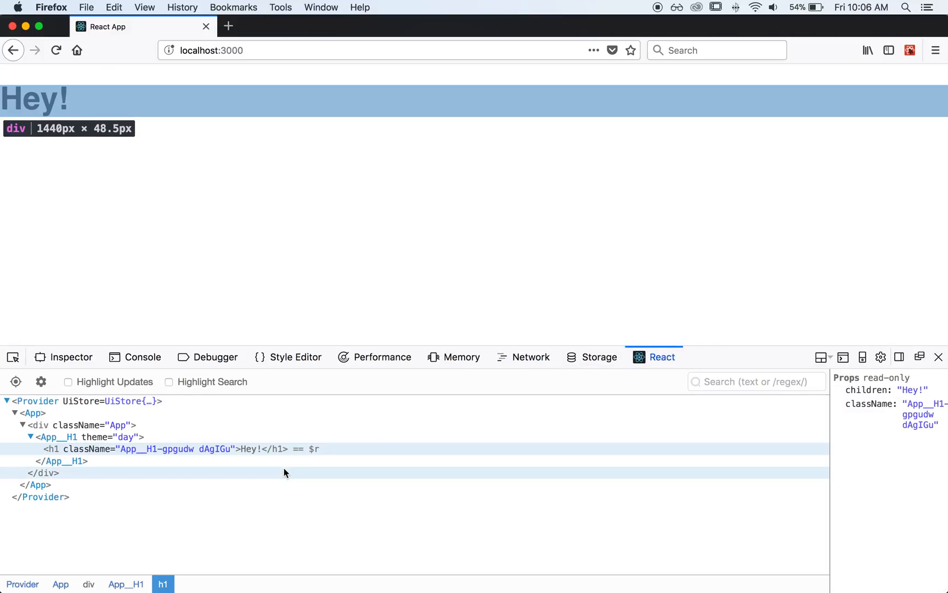
pyautogui.click(58, 437)
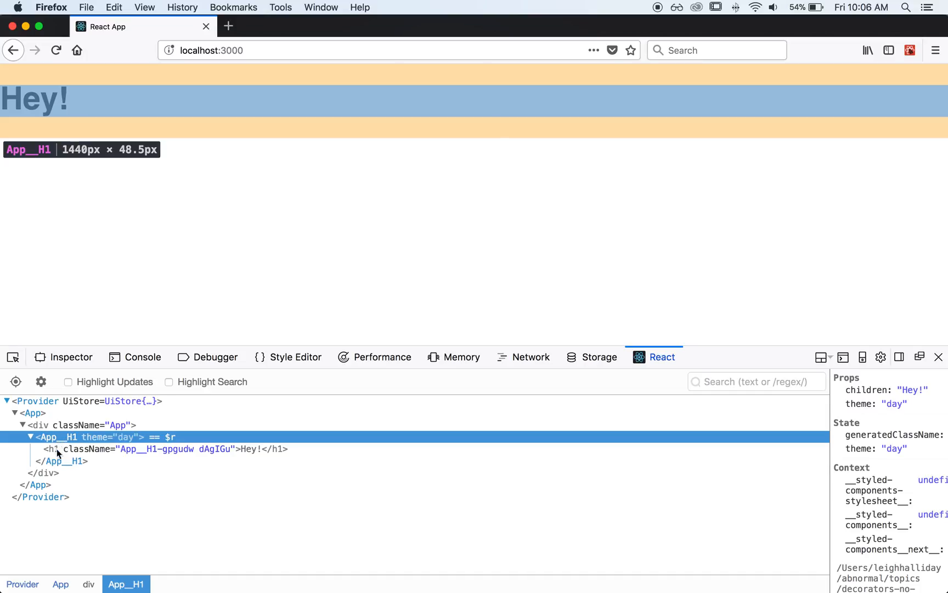
pyautogui.moveTo(91, 460)
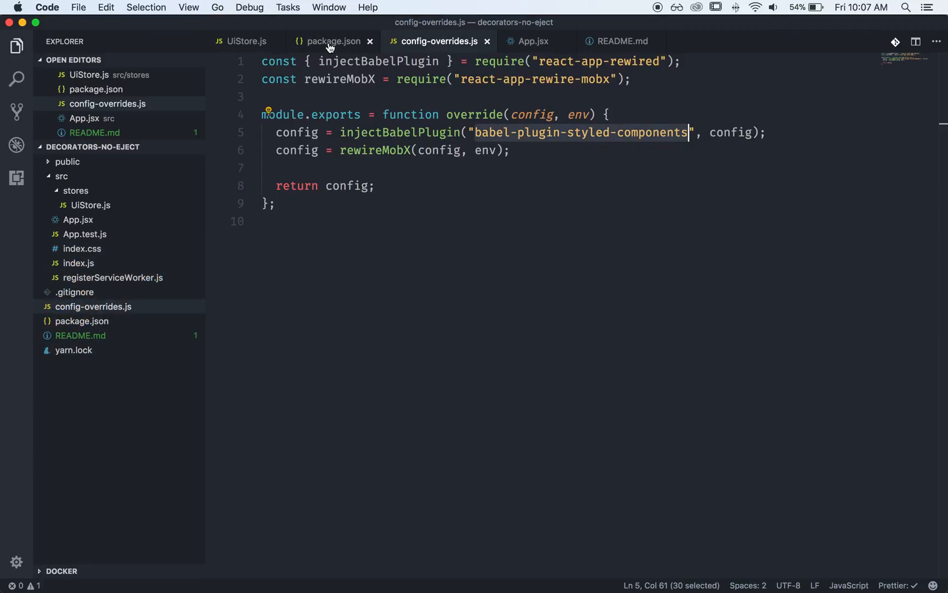
# Step: Replace every H1 occurrence in App.jsx with Headline using multi-cursor
pyautogui.click(534, 42)
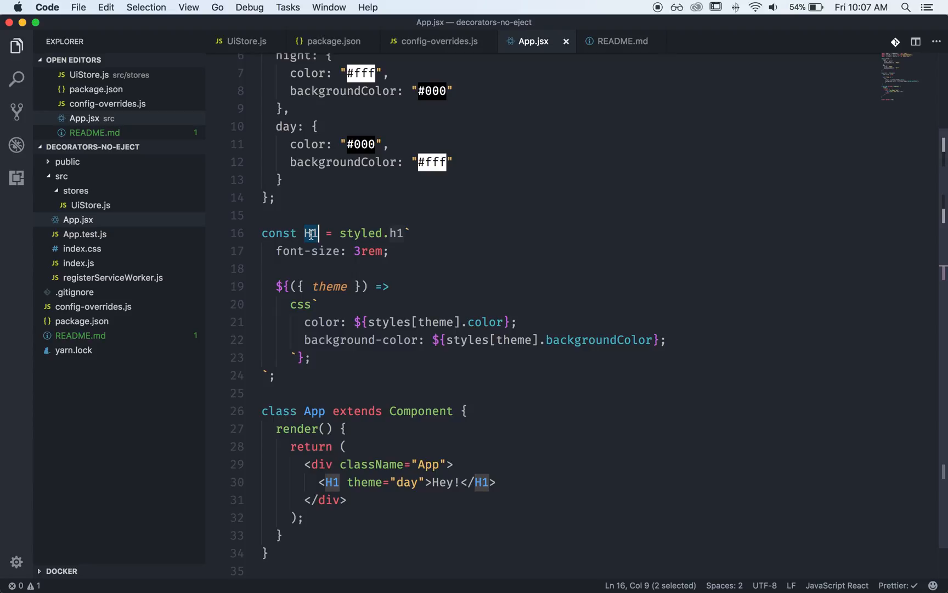
pyautogui.write('Headline')
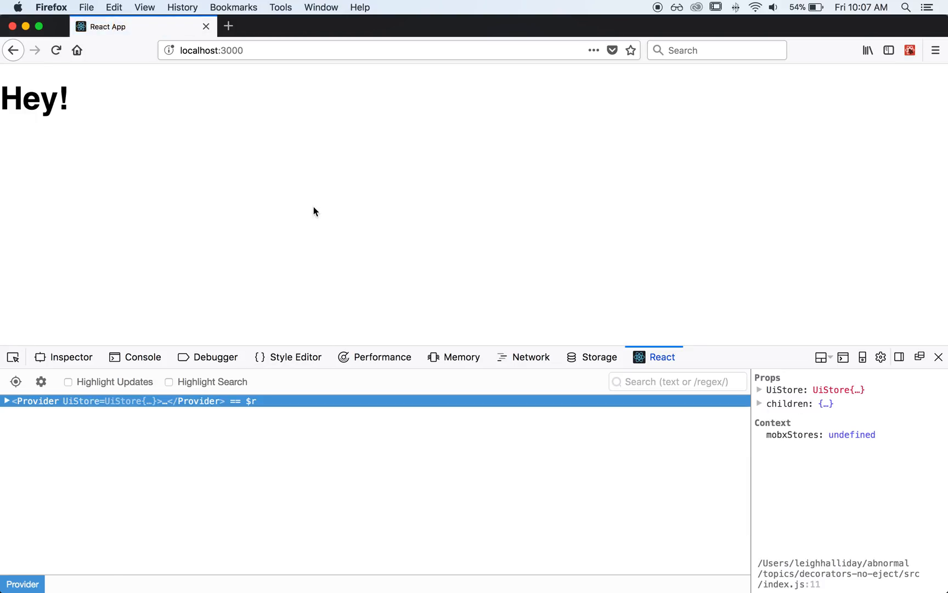
# Step: Expand Provider and App in React DevTools to reveal App__Headline, then return to VS Code
pyautogui.click(7, 402)
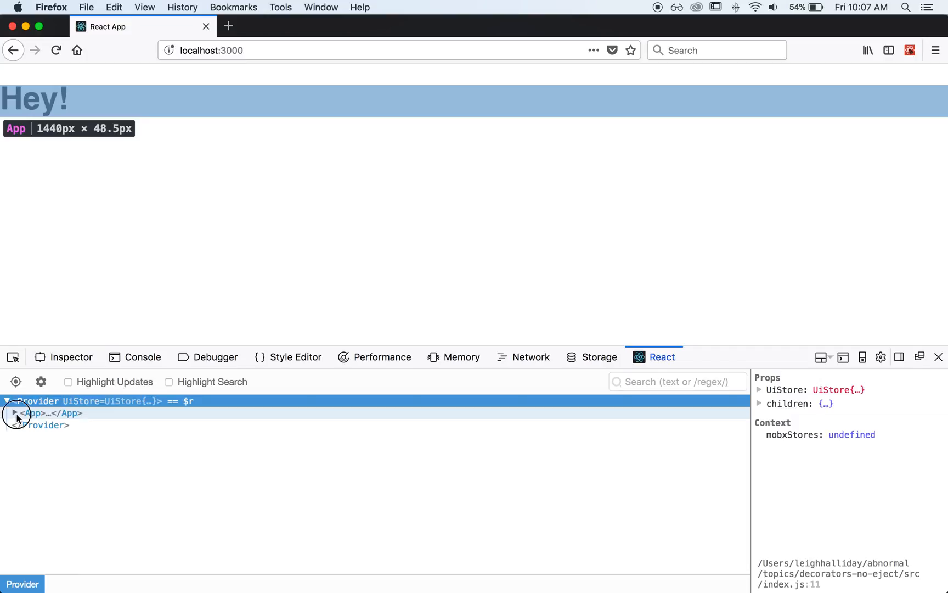
pyautogui.click(14, 412)
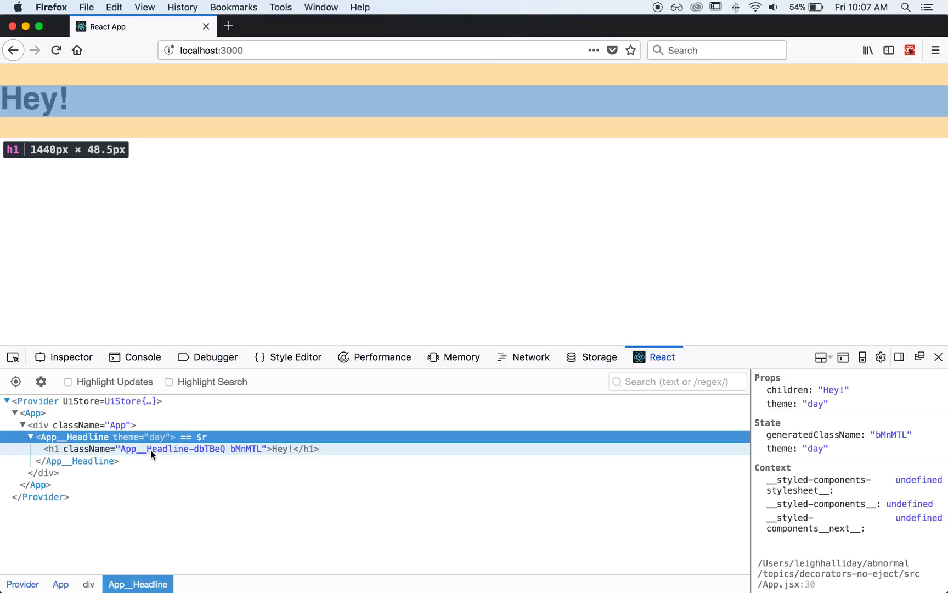
pyautogui.moveTo(170, 452)
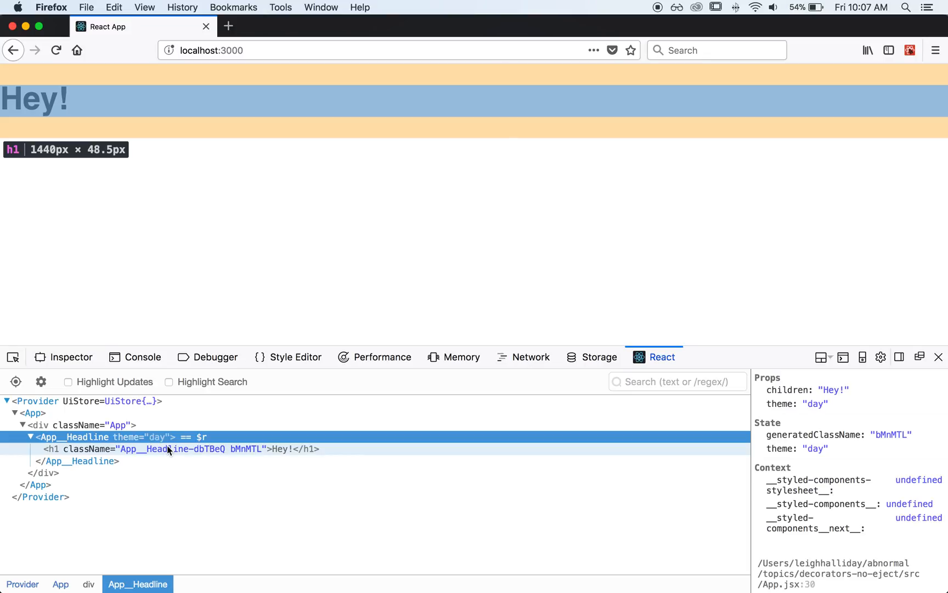
pyautogui.press('cmd+tab')
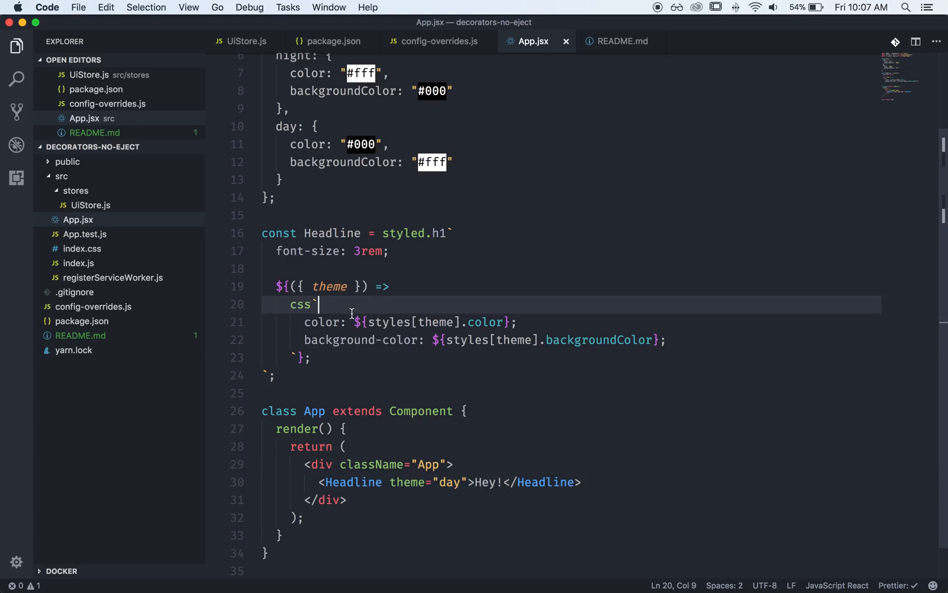
pyautogui.moveTo(254, 42)
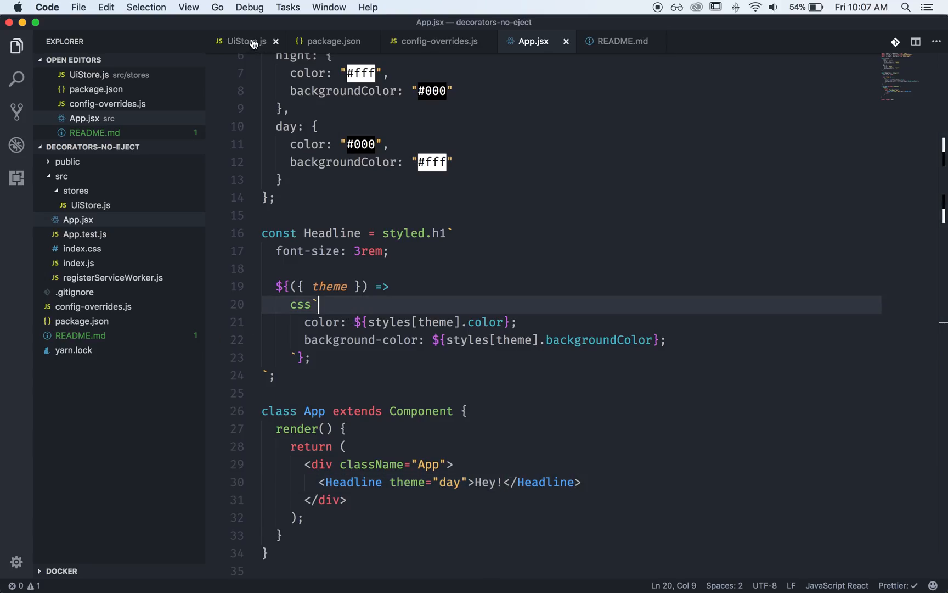
# Step: Review UiStore.js's toggleTheme action, then insert a blank line above class App in App.jsx
pyautogui.click(242, 41)
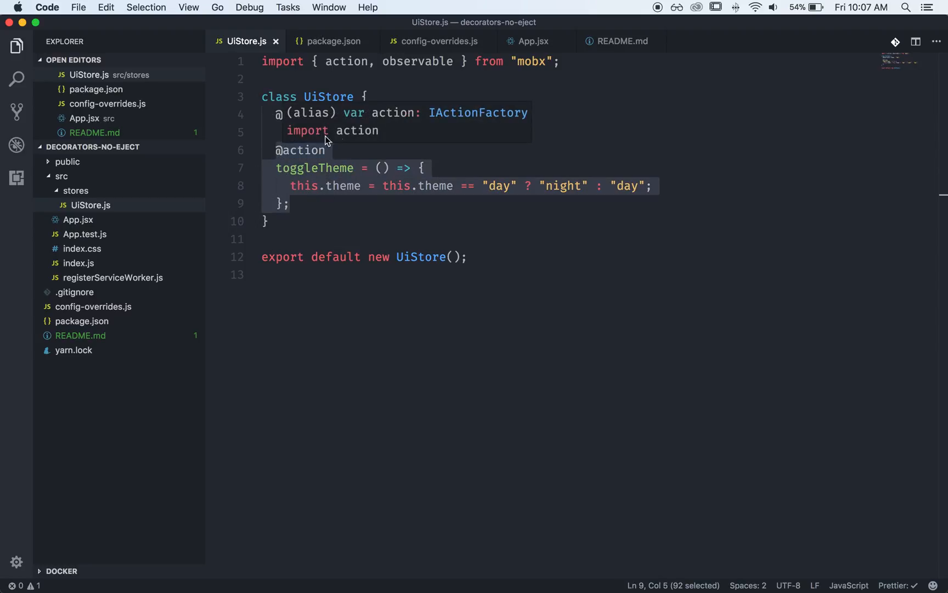
pyautogui.click(531, 42)
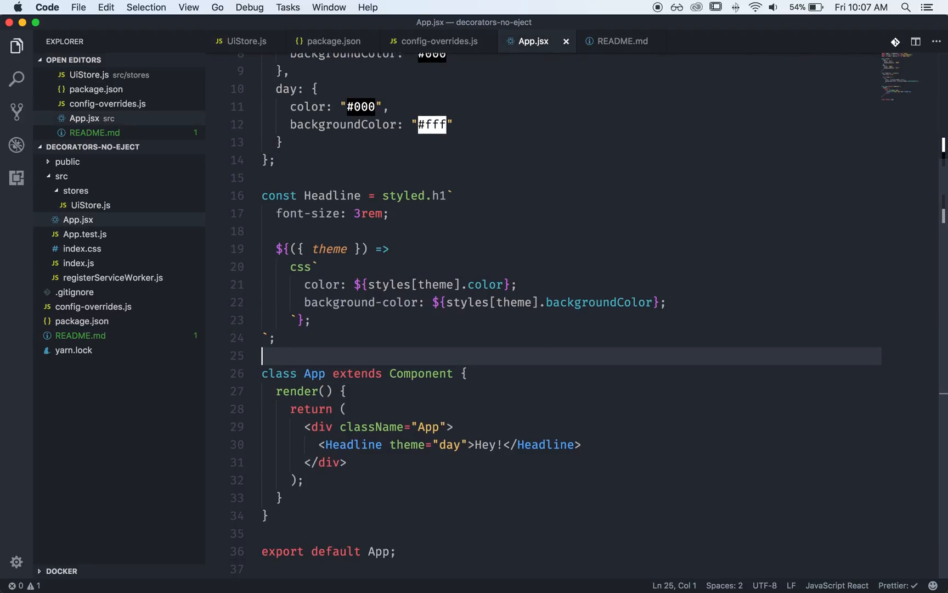
pyautogui.press('enter')
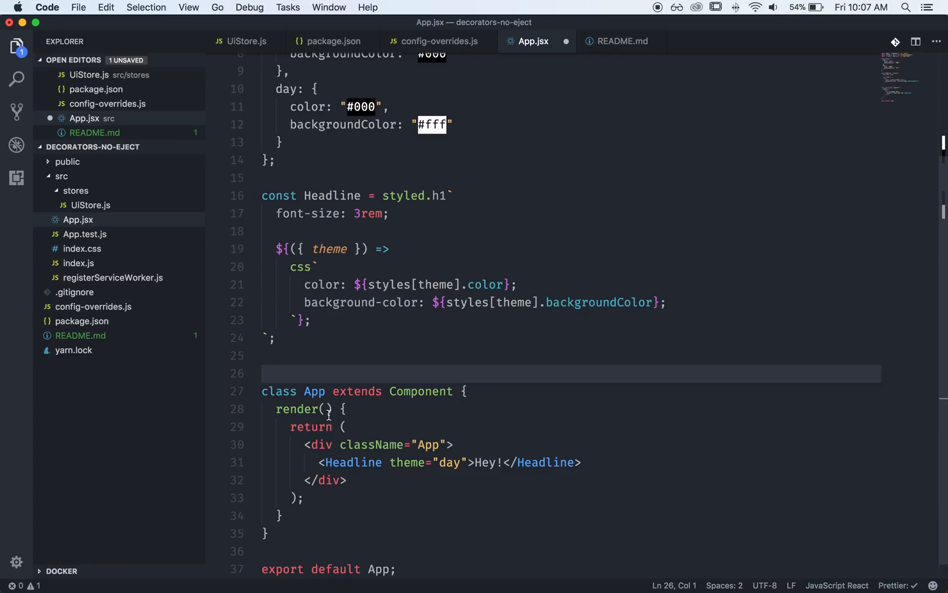
pyautogui.moveTo(90, 266)
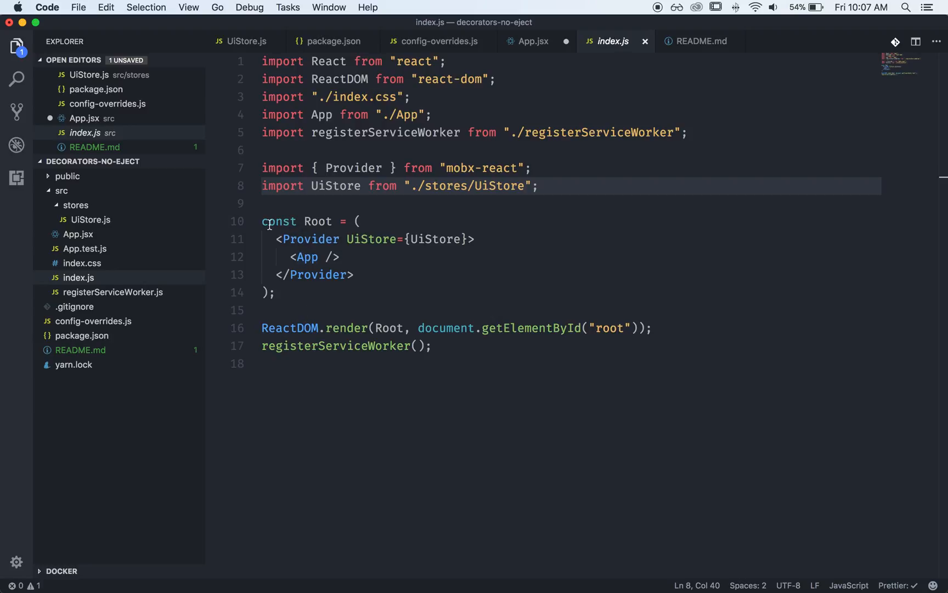
pyautogui.moveTo(262, 220); pyautogui.dragTo(274, 292)
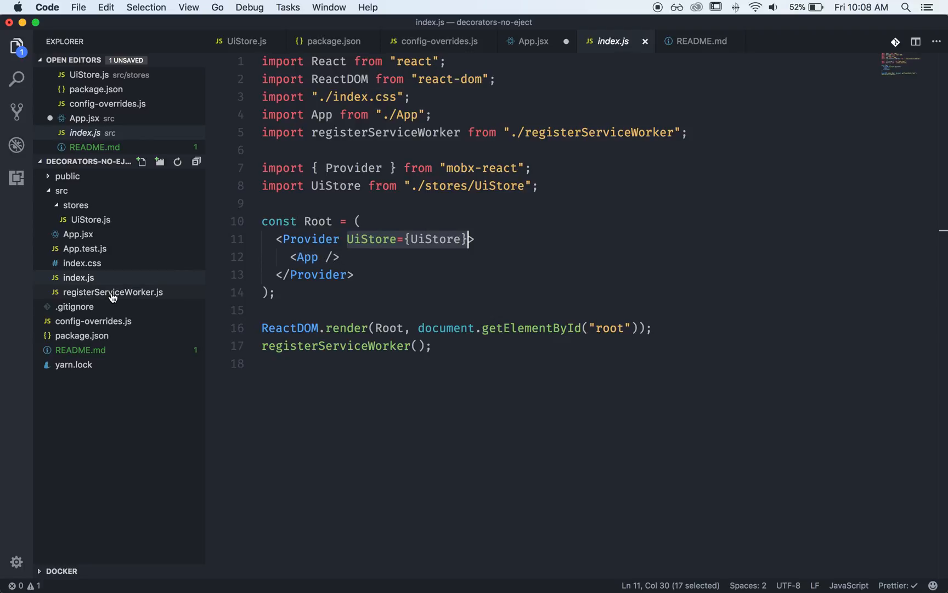
pyautogui.click(533, 41)
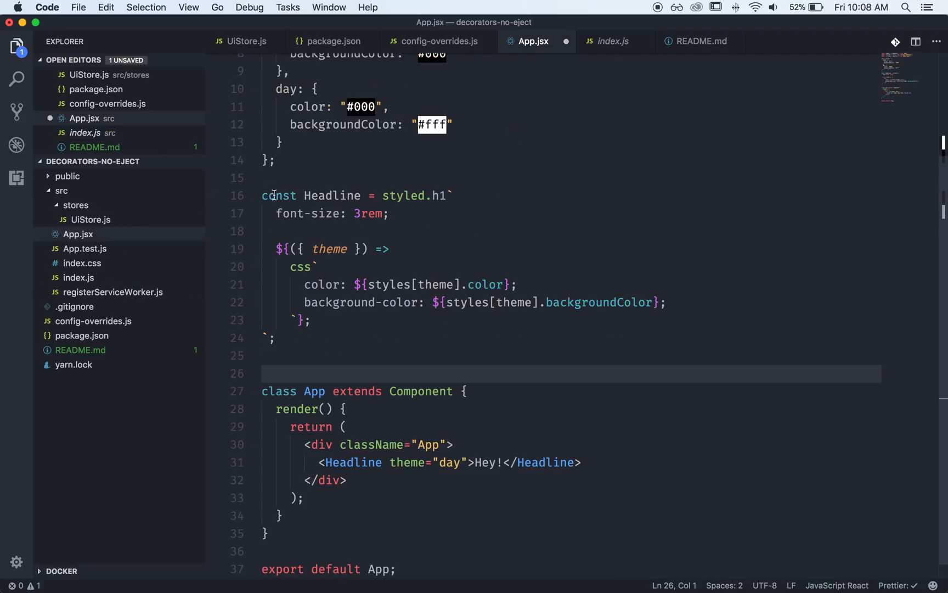
pyautogui.write('@i')
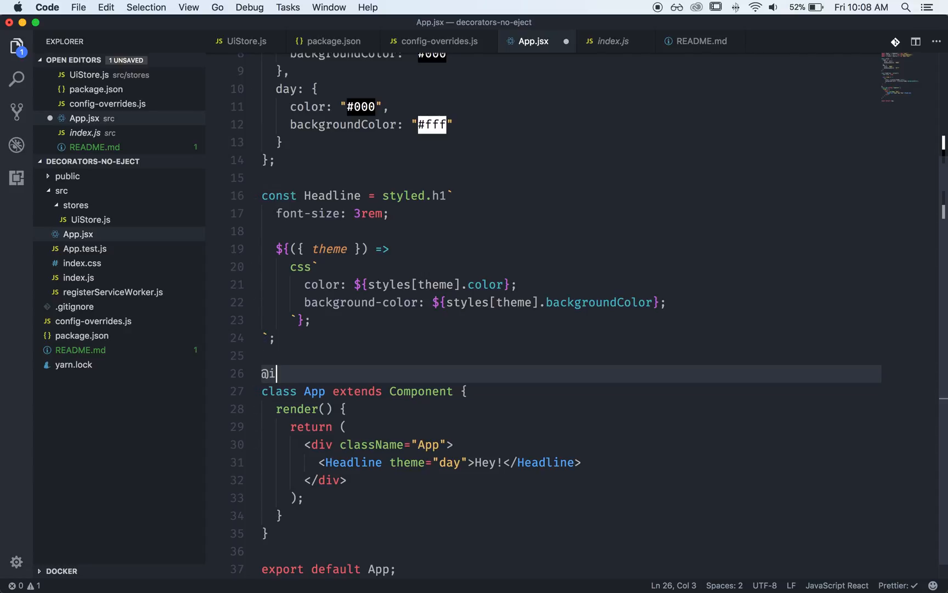
pyautogui.write('nject')
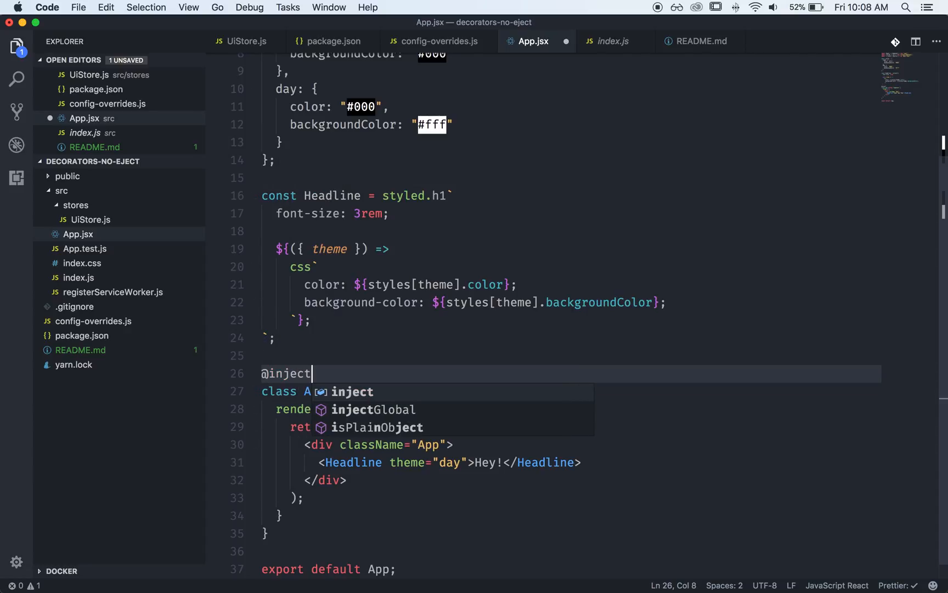
pyautogui.write("('UiStor')")
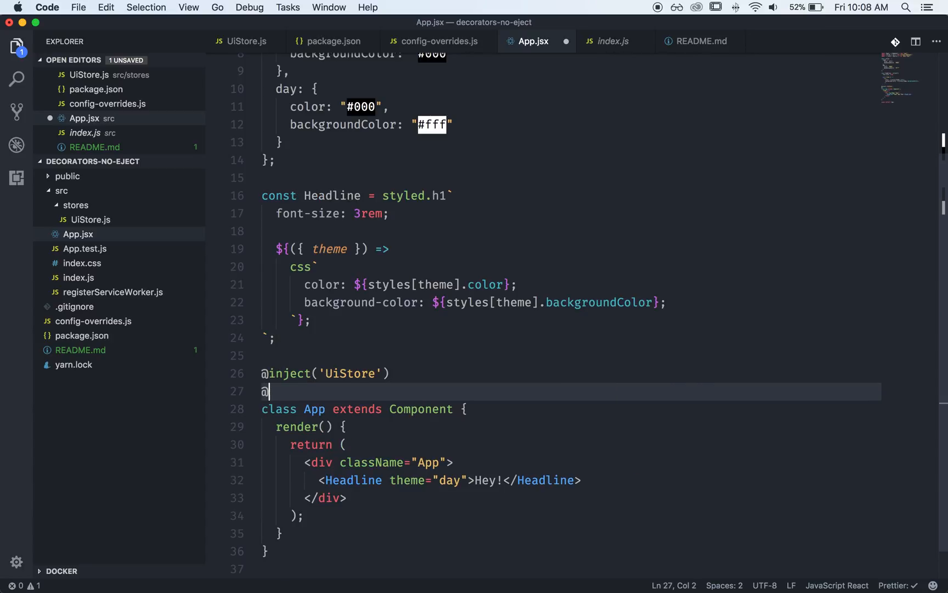
pyautogui.write('observable')
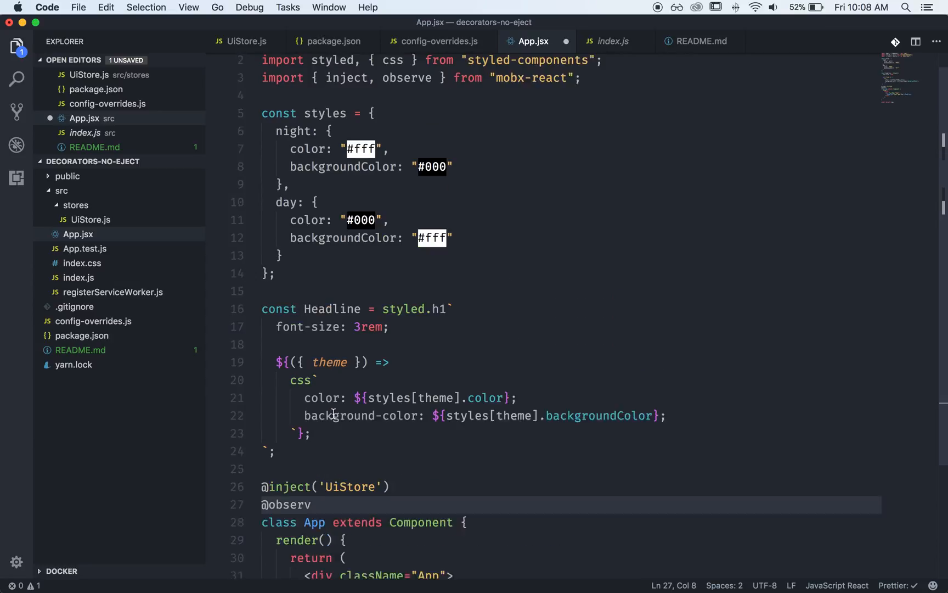
pyautogui.write('e')
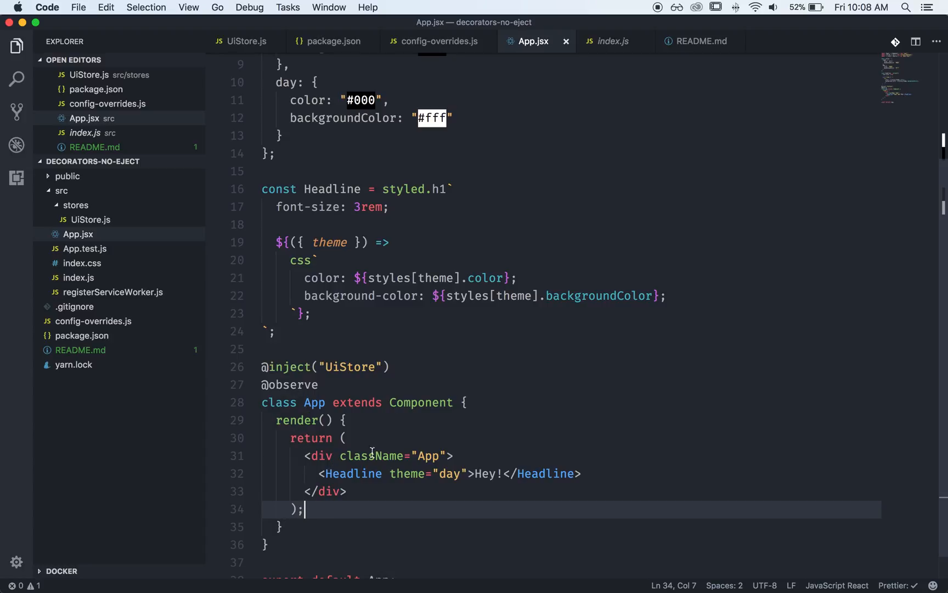
pyautogui.moveTo(331, 505)
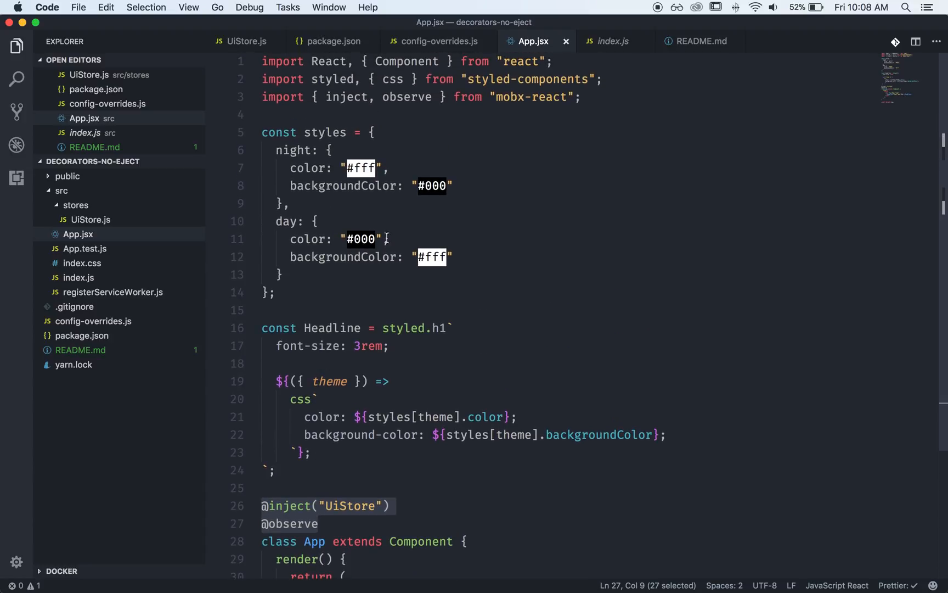
pyautogui.scroll(-3)
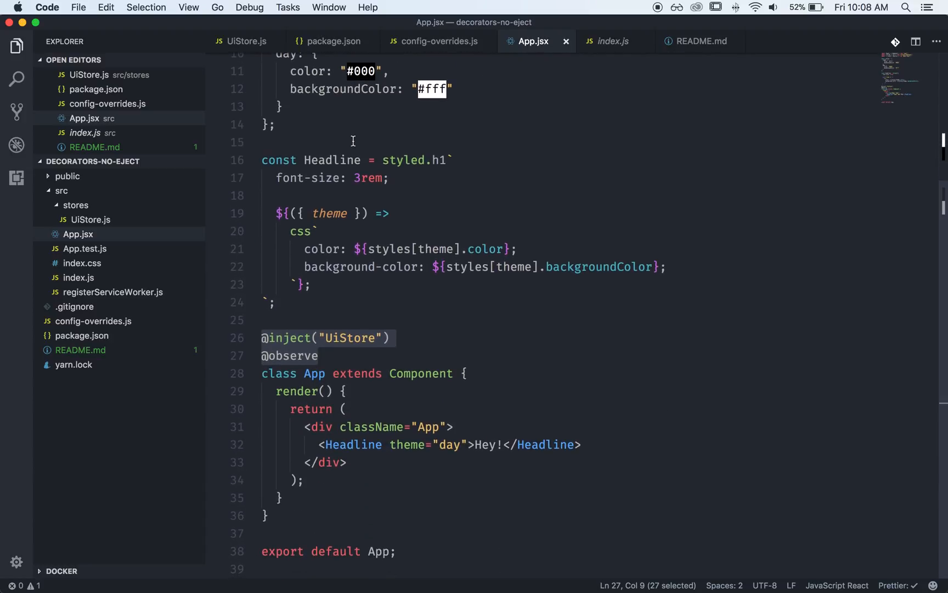
pyautogui.press('cmd+tab')
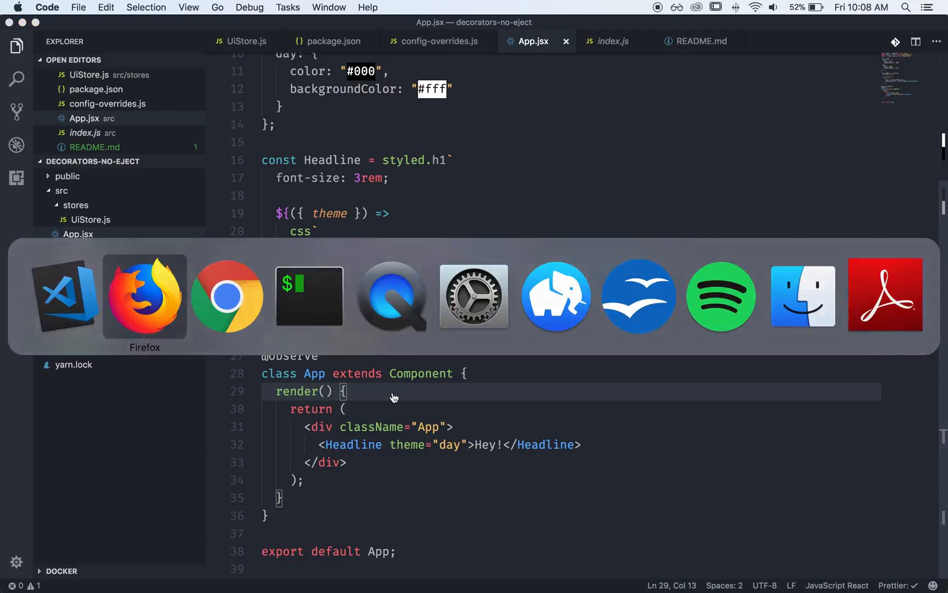
pyautogui.click(143, 296)
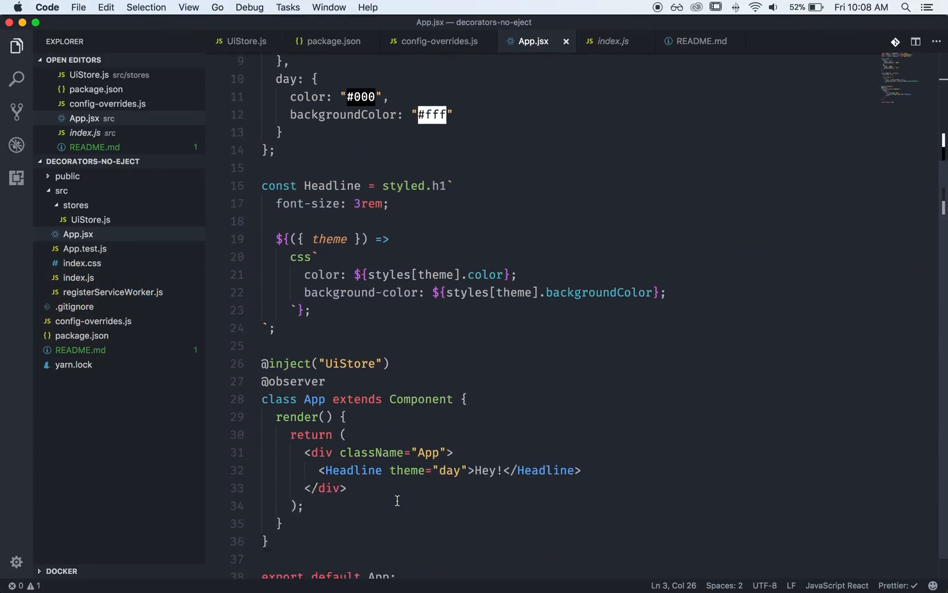
pyautogui.scroll(-3)
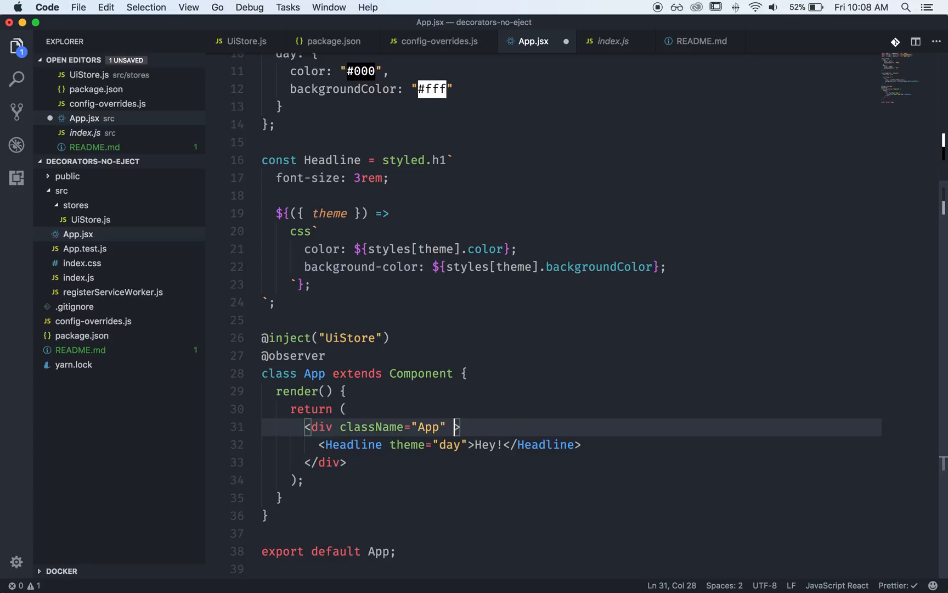
pyautogui.write('onClick=(')
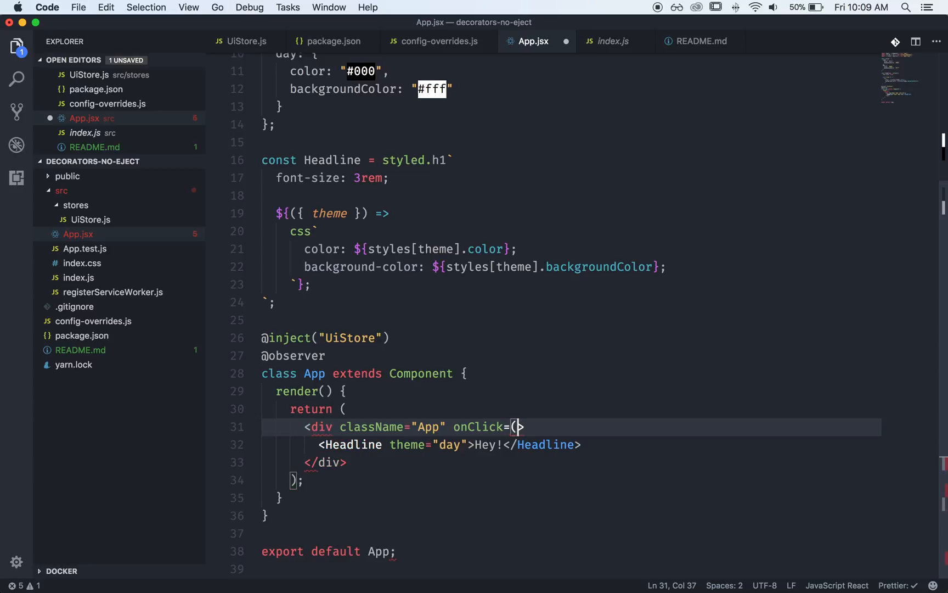
pyautogui.write('e) =')
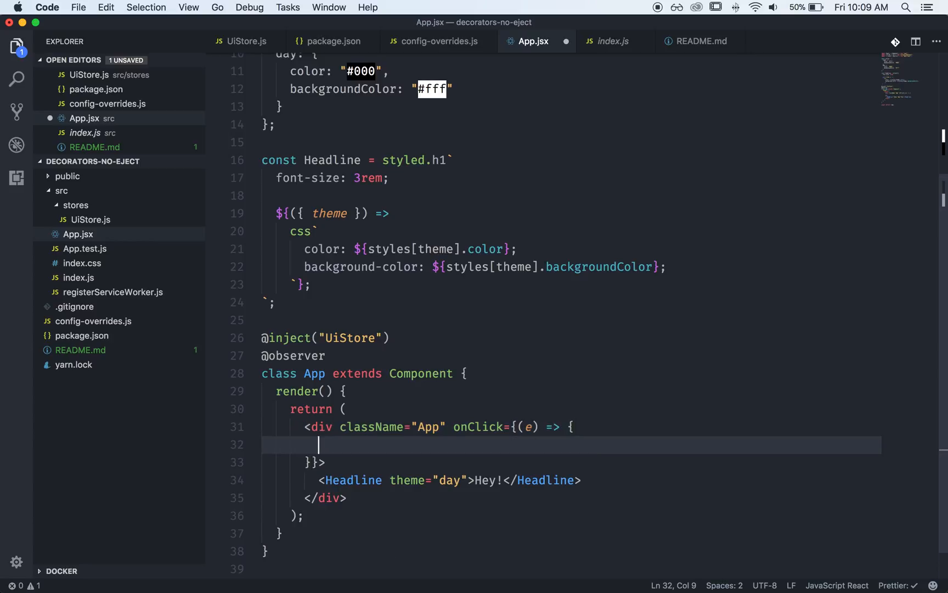
pyautogui.write('e.preventDefault();')
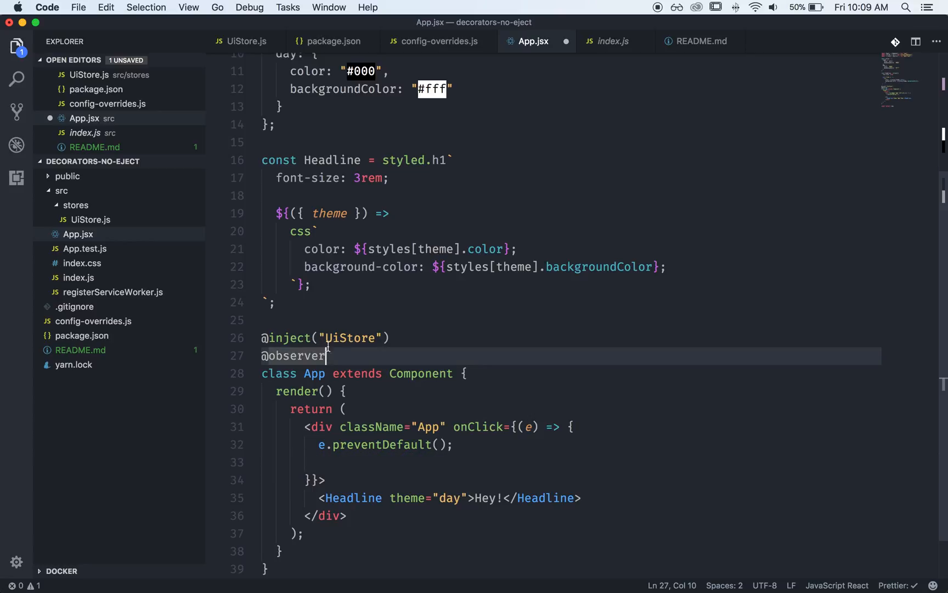
pyautogui.doubleClick(348, 337)
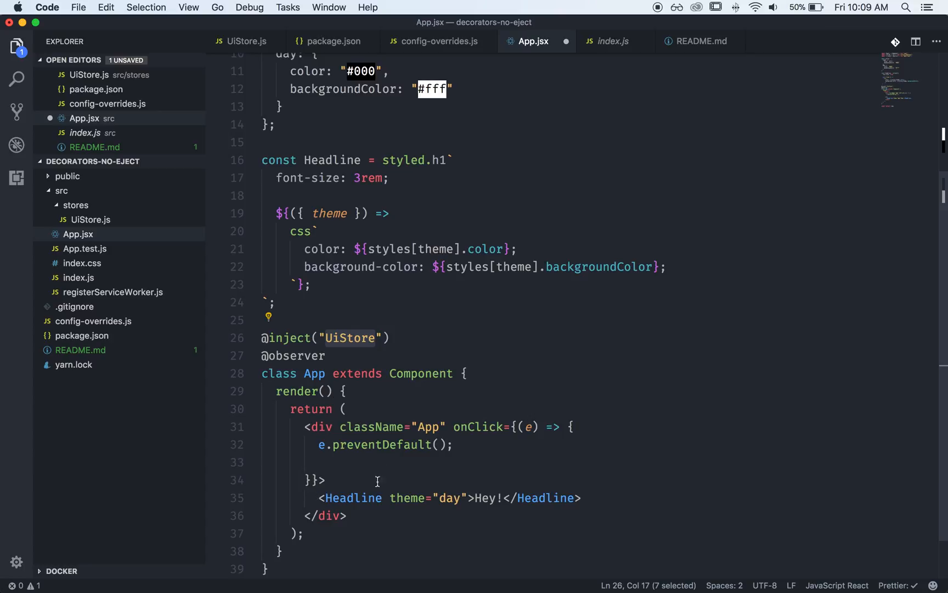
pyautogui.write('this.props.')
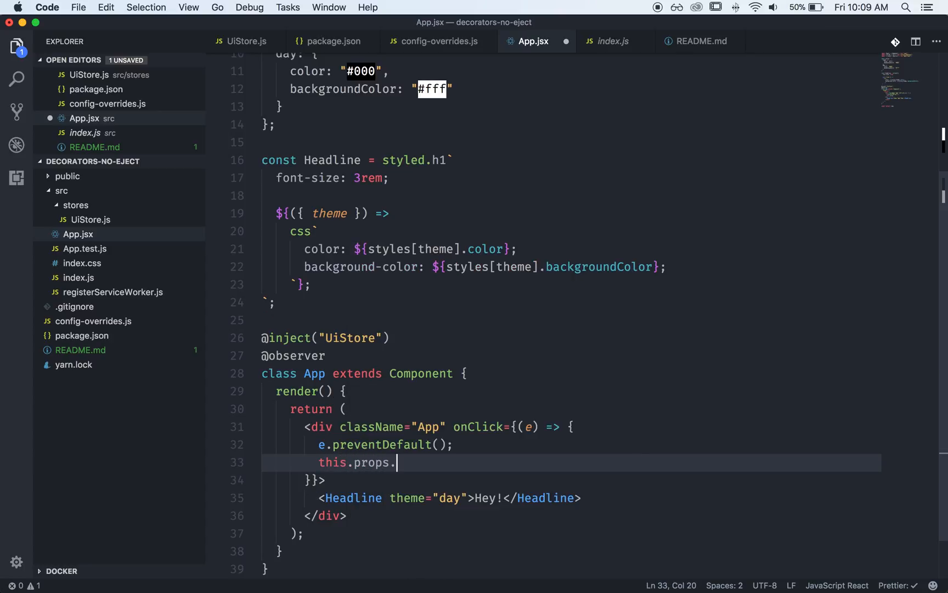
pyautogui.write('UiStore')
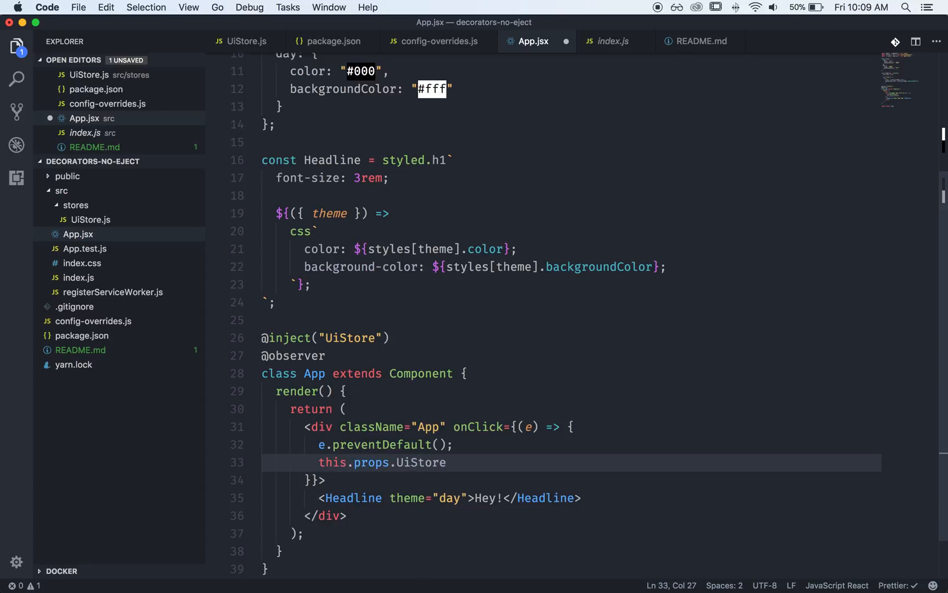
pyautogui.write('.toggleTheme();')
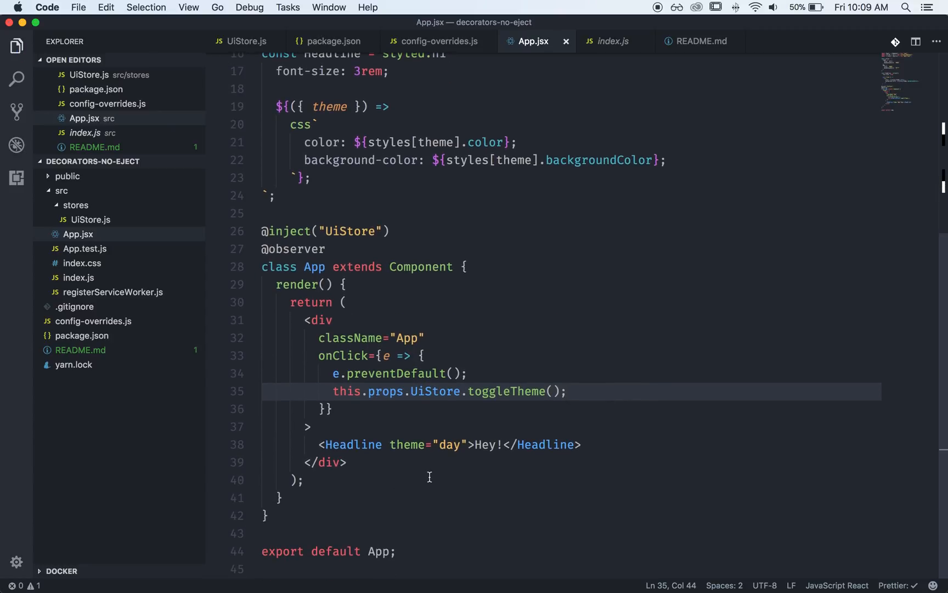
pyautogui.doubleClick(449, 444)
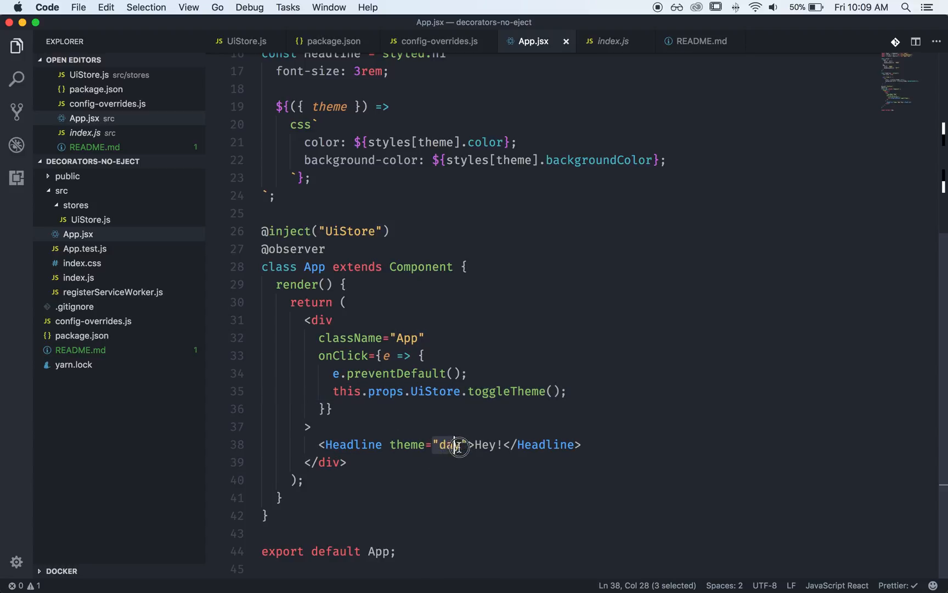
pyautogui.moveTo(456, 445); pyautogui.dragTo(466, 450)
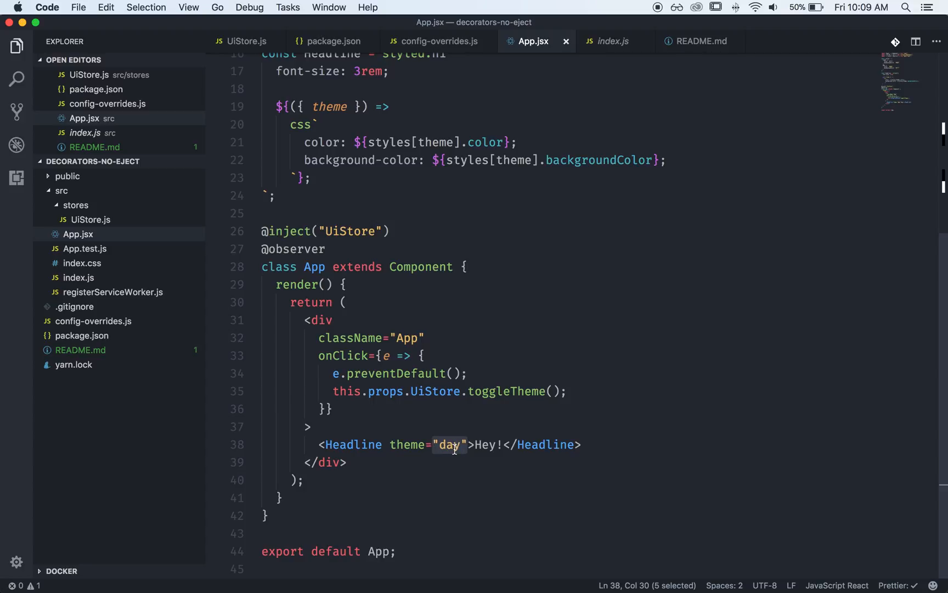
pyautogui.moveTo(451, 434)
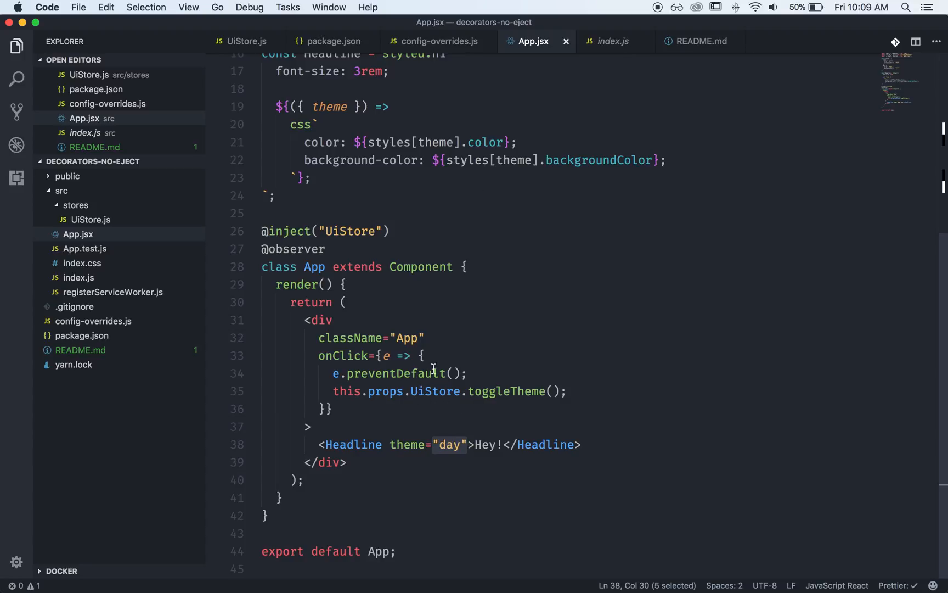
# Step: Add const { UiStore } = this.props; at the start of render
pyautogui.press('Enter')
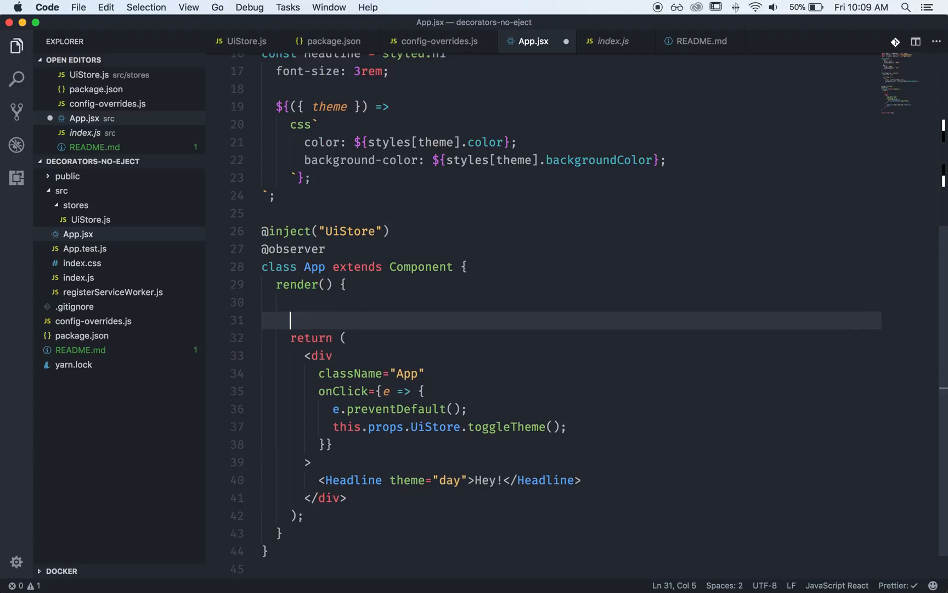
pyautogui.write('const {')
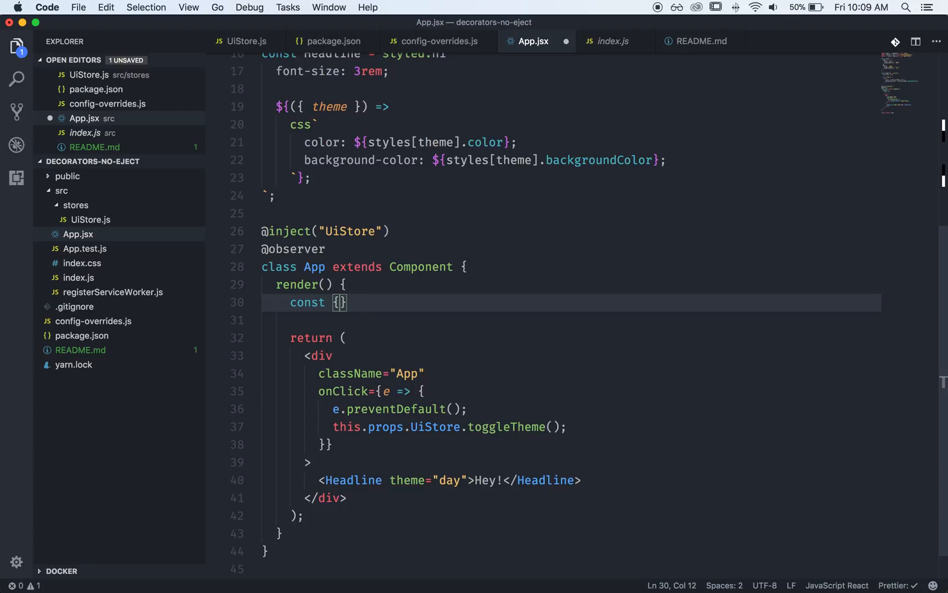
pyautogui.write('UiStore')
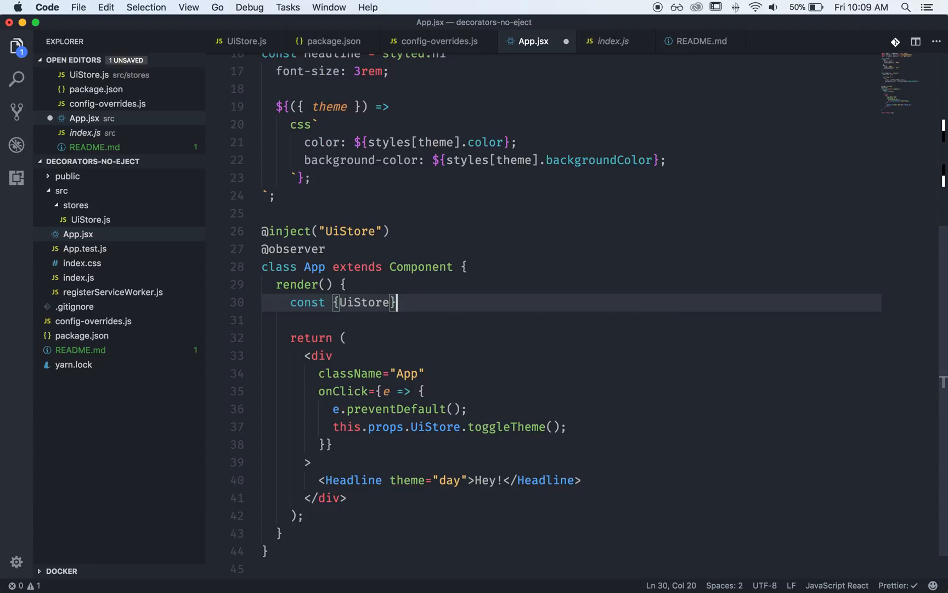
pyautogui.write('= this.props;')
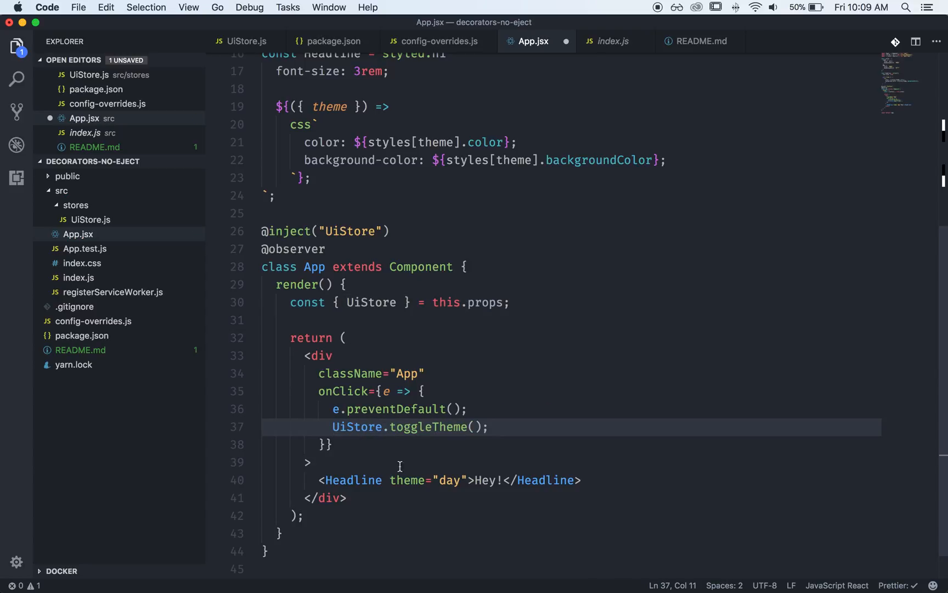
# Step: Replace the Headline's fixed 'day' theme with {UiStore.theme}
pyautogui.doubleClick(449, 479)
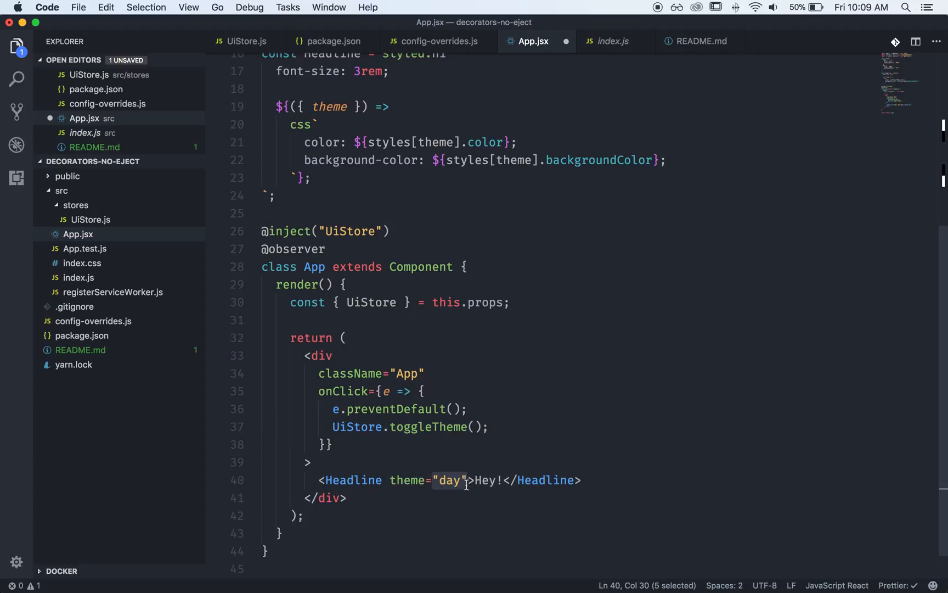
pyautogui.write('{}')
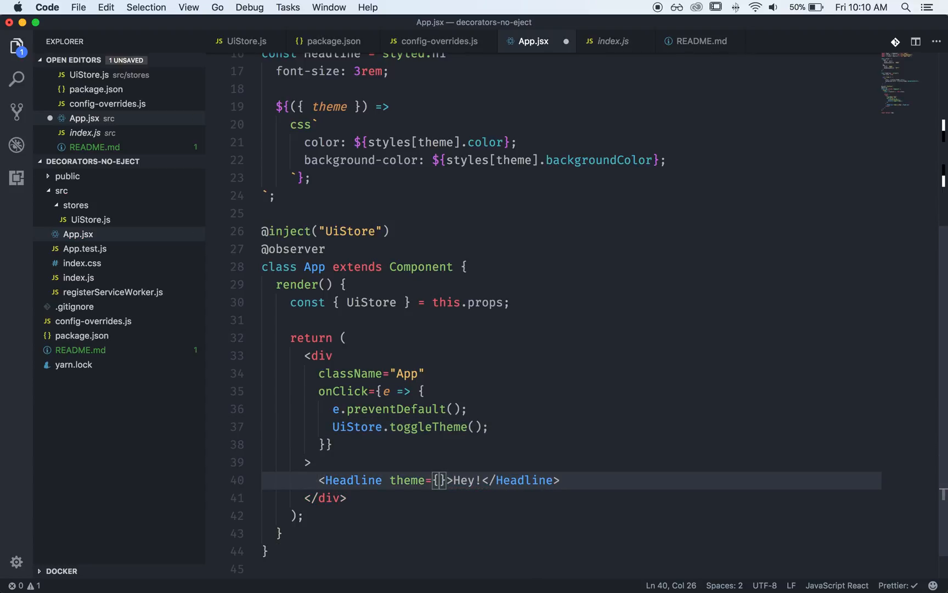
pyautogui.write('UiStore.theme')
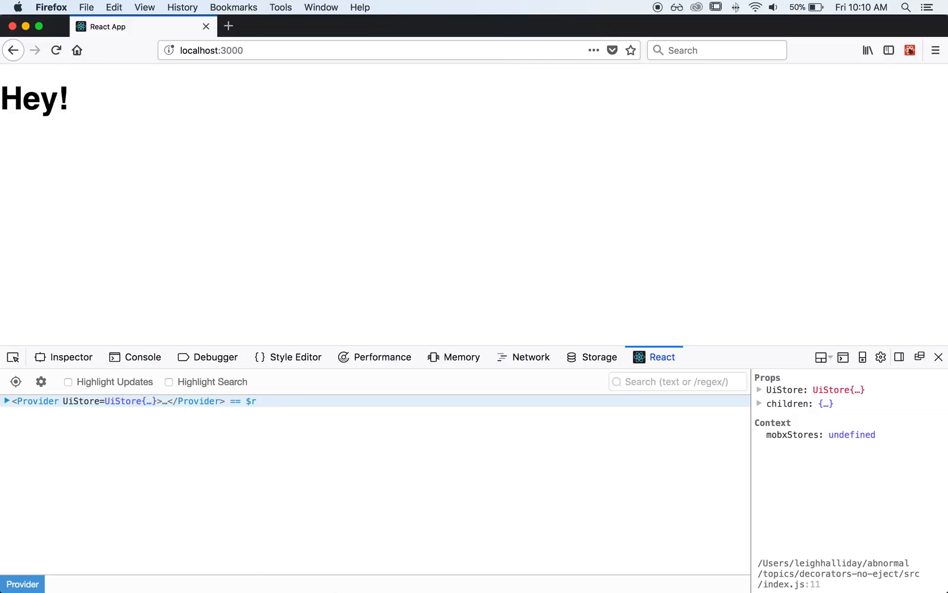
pyautogui.moveTo(305, 572)
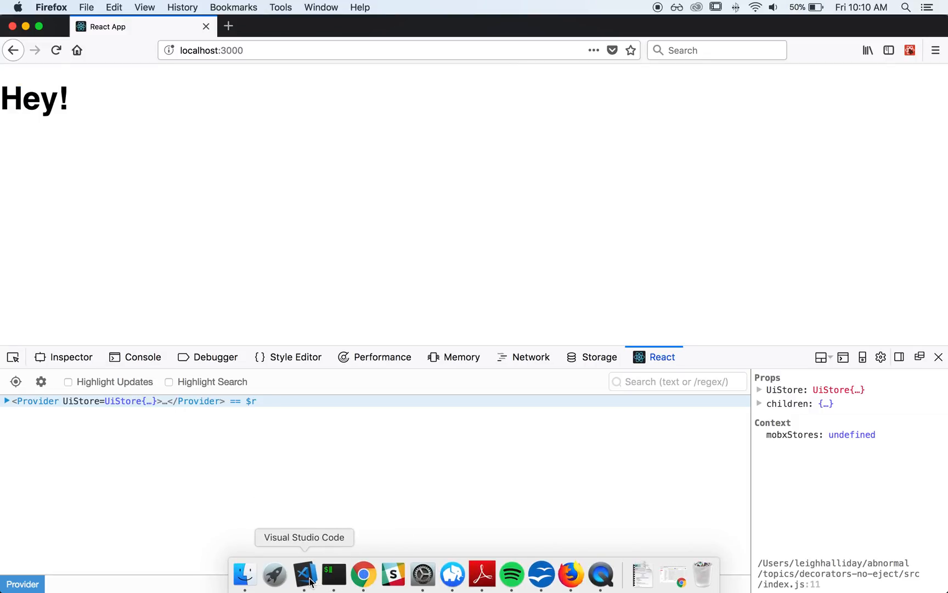
# Step: Leave Firefox's localhost:3000 'Hey!' page and return to Visual Studio Code via the Dock
pyautogui.click(305, 573)
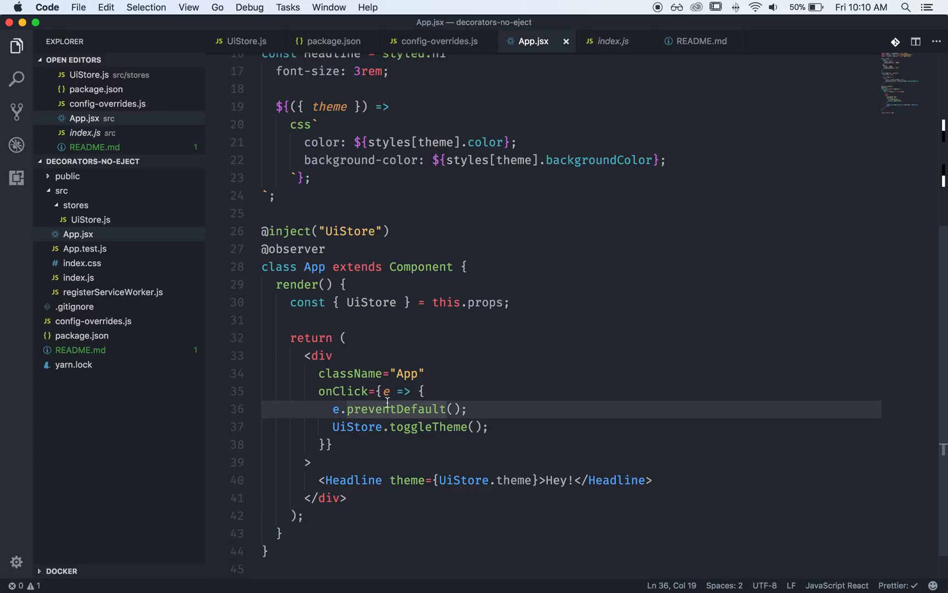
pyautogui.moveTo(238, 355)
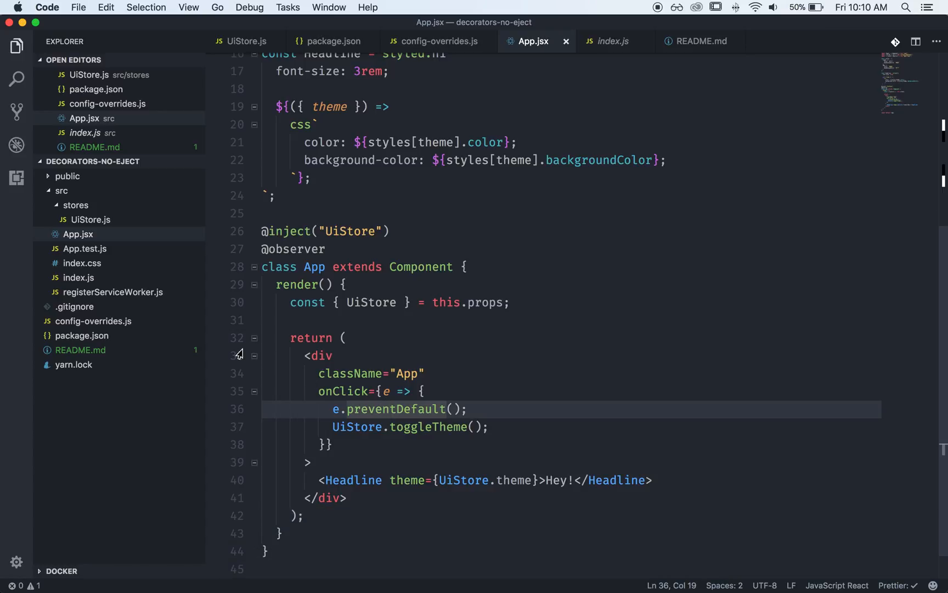
pyautogui.moveTo(299, 378)
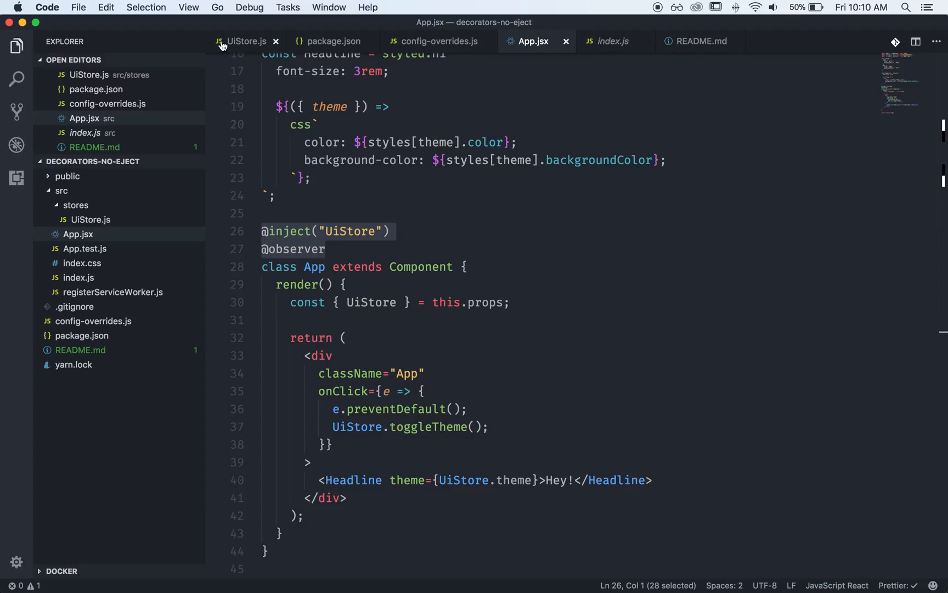
# Step: Review UiStore.js's day/night toggle, then return to config-overrides.js with the rewireMobX setup
pyautogui.click(245, 42)
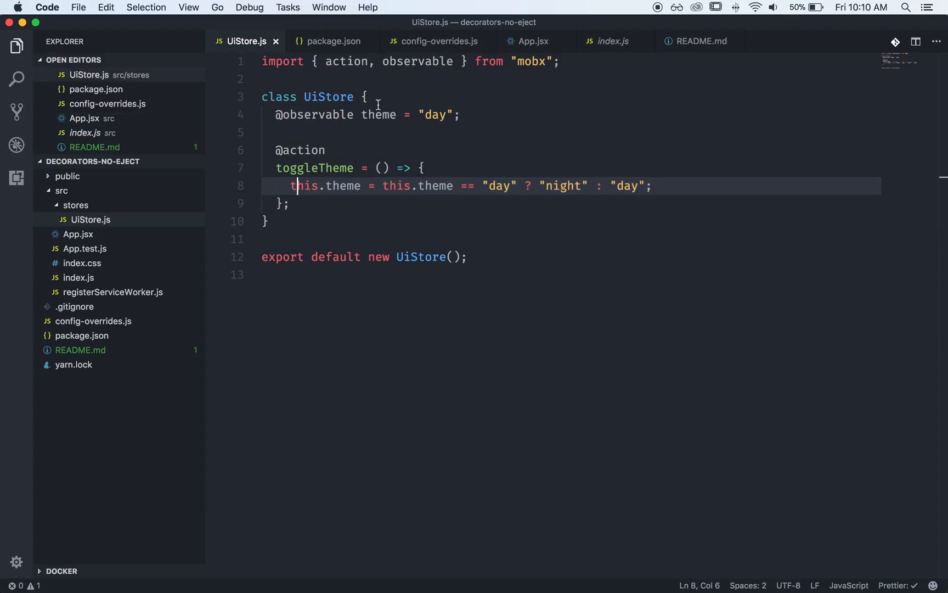
pyautogui.moveTo(369, 126)
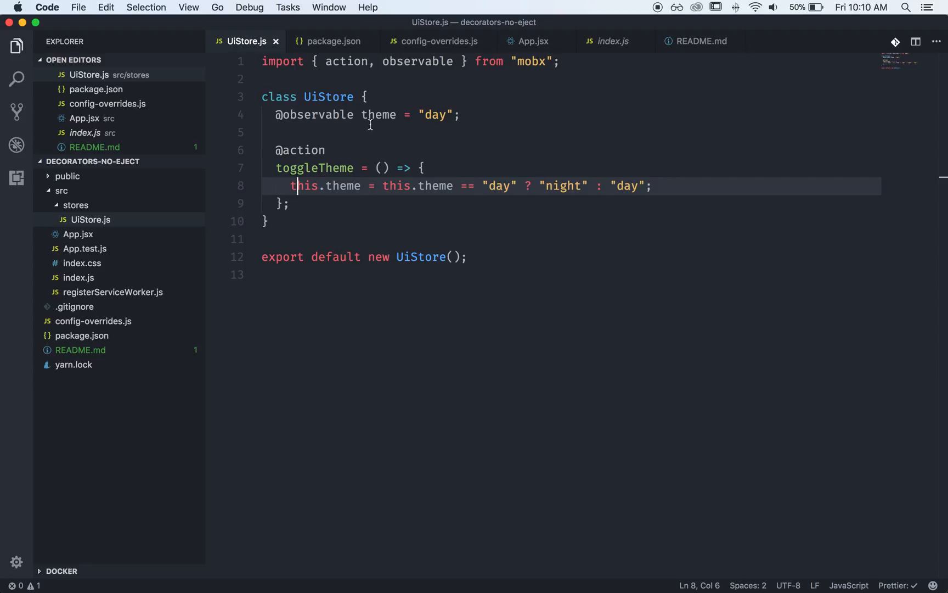
pyautogui.moveTo(438, 41)
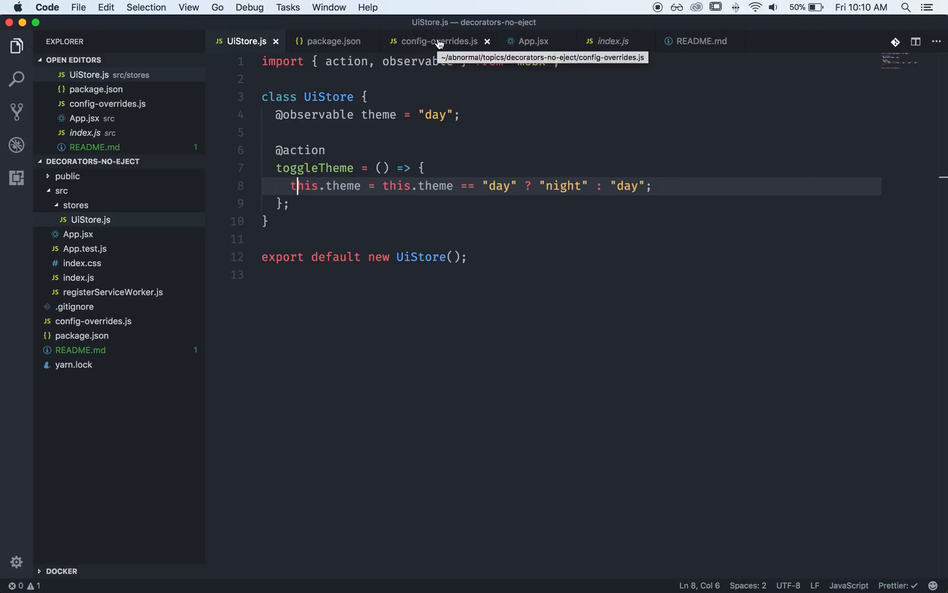
pyautogui.moveTo(438, 46)
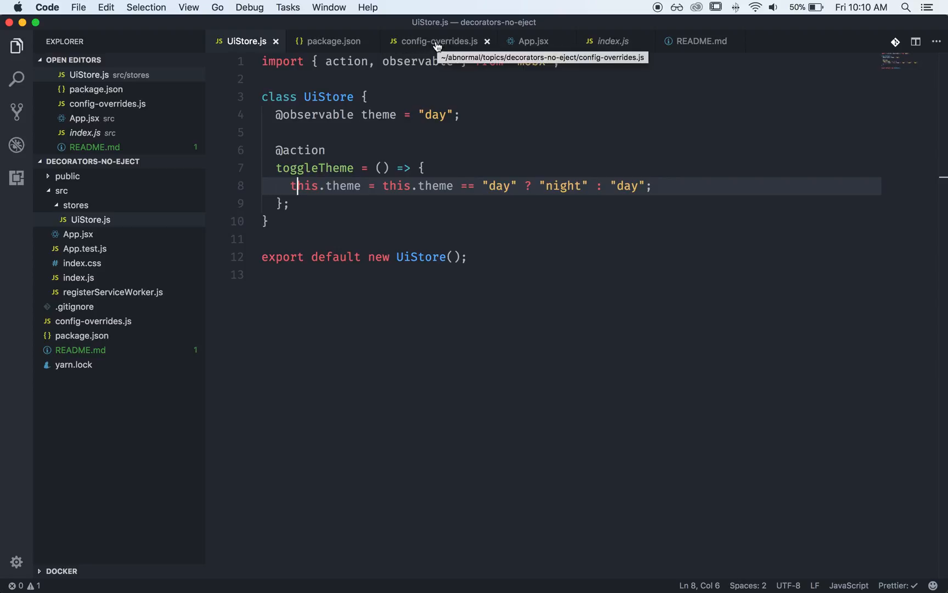
pyautogui.click(439, 41)
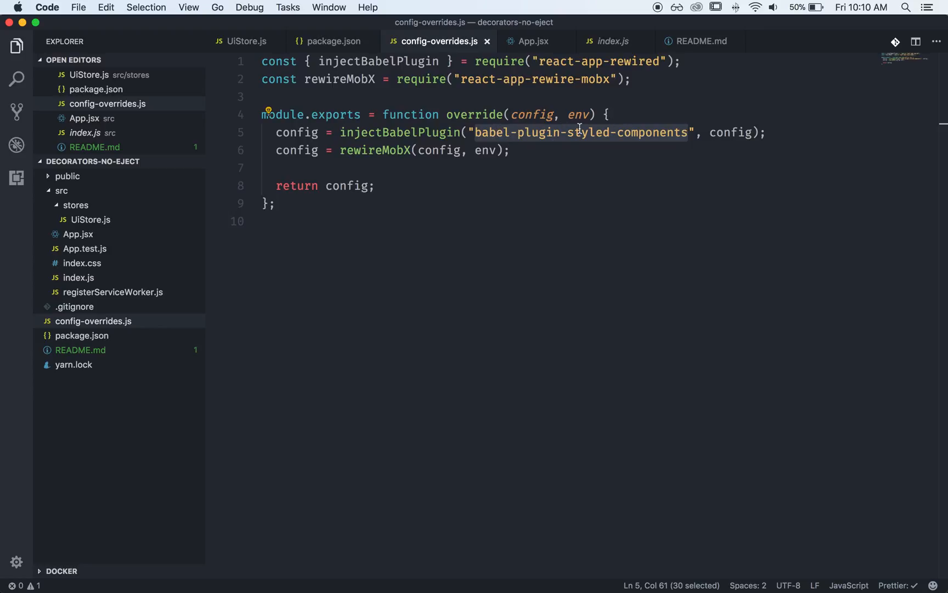
pyautogui.click(545, 150)
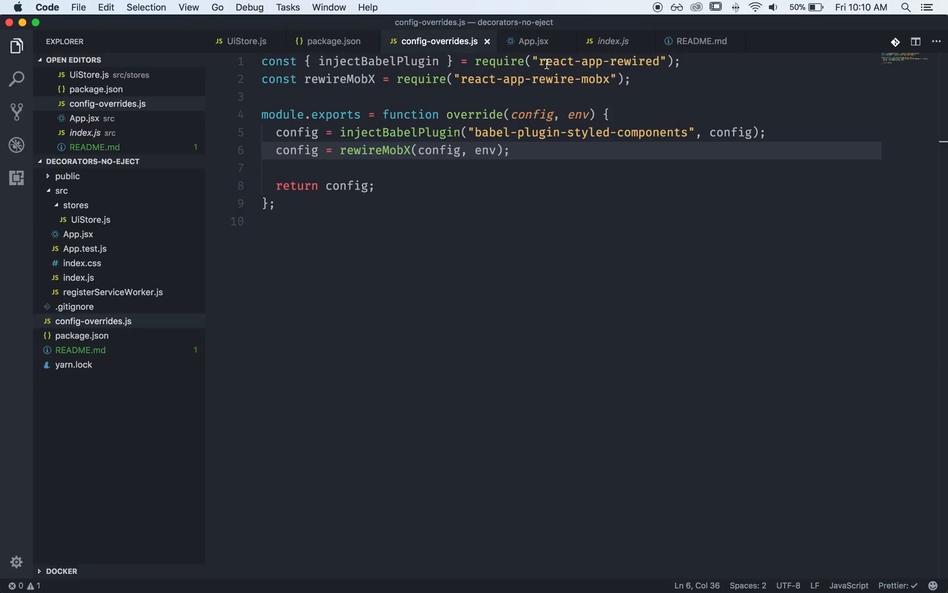
pyautogui.doubleClick(599, 61)
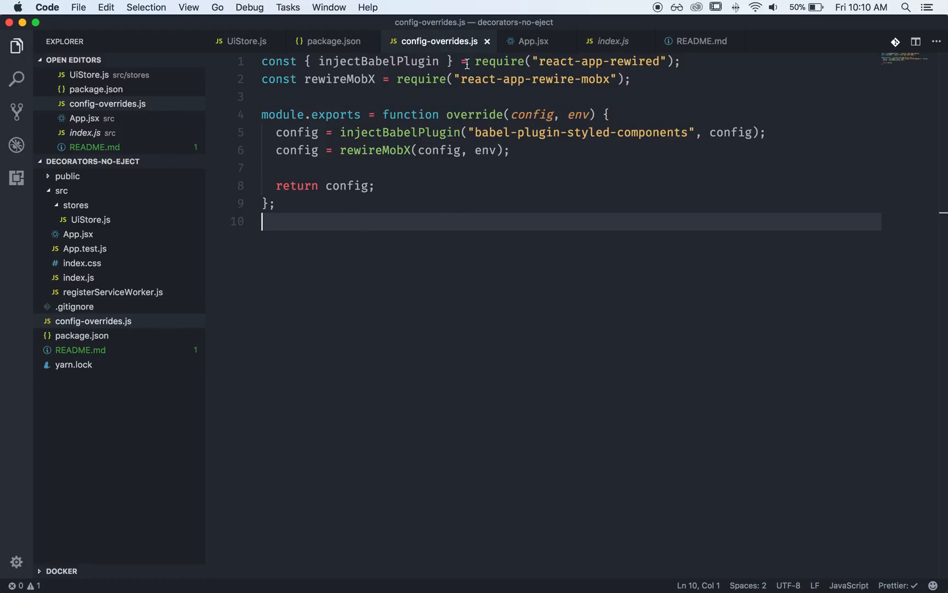
pyautogui.moveTo(410, 264)
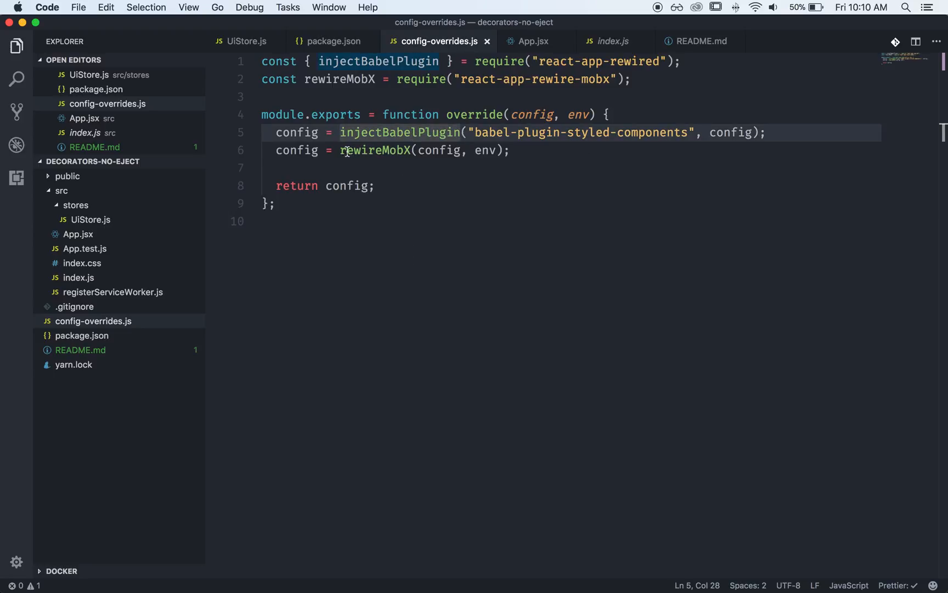
pyautogui.moveTo(340, 149); pyautogui.dragTo(509, 150)
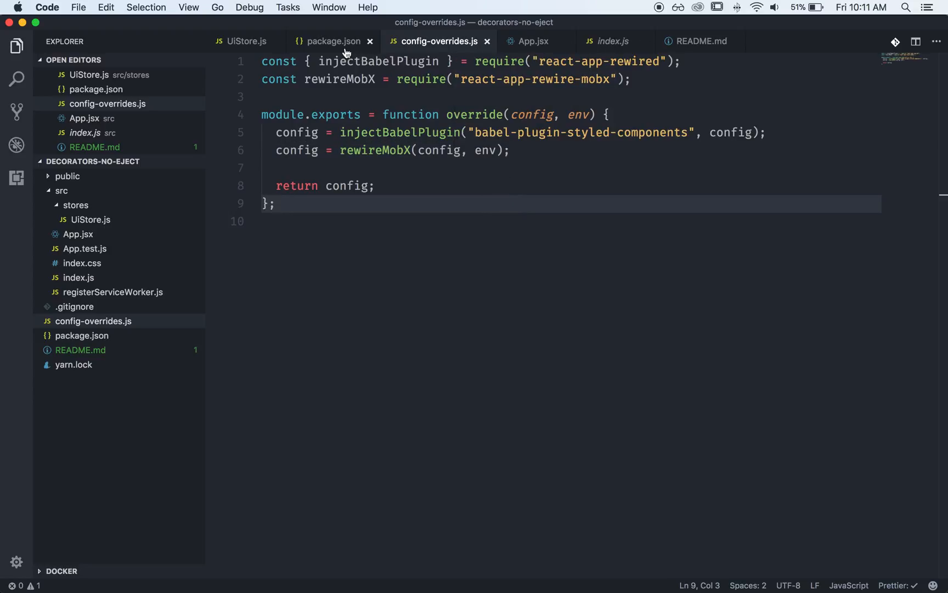
# Step: Show package.json and highlight react-app-rewired in the start script
pyautogui.click(332, 41)
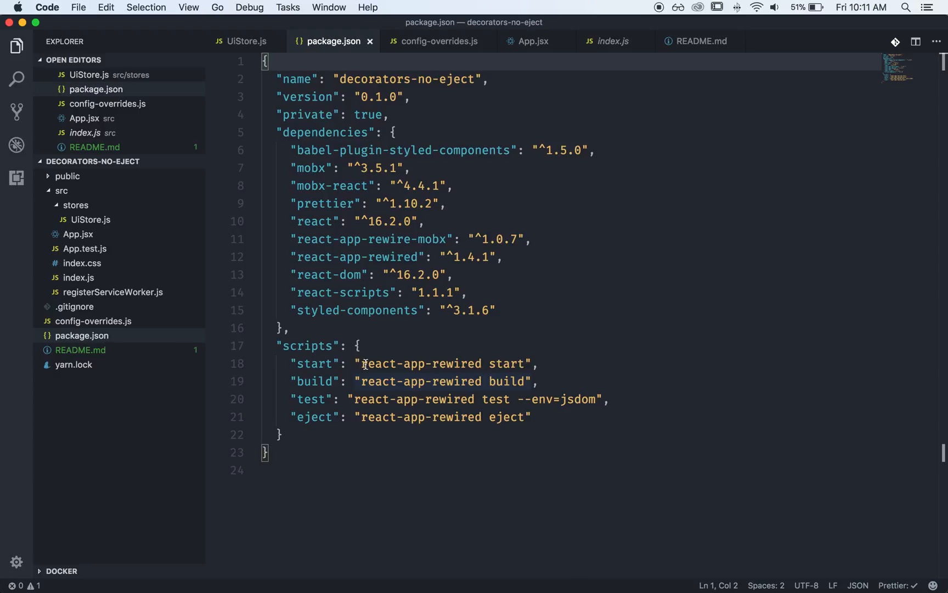
pyautogui.doubleClick(419, 364)
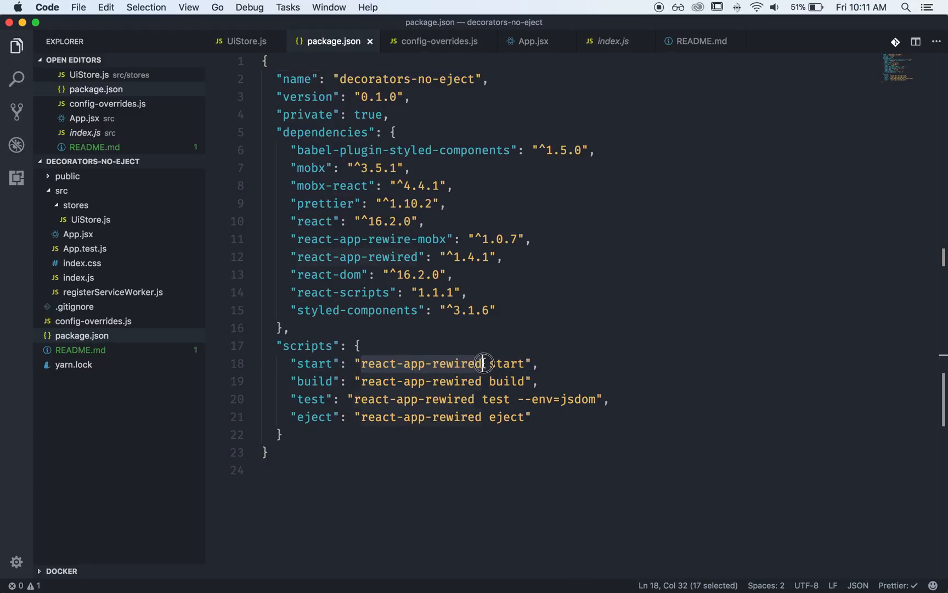
pyautogui.moveTo(480, 363)
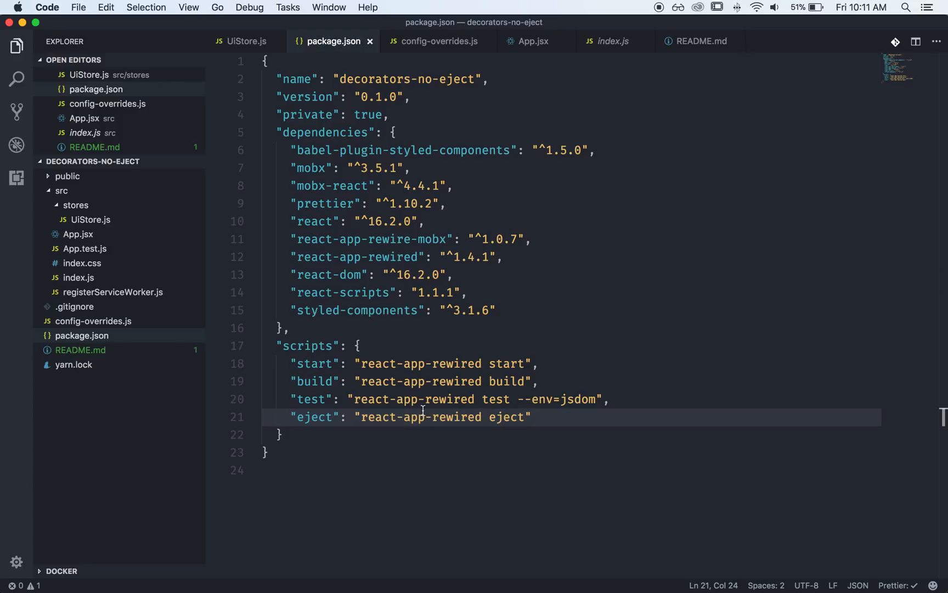
pyautogui.moveTo(416, 409)
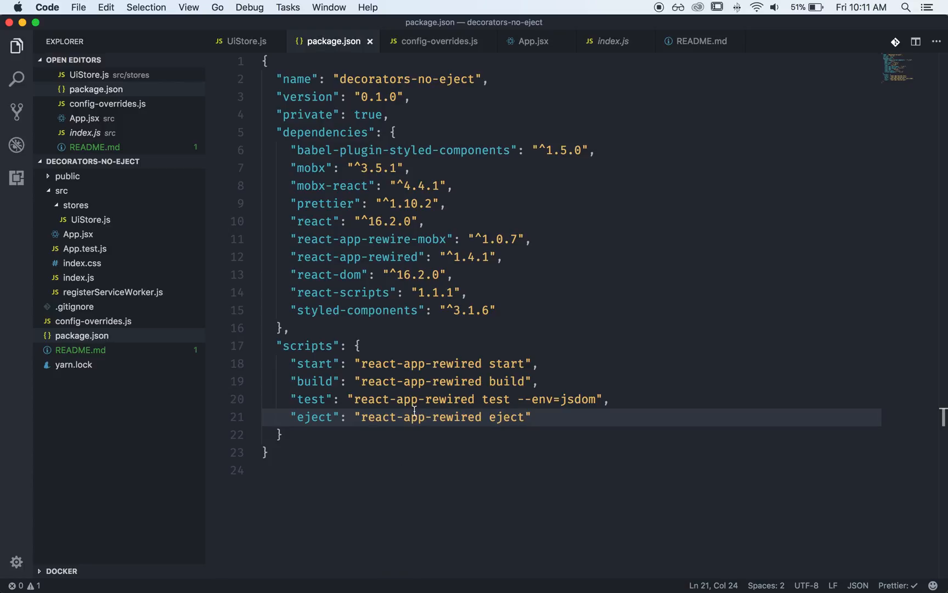